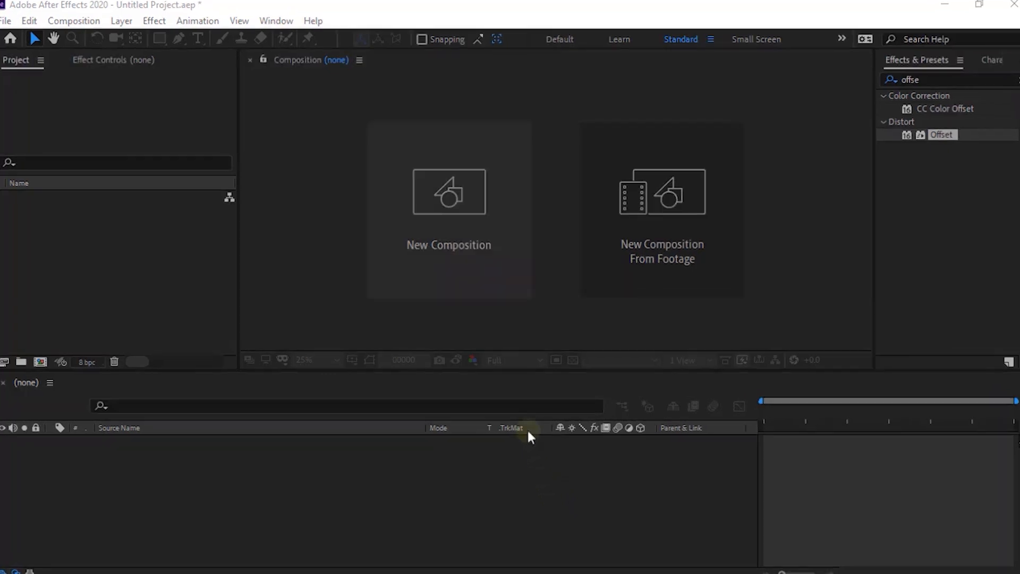
- Create a 1280×1280 px composition named Texture
left_click(449, 208)
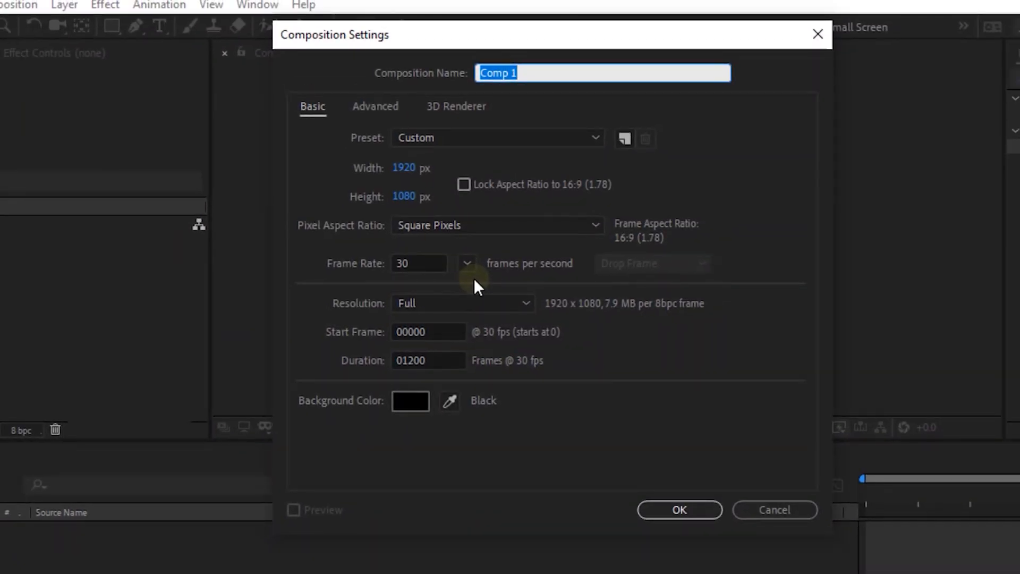
type("Texture")
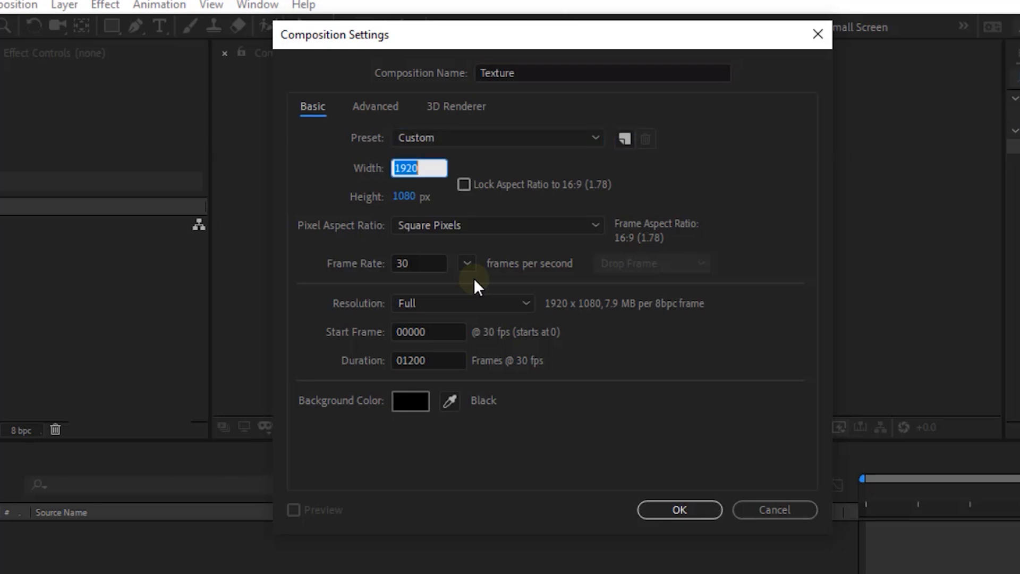
type("1280")
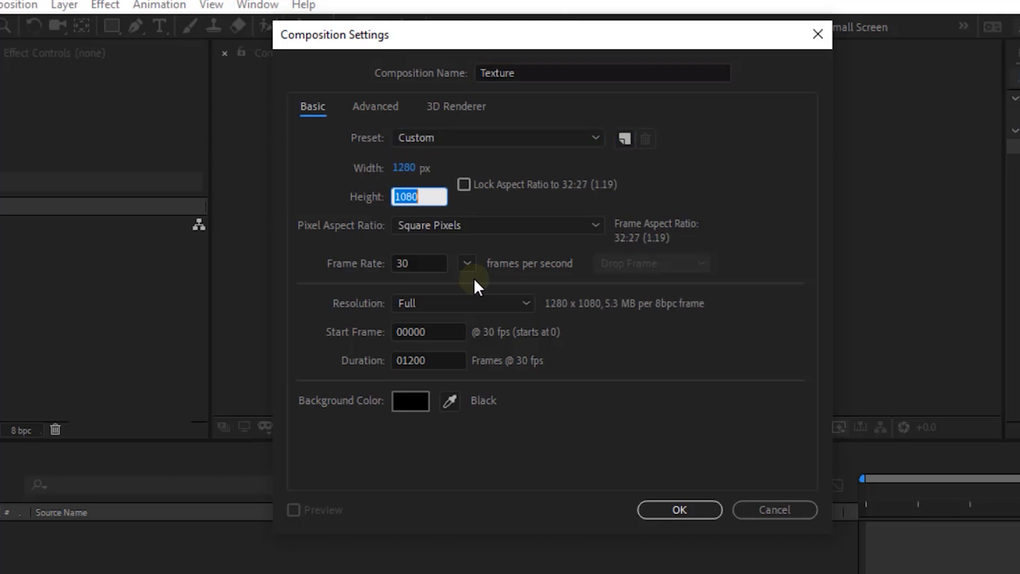
type("1280")
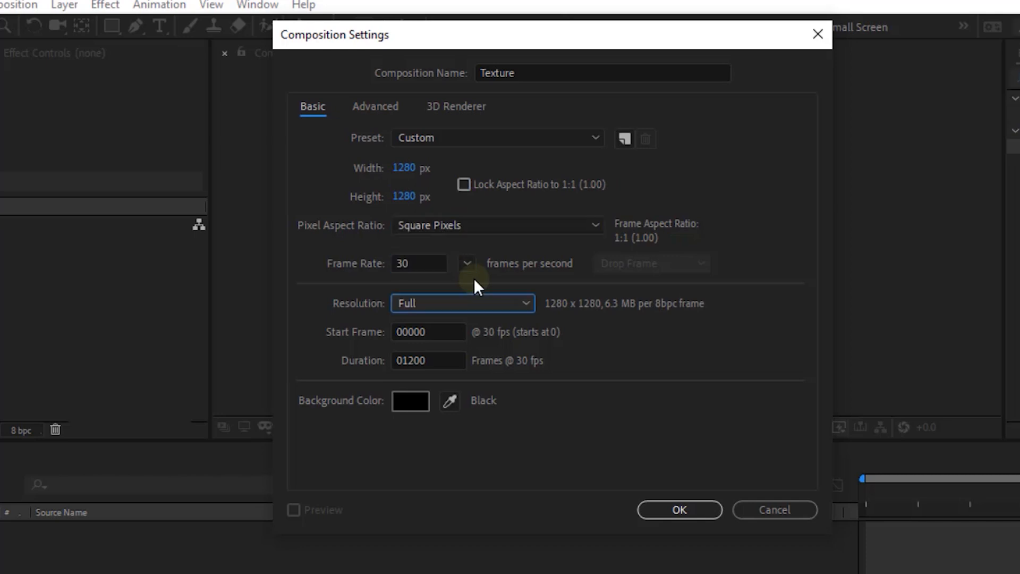
left_click(678, 509)
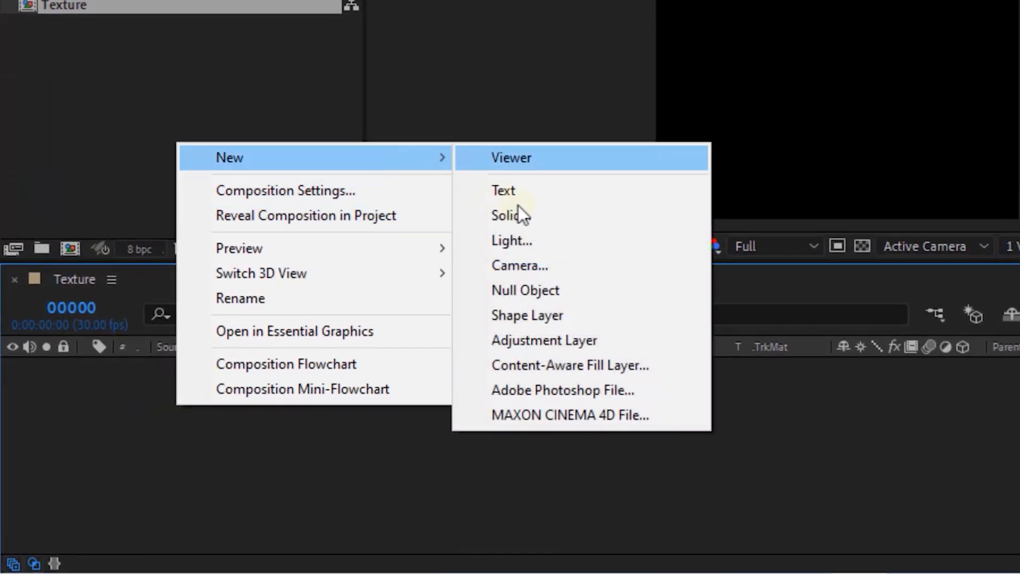
- Add a solid named Wave to Texture and apply the Radio Waves effect
left_click(507, 215)
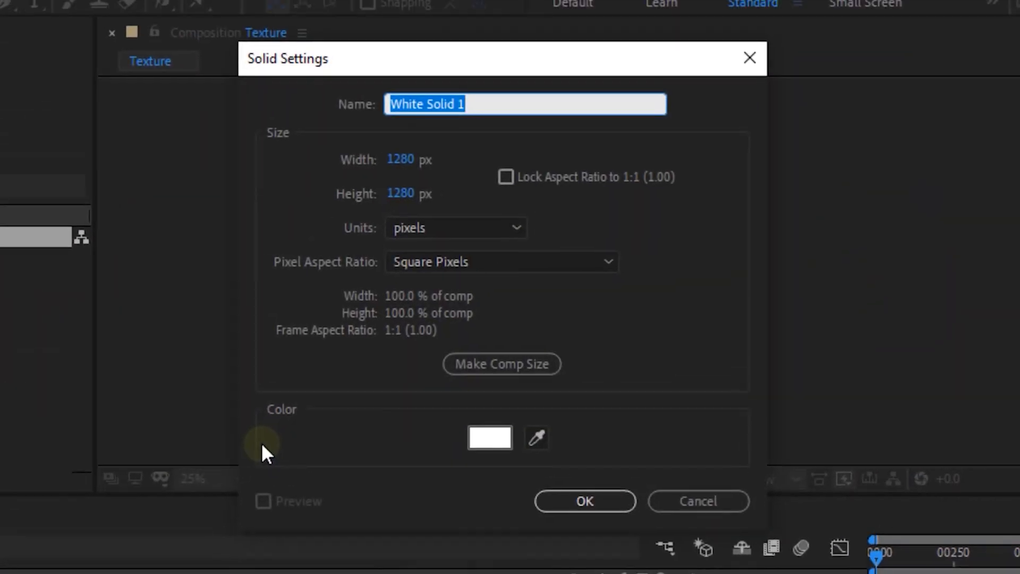
type("Wav")
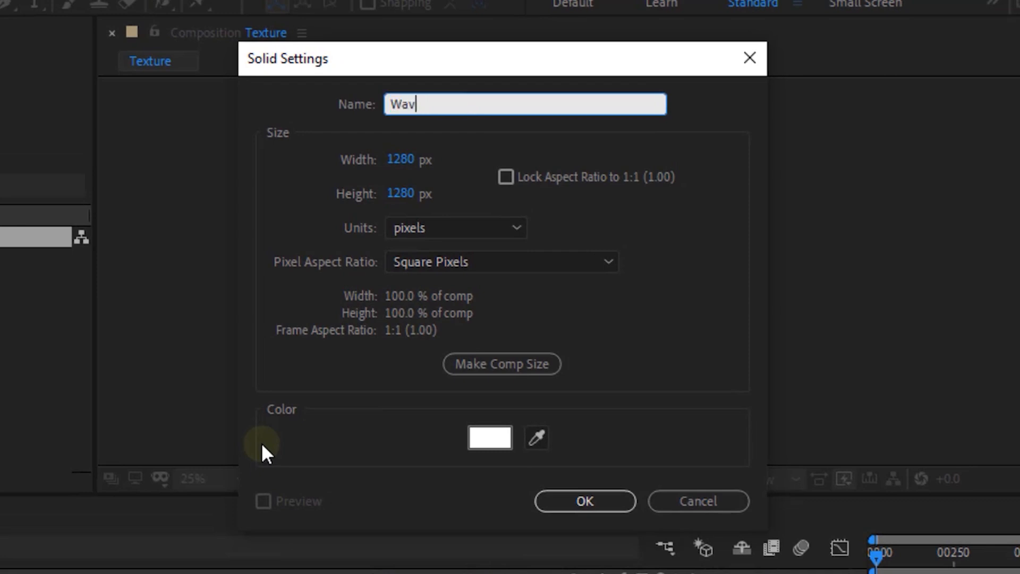
left_click(583, 501)
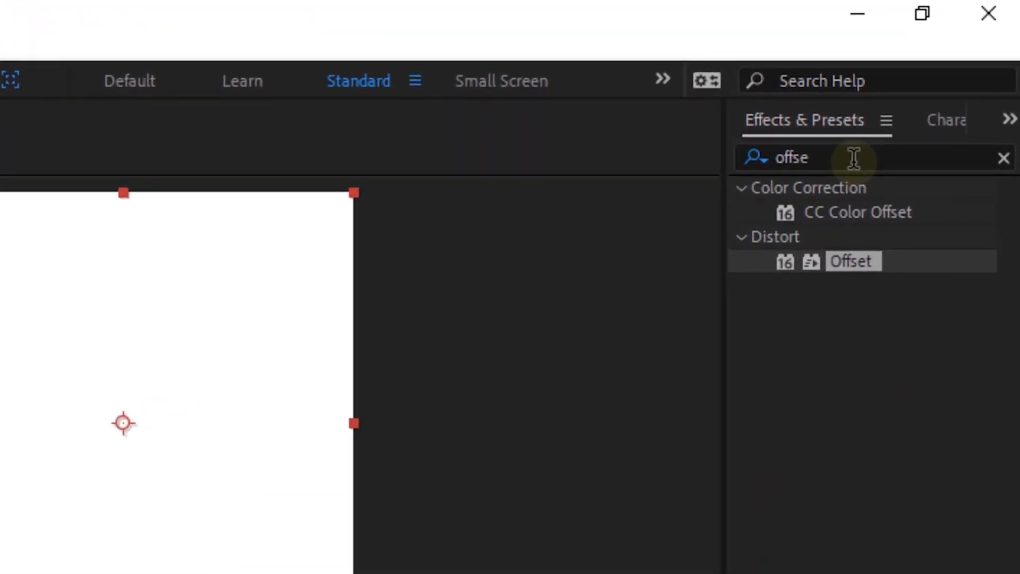
type("radio")
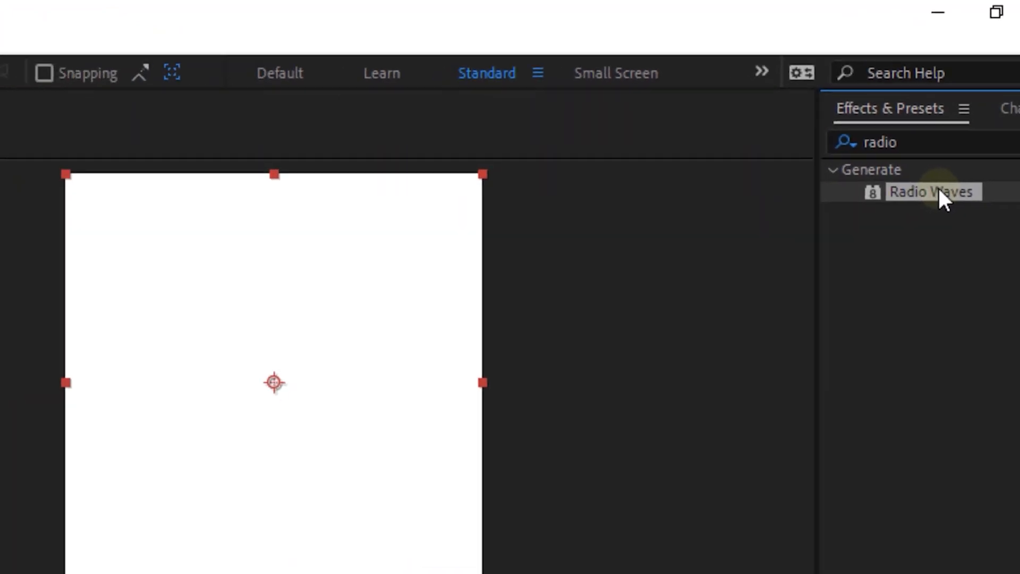
double_click(931, 192)
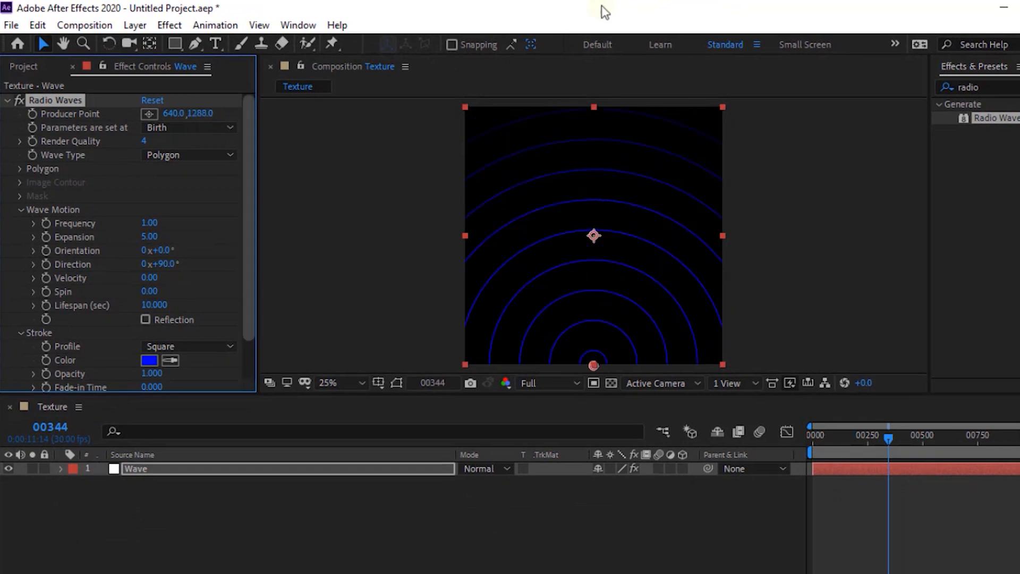
- Set the Radio Waves polygon to 4 sides
left_click(19, 168)
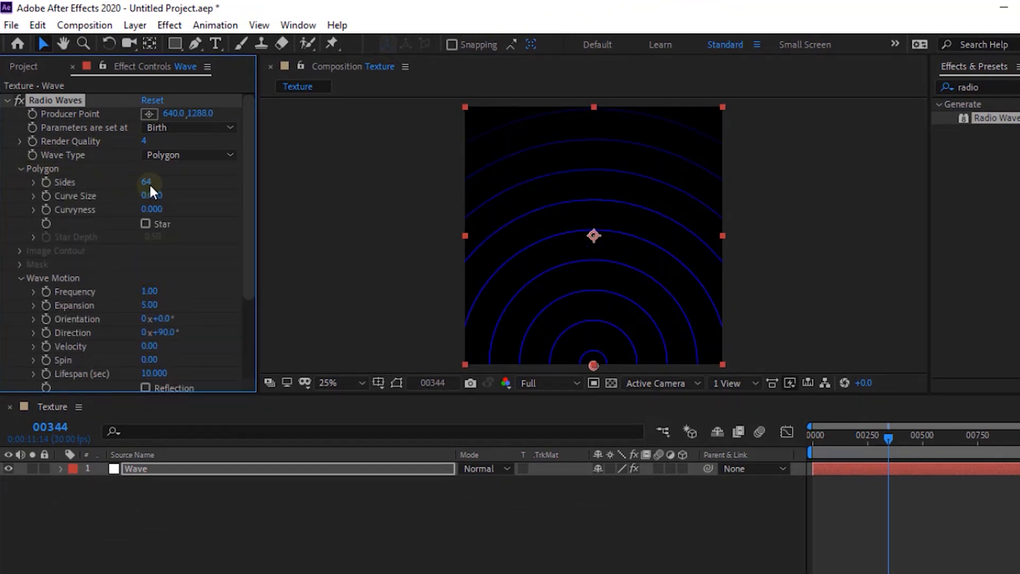
double_click(149, 183)
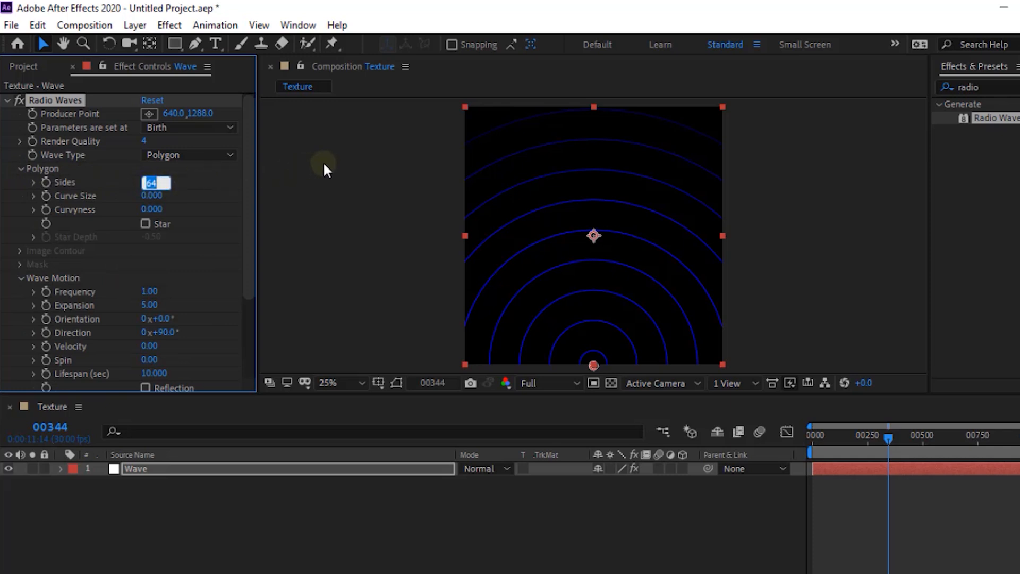
type("4")
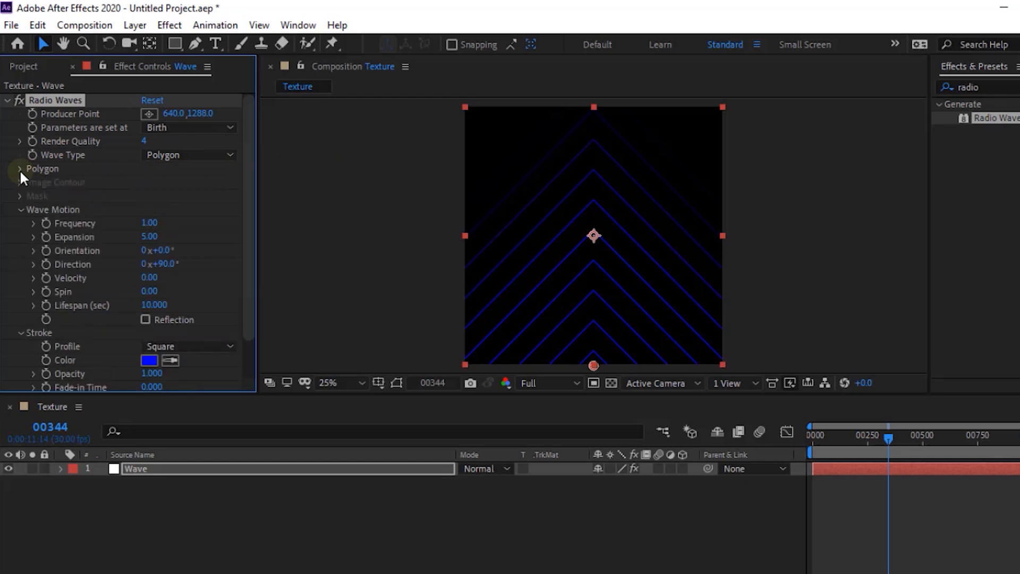
left_click(50, 428)
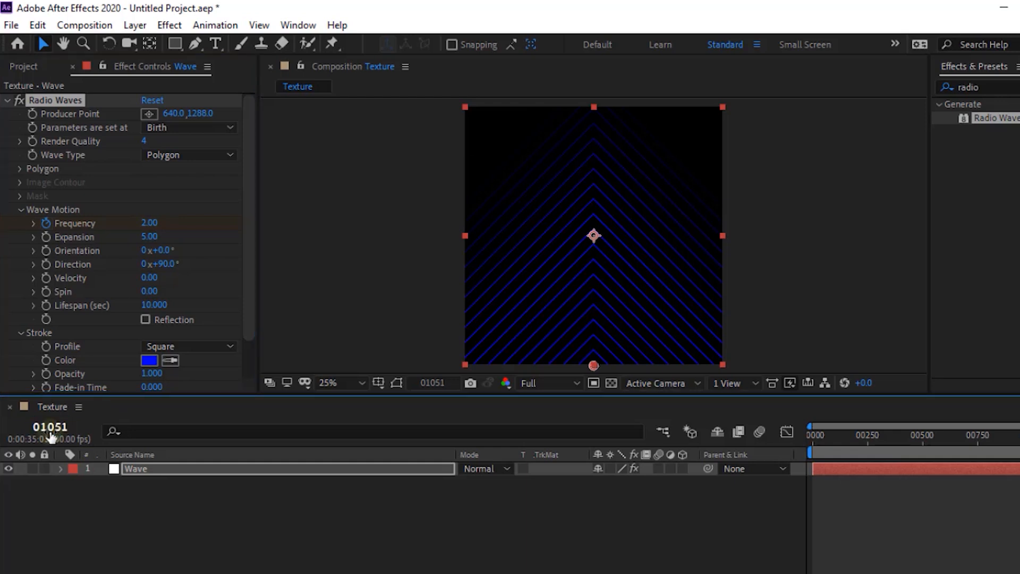
- Set wave frequency 0, expansion 15 and orientation 45°
left_click(156, 223)
type("0")
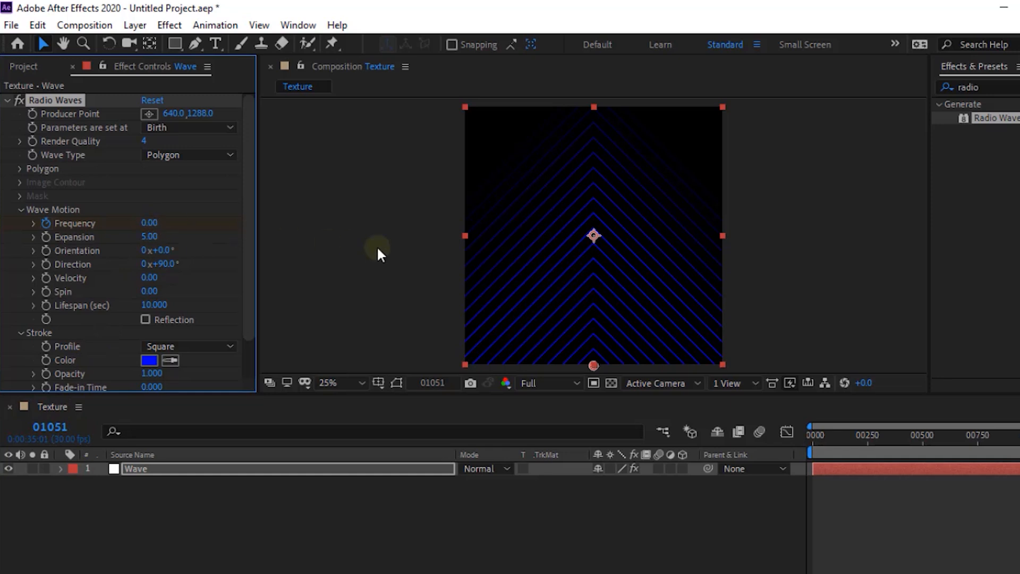
double_click(156, 236)
type("15")
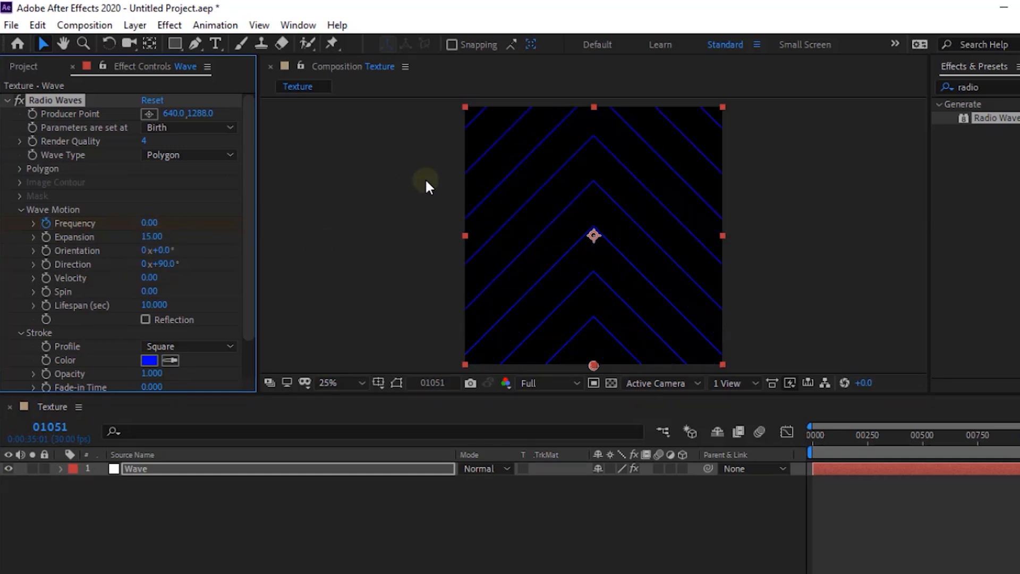
mouse_move(168, 255)
type("45")
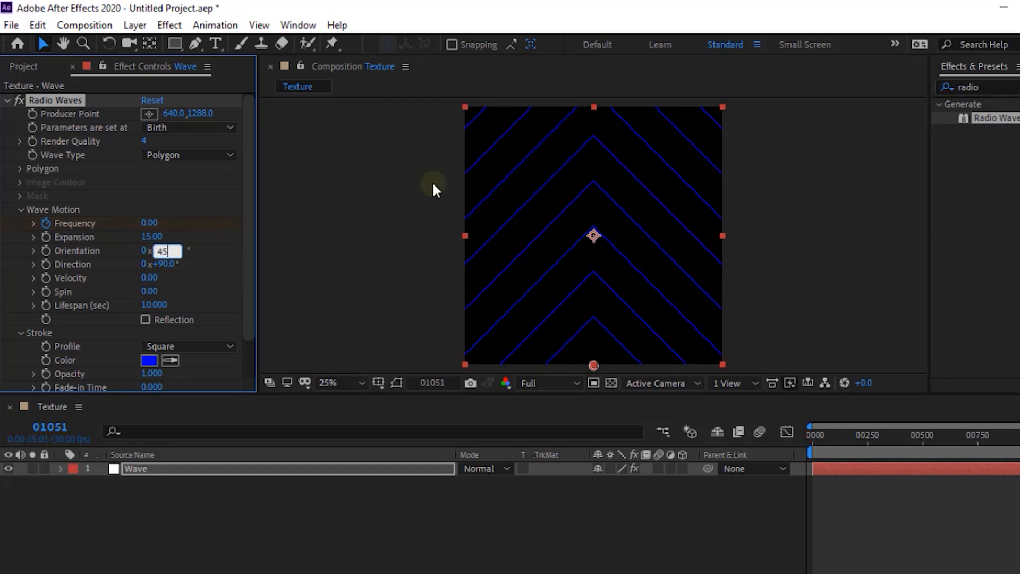
key("Enter")
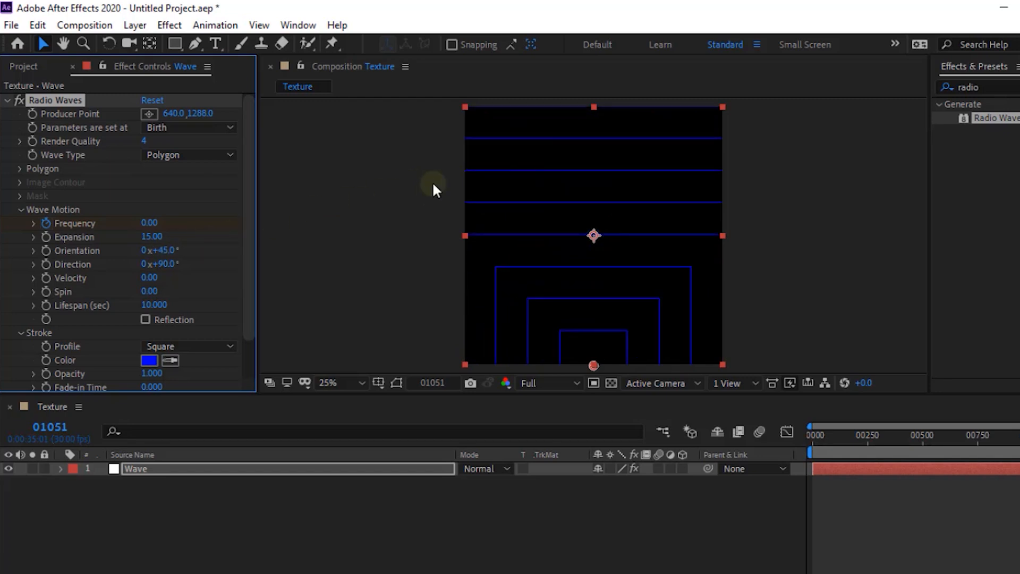
left_click(19, 209)
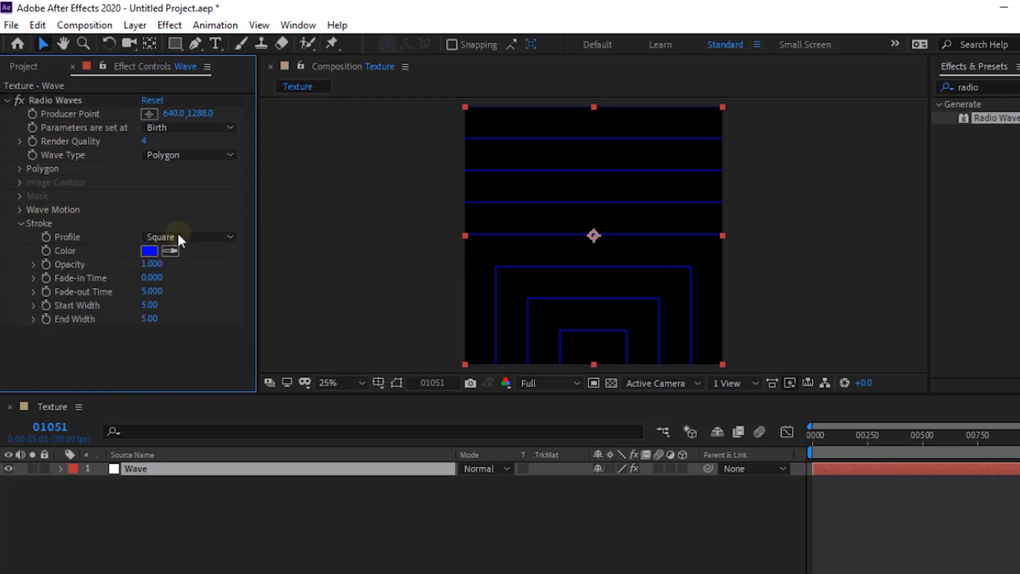
- Give the stroke a Sawtooth In profile, wiggle(.5,.5) colour expression, and width 100
left_click(205, 307)
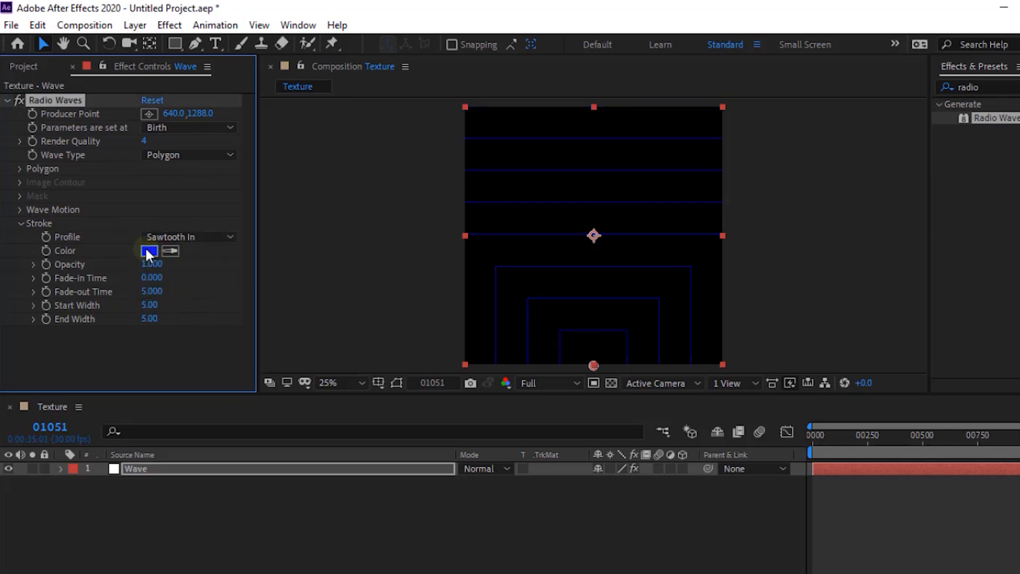
left_click(149, 251)
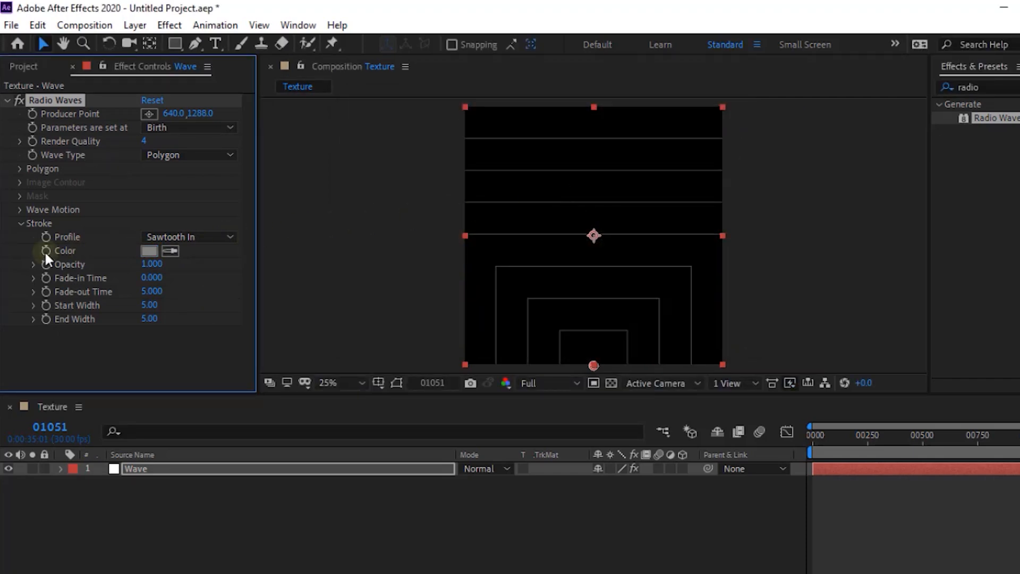
type("wiggle(.5")
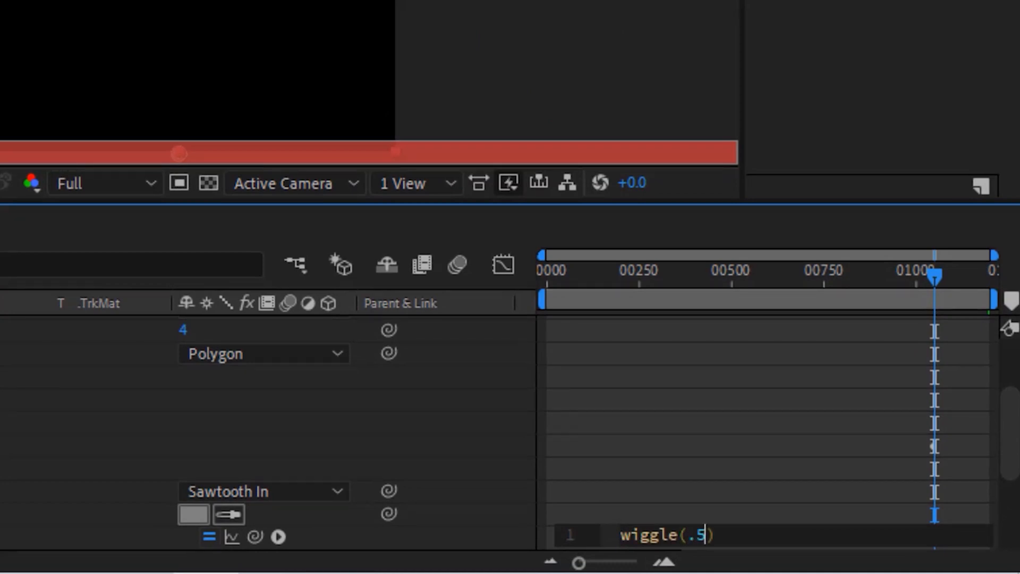
type(",.5")
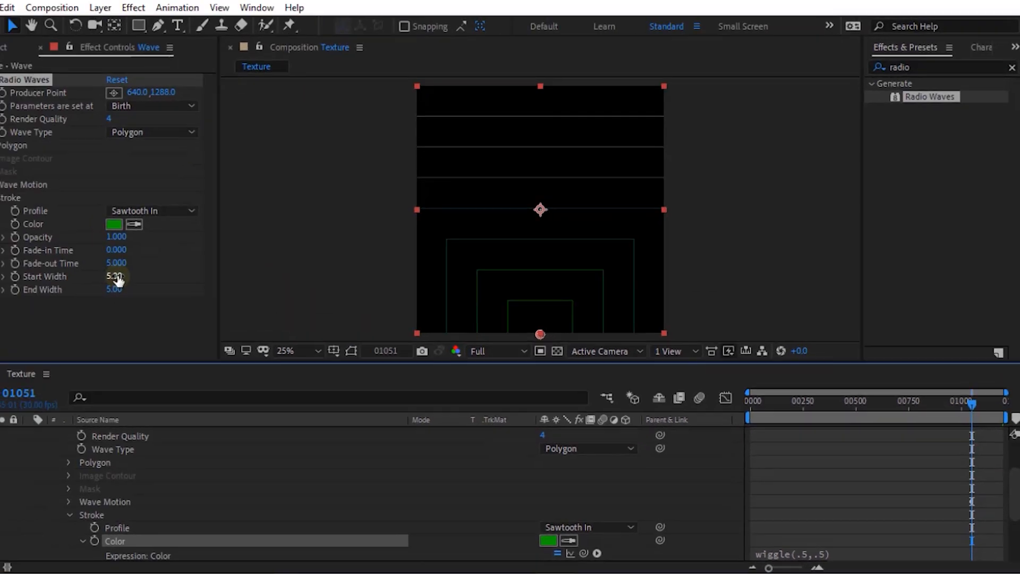
type("100")
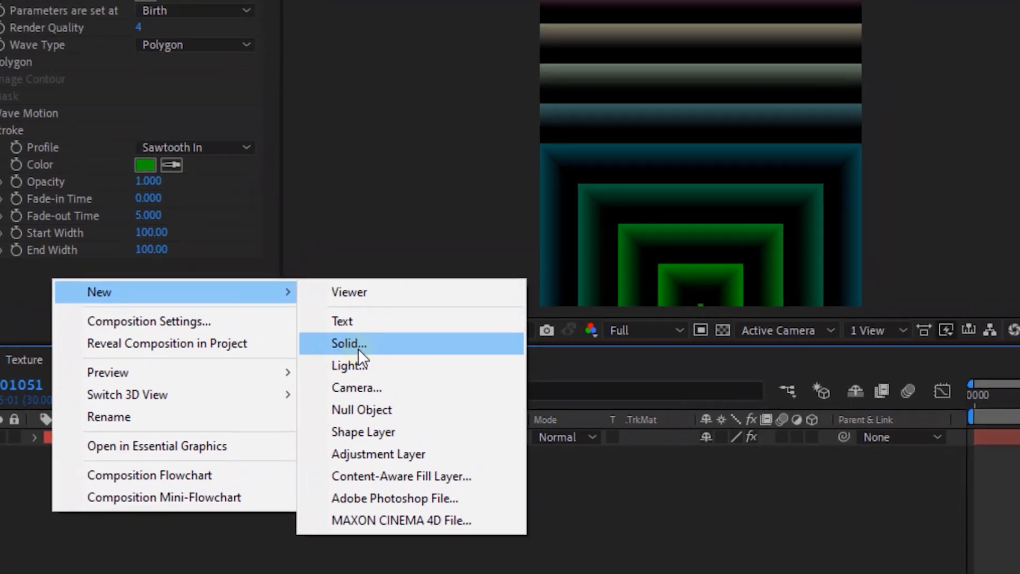
- Add a Grid solid above Wave with the Grid and Offset effects
left_click(348, 342)
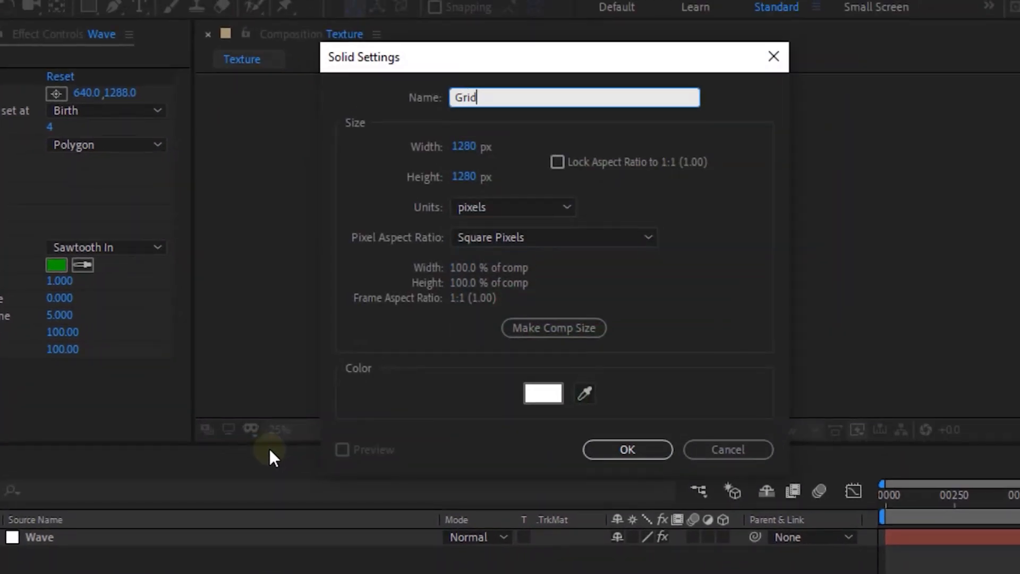
left_click(626, 450)
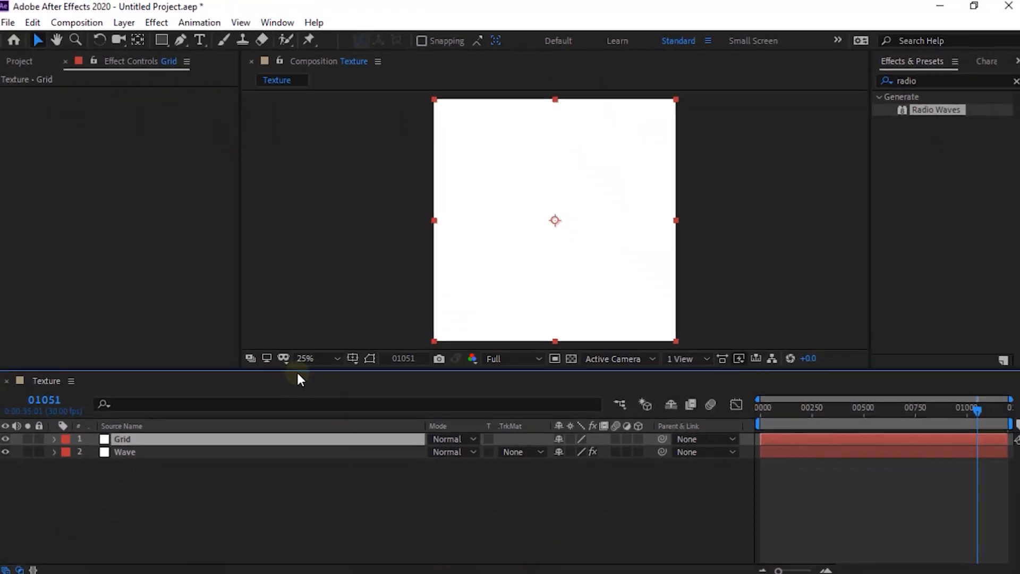
type("grid")
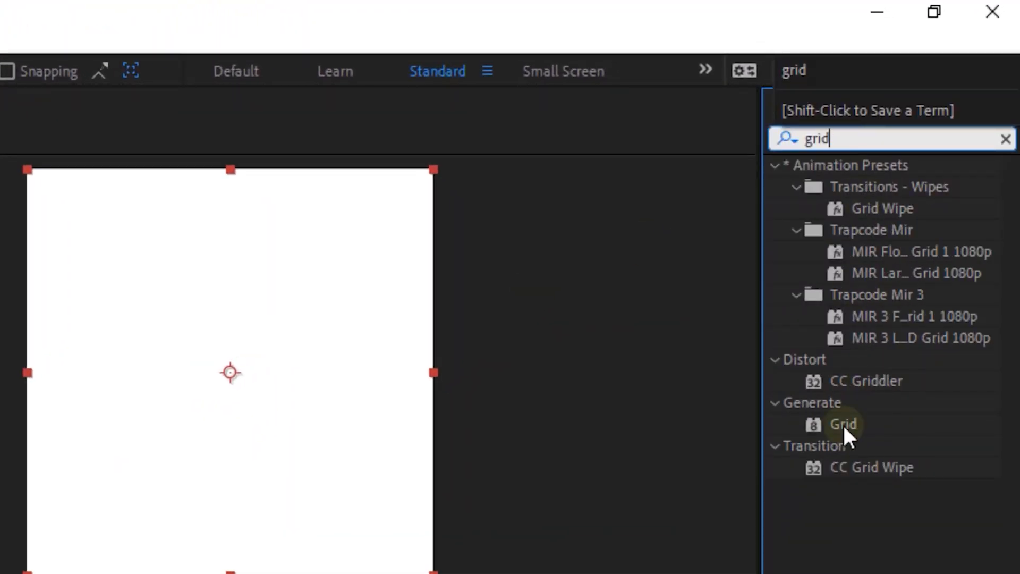
double_click(843, 424)
type("o")
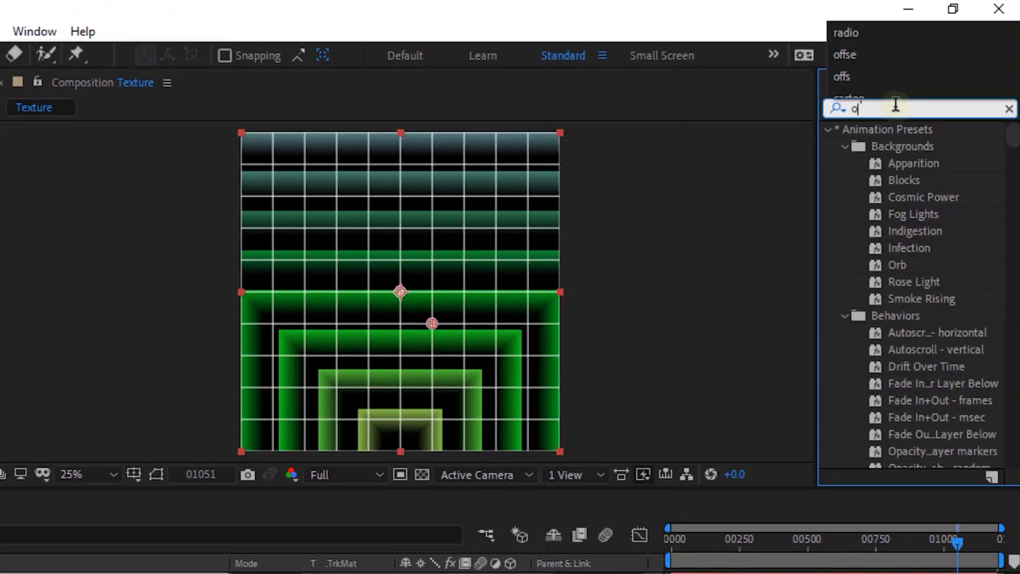
type("ffs")
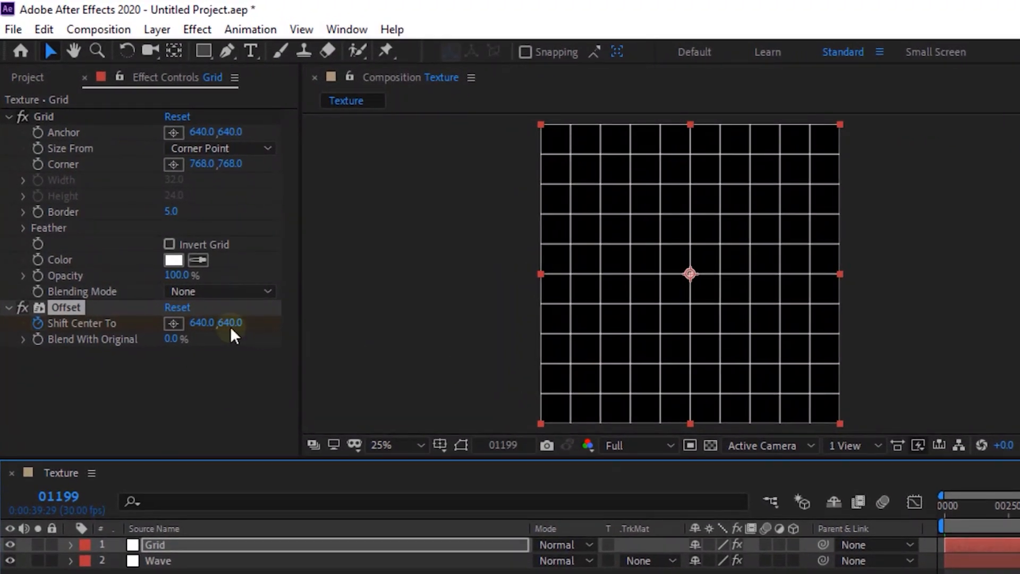
- Set the Offset vertical shift to -736 and preview the scrolling grid at several frames
left_click(215, 323)
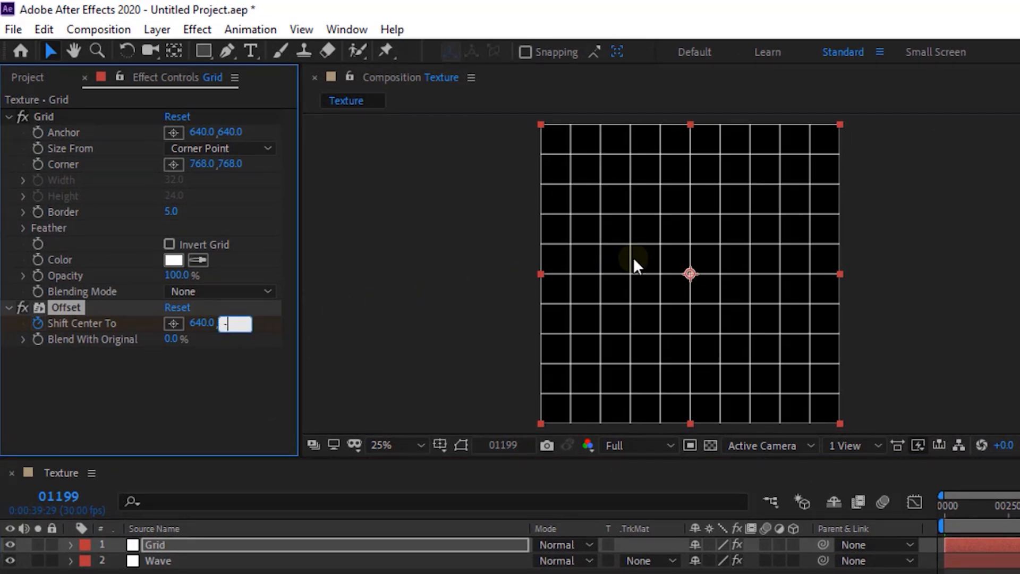
type("-7362.0")
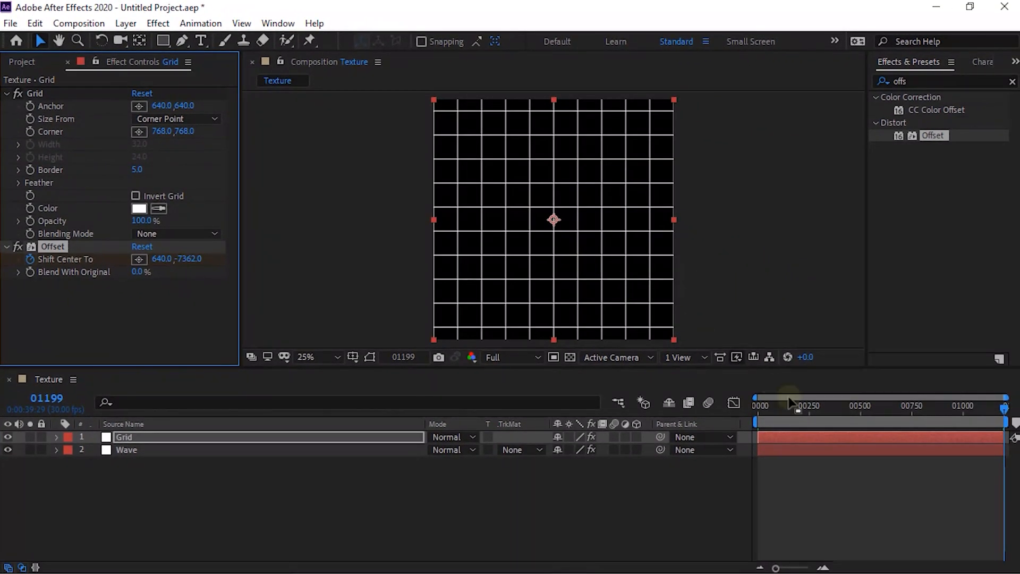
left_click(846, 421)
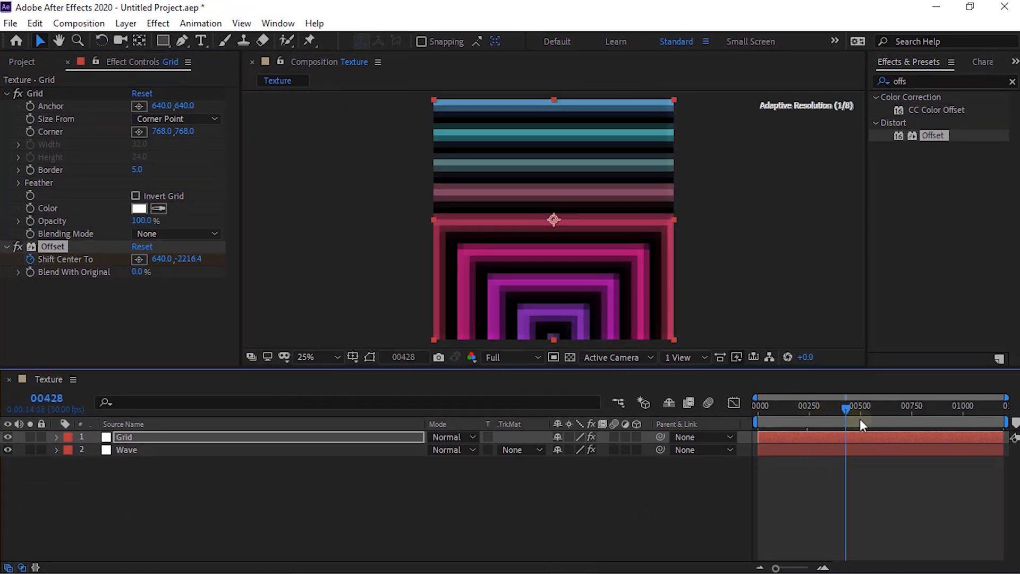
left_click(973, 422)
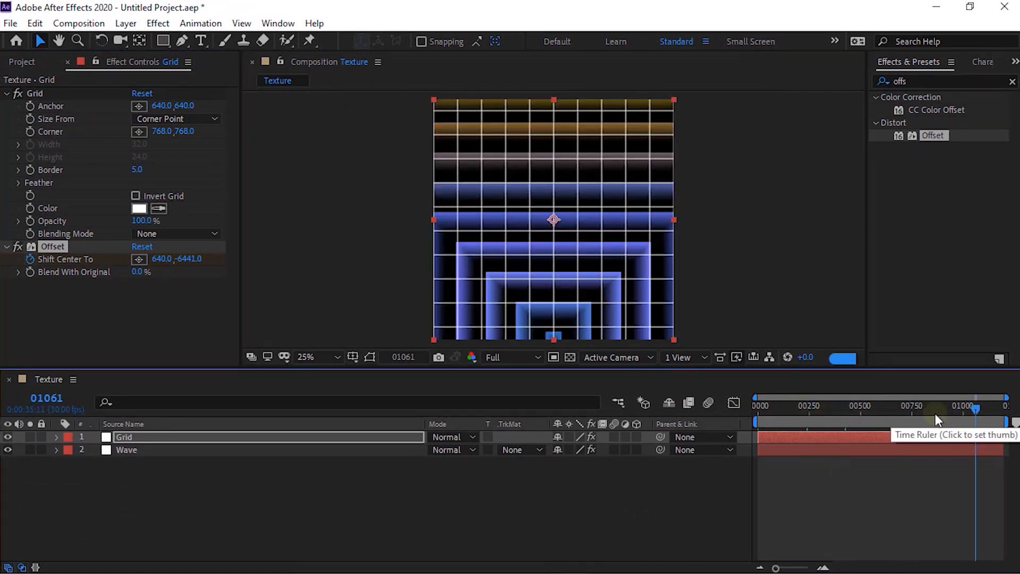
left_click(759, 406)
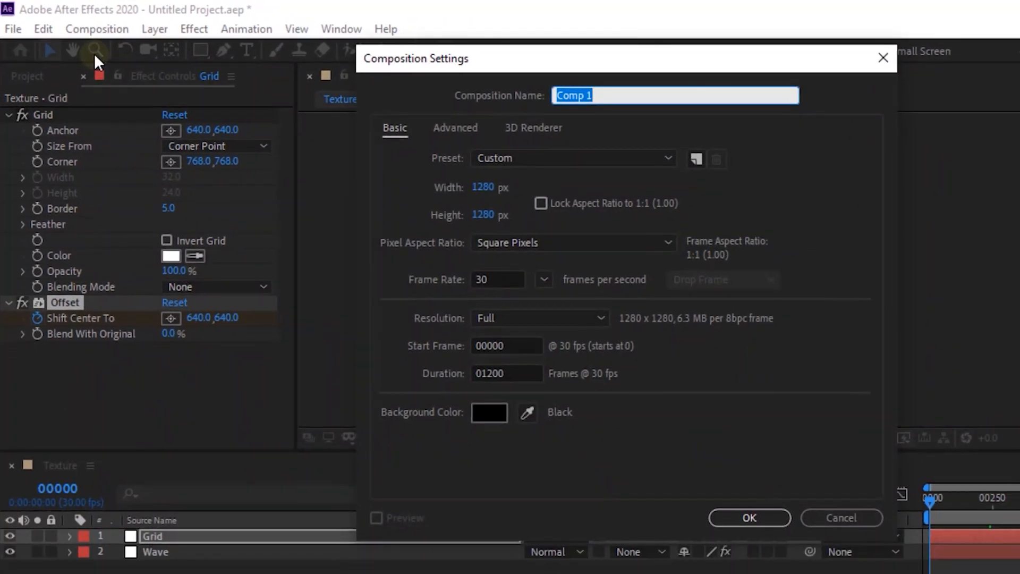
- Create a 1920×1080 composition named Mir
type("Mir")
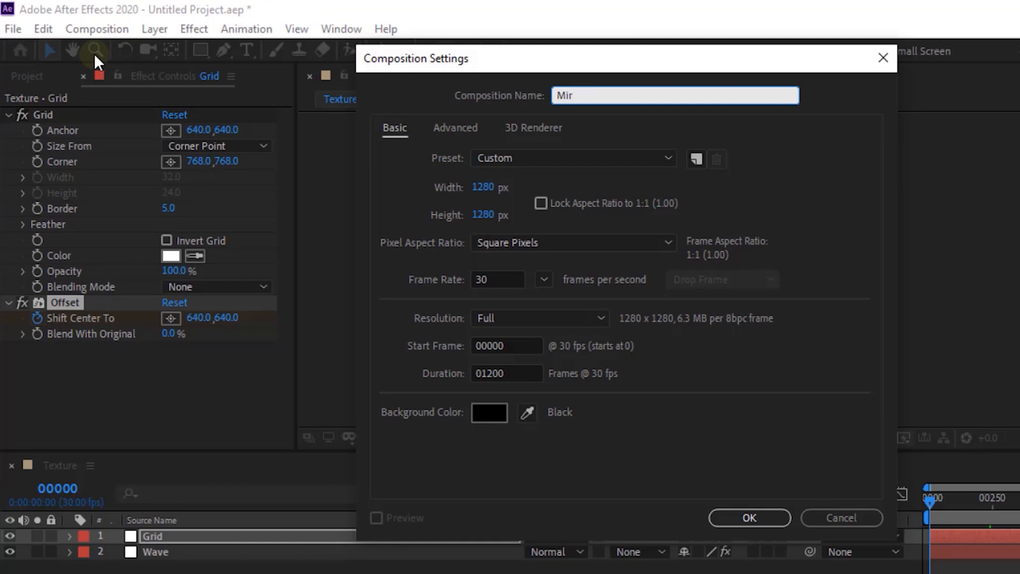
type("192")
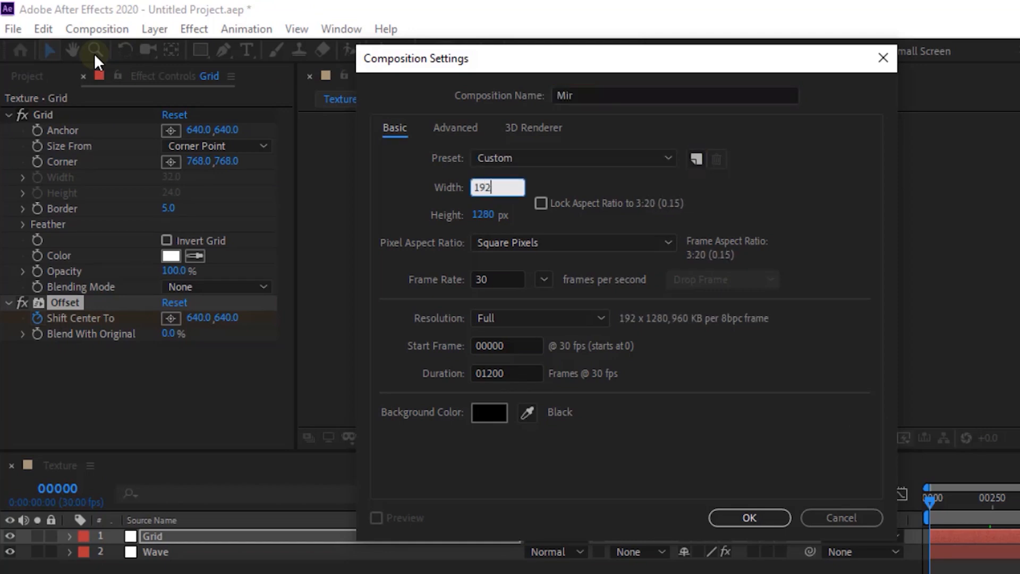
type("1080")
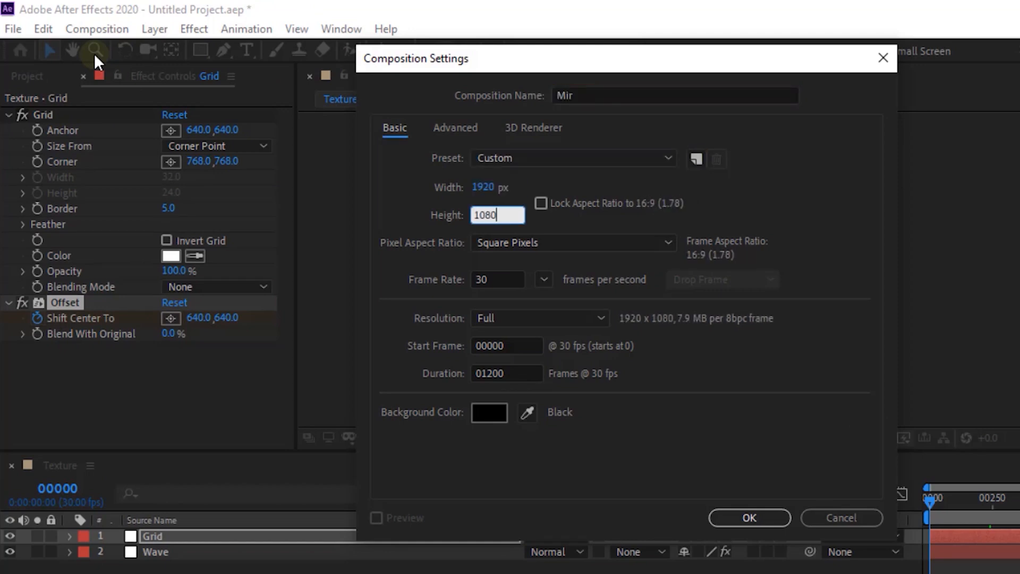
left_click(539, 318)
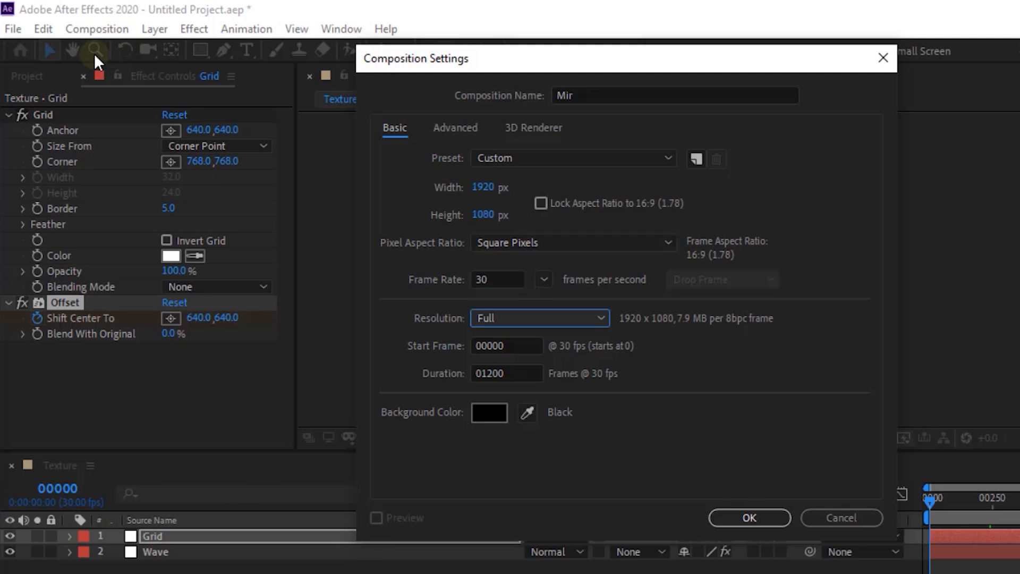
left_click(748, 518)
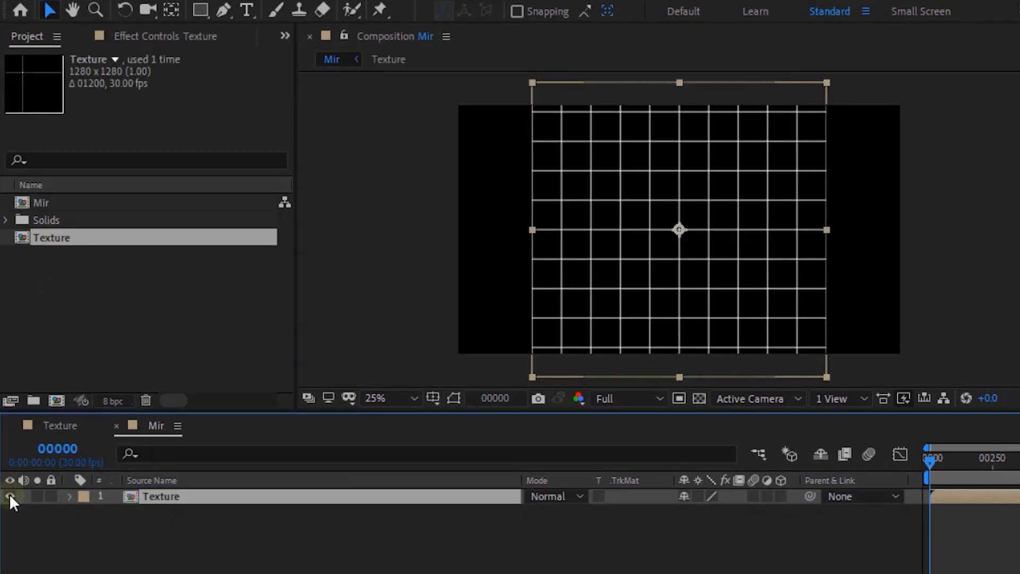
- Turn off the Texture layer's visibility in the Mir comp
left_click(10, 498)
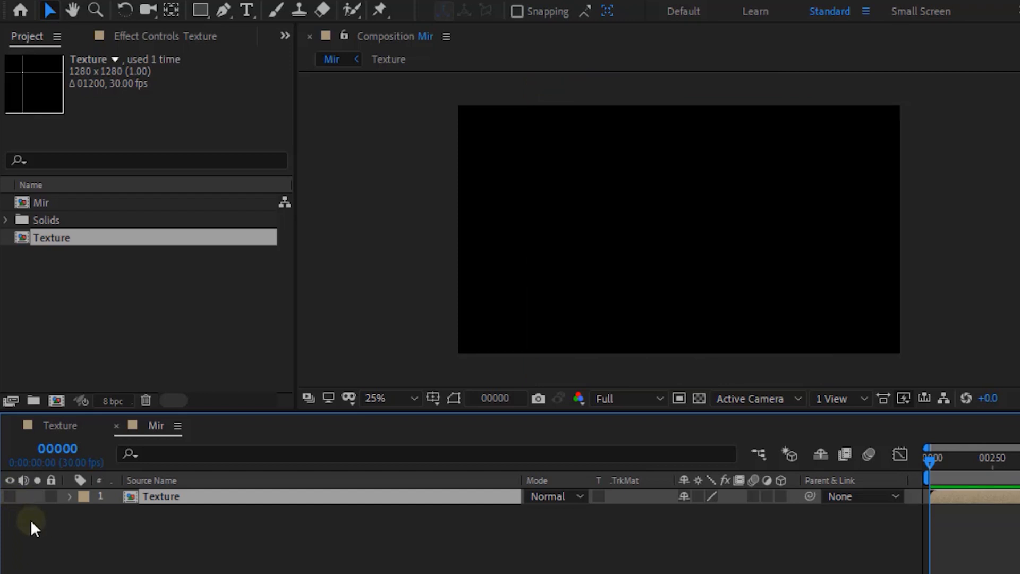
right_click(34, 521)
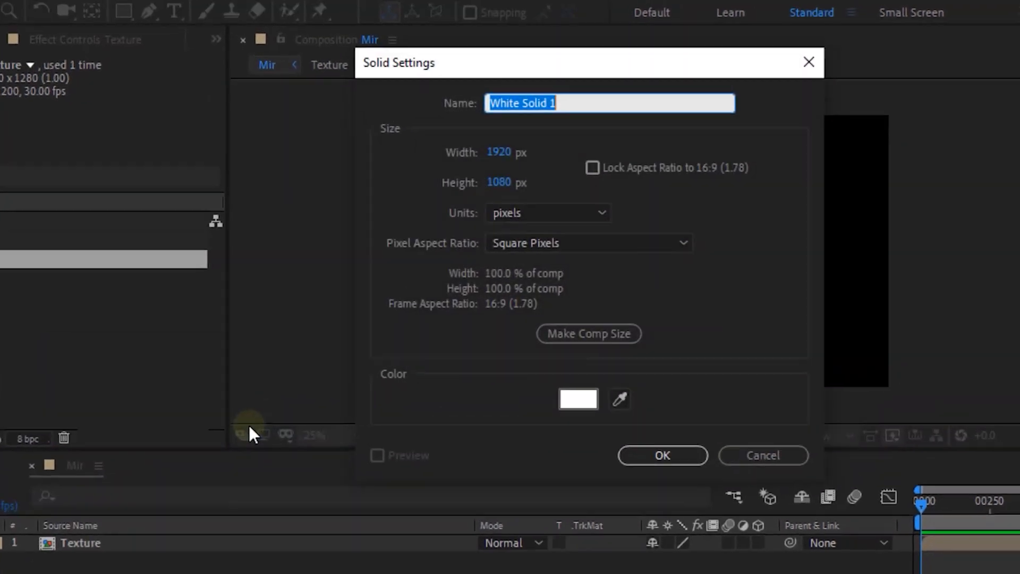
- Add a comp-sized white solid named Mir and apply Trapcode Mir
left_click(661, 455)
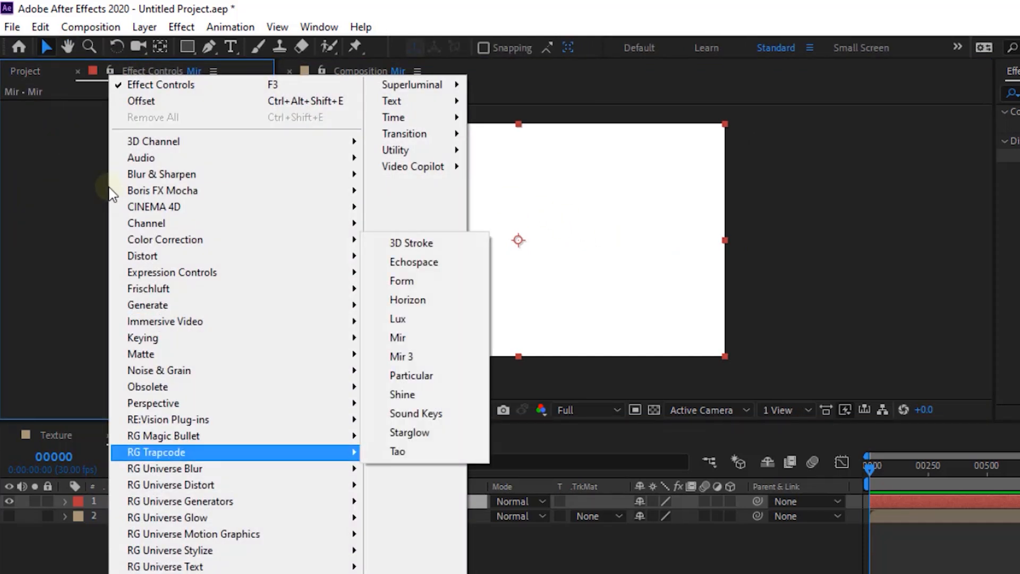
left_click(397, 338)
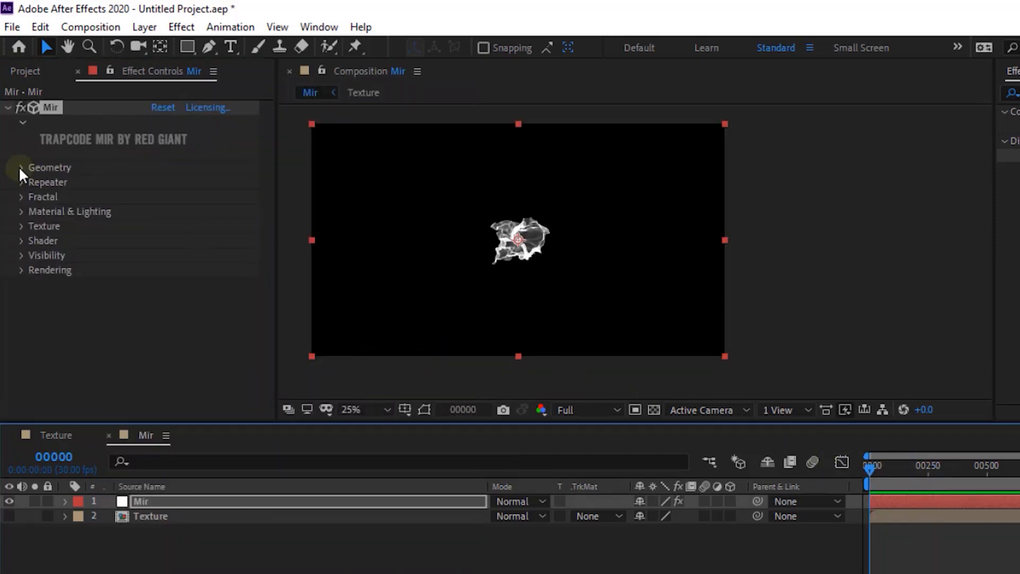
- Set Mir geometry: Rotate X 90, vertices 5×1000, size 2120×2270, Bend Y -0.2
left_click(21, 167)
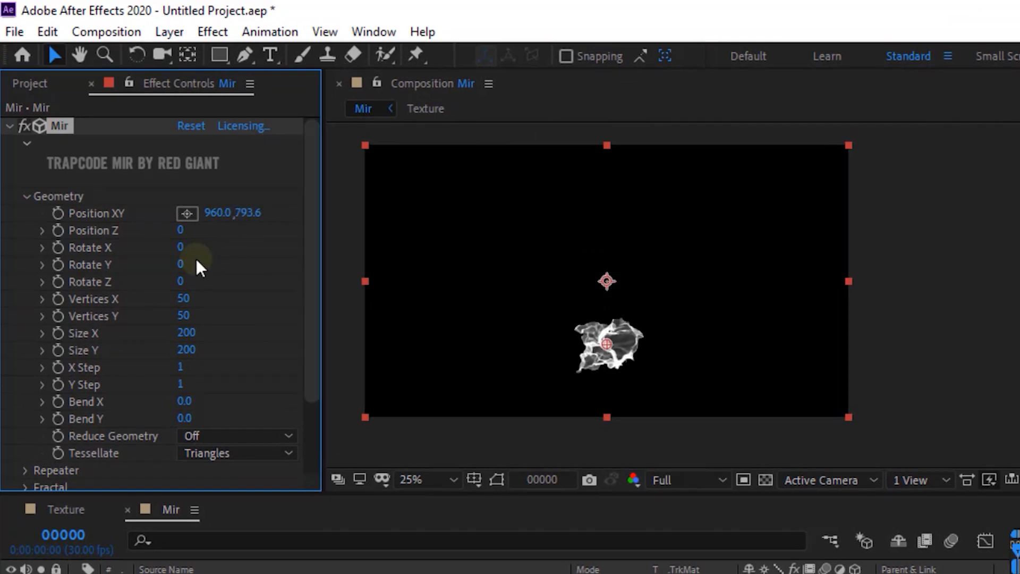
left_click(189, 249)
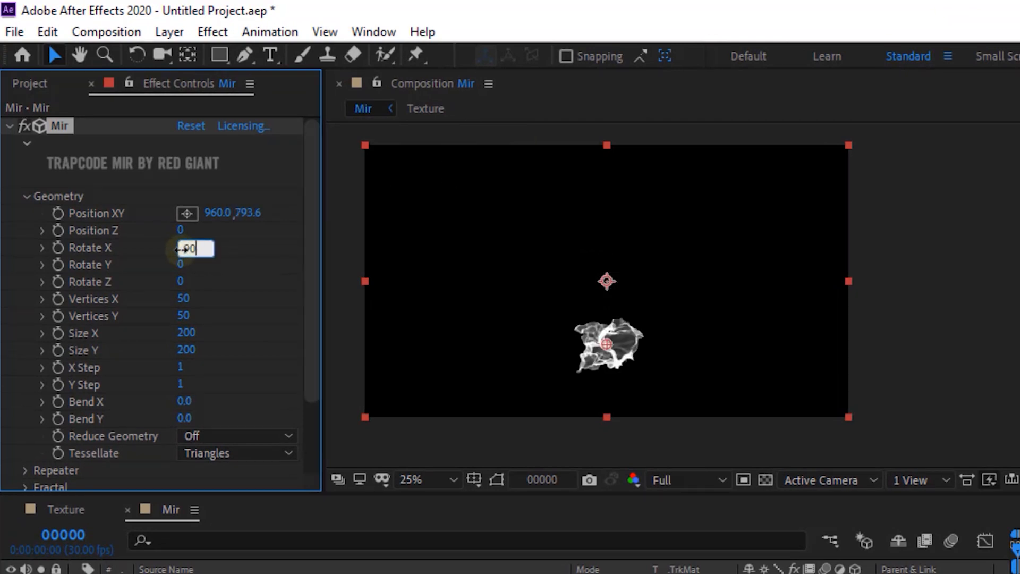
type("5")
key("Enter")
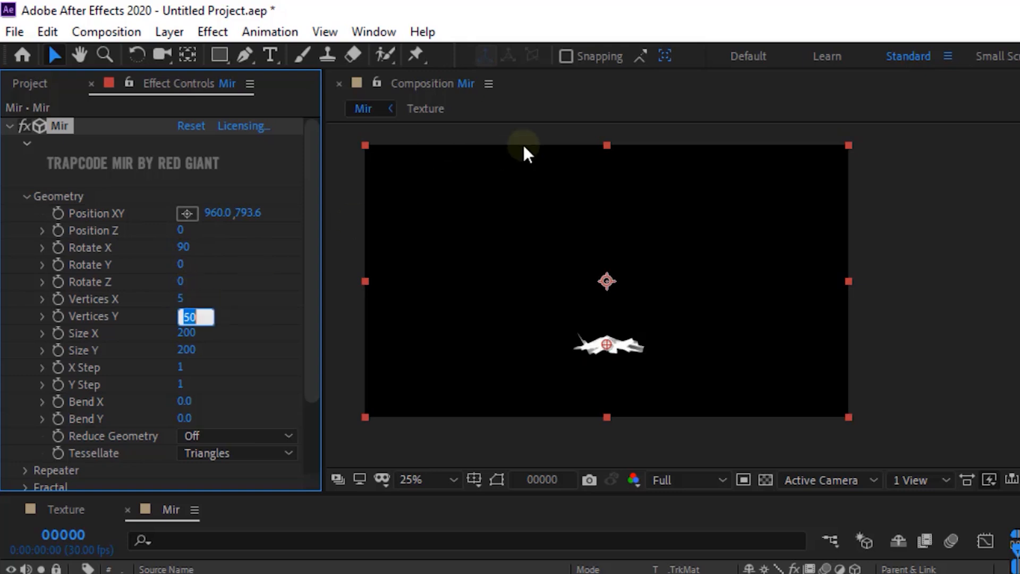
type("1000")
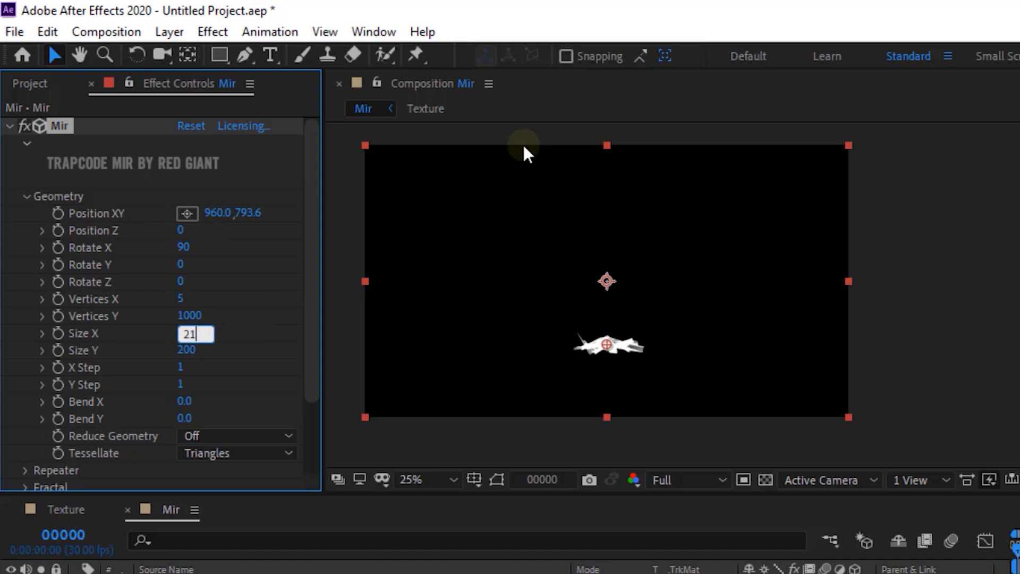
type("2120")
left_click(196, 350)
type("2270")
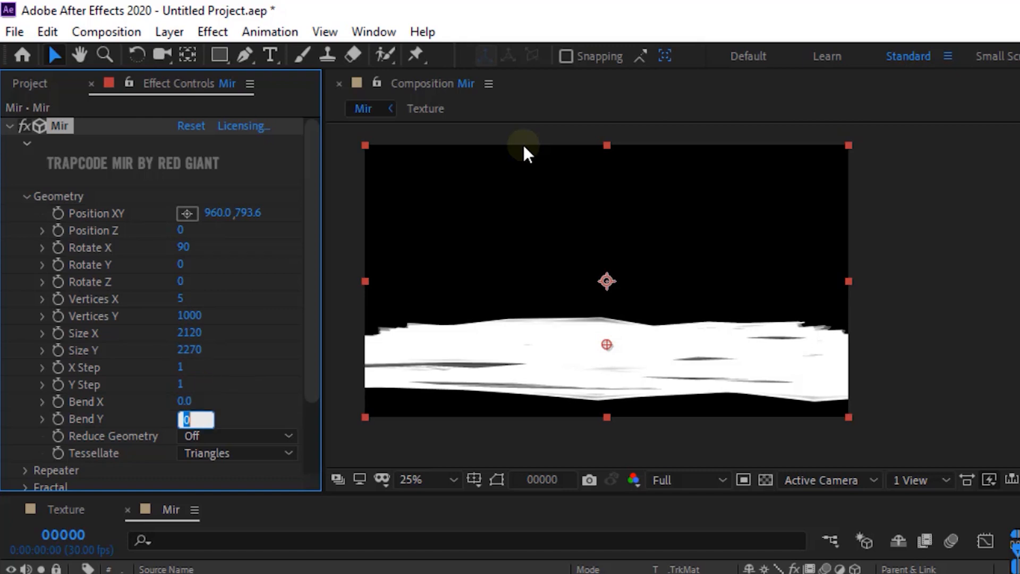
type("-0.2")
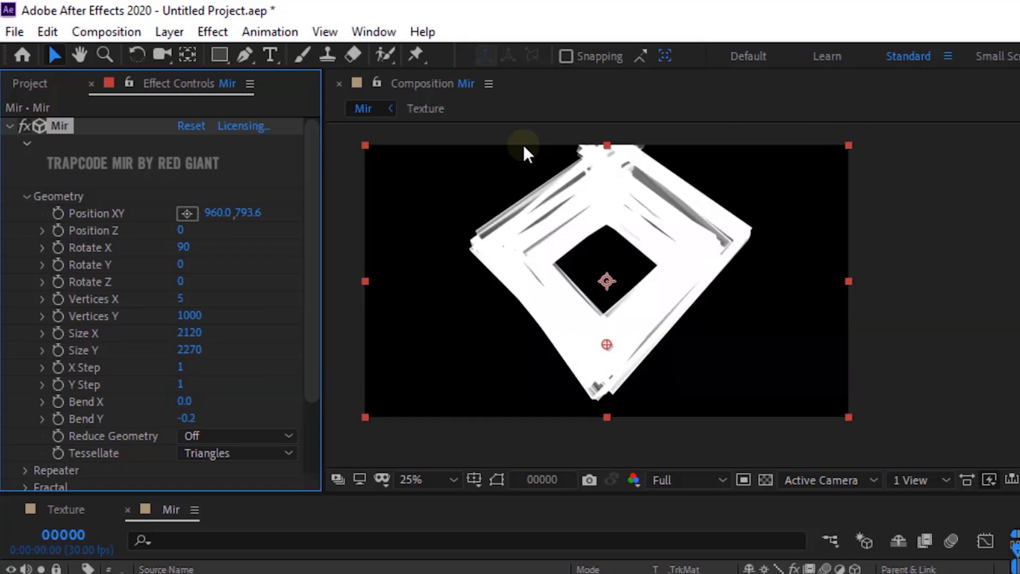
mouse_move(427, 192)
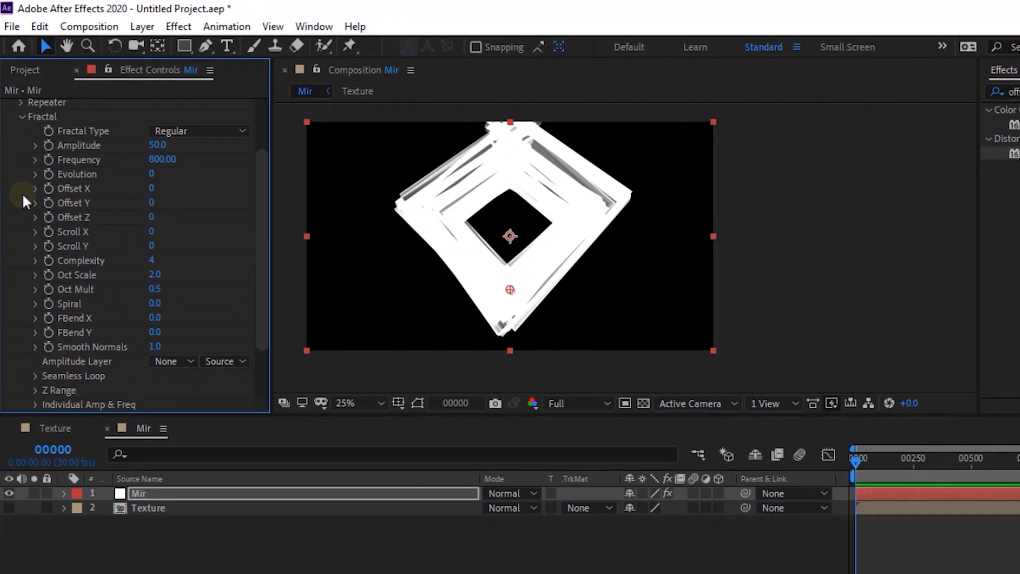
- Keyframe Mir's Amplitude at 0, then 300 at frame 600, heading toward frame 1080
double_click(158, 145)
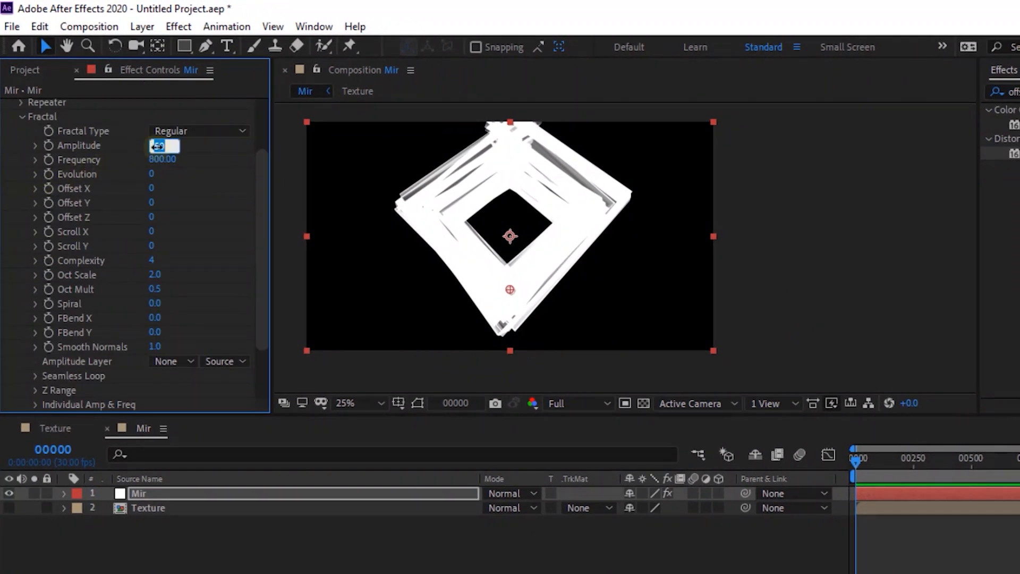
type("0.0")
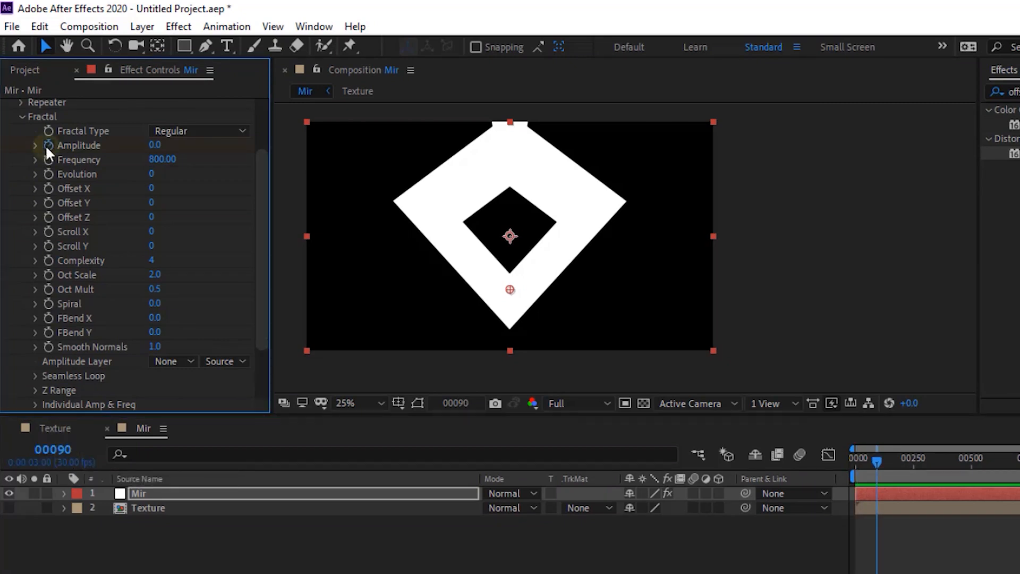
left_click(52, 450)
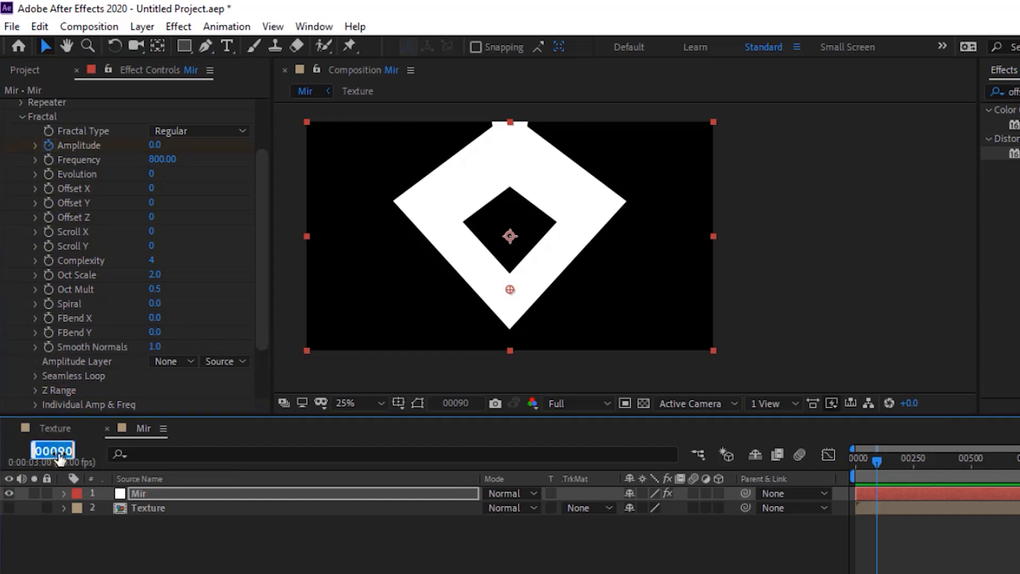
type("00600")
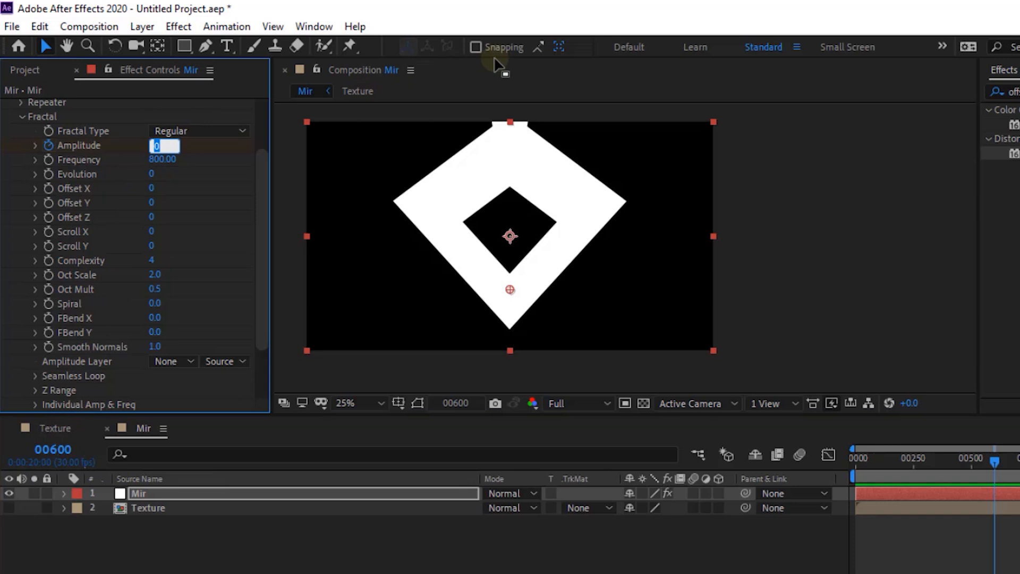
type("300.0")
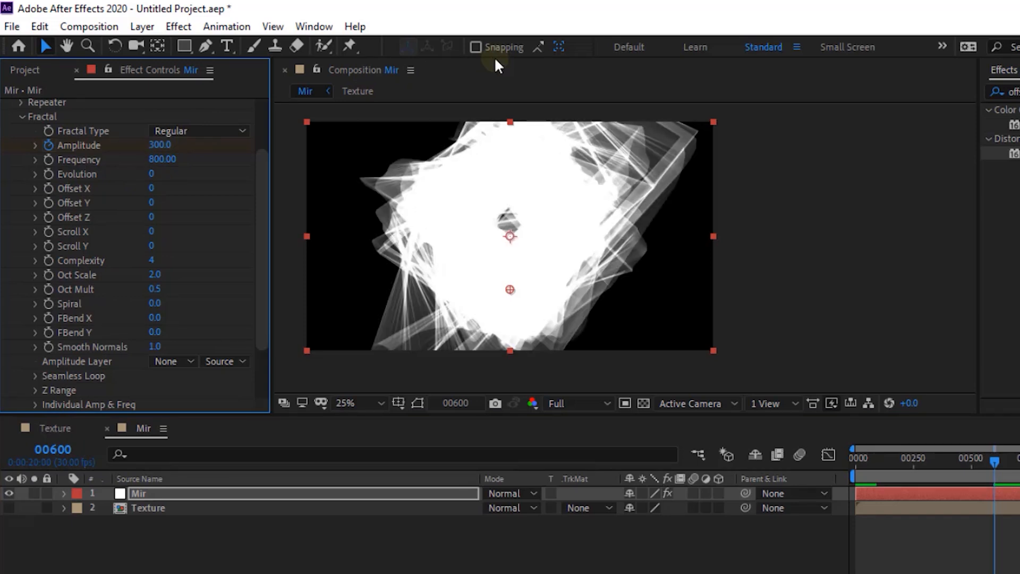
left_click(52, 450)
type("01080")
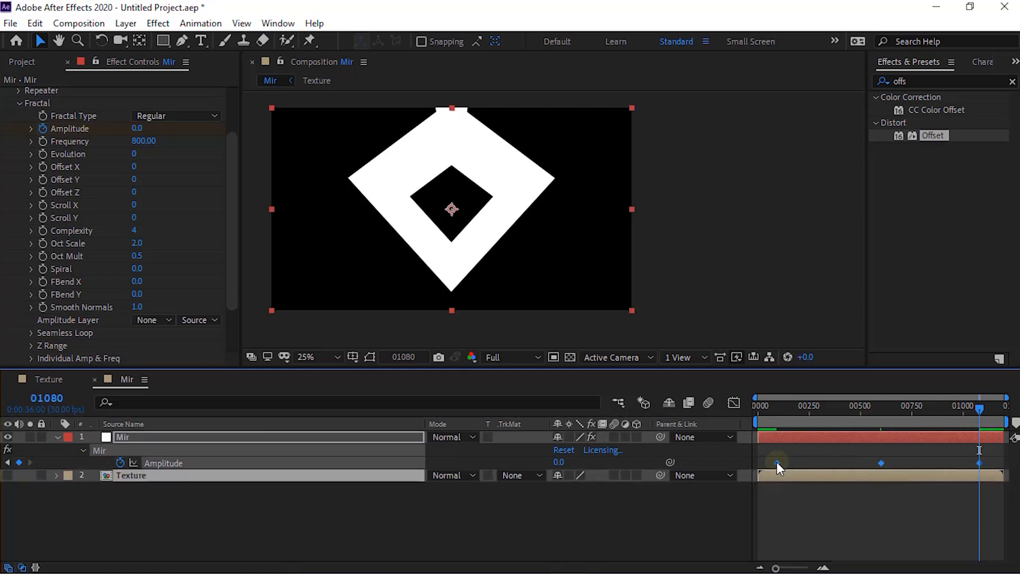
- Apply Easy Ease to the Amplitude keyframes from the keyframe context menu
right_click(780, 463)
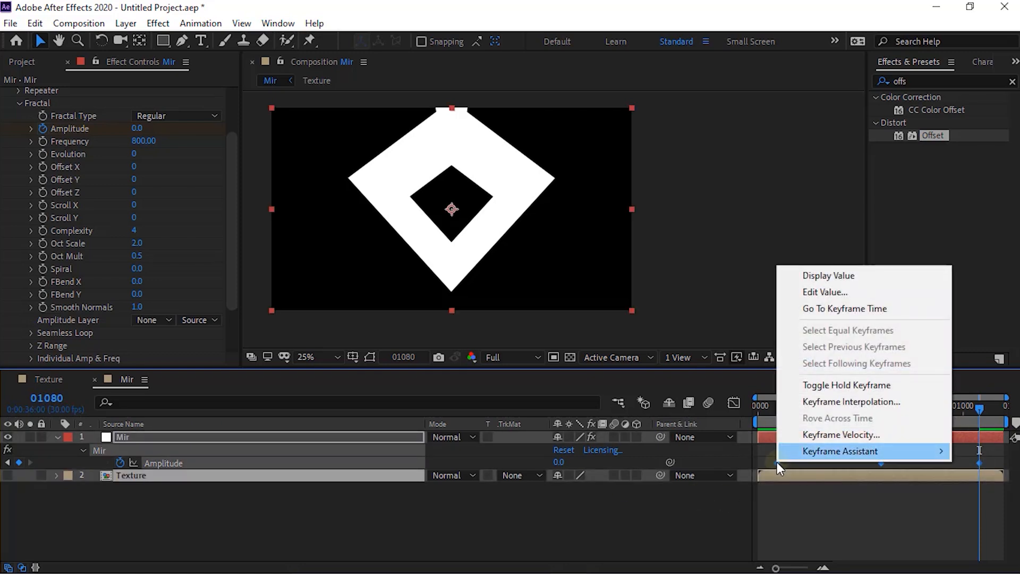
mouse_move(839, 451)
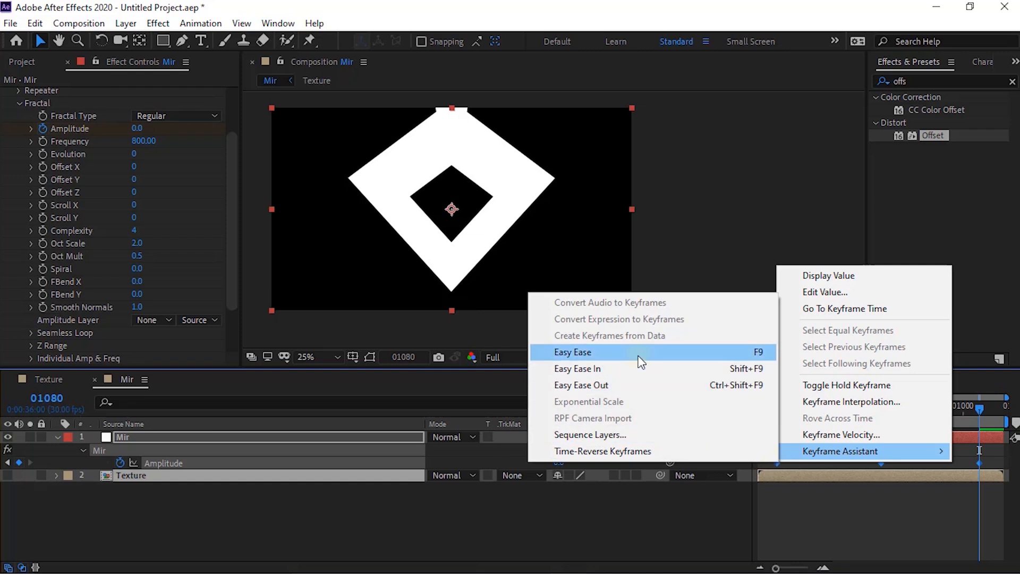
left_click(572, 351)
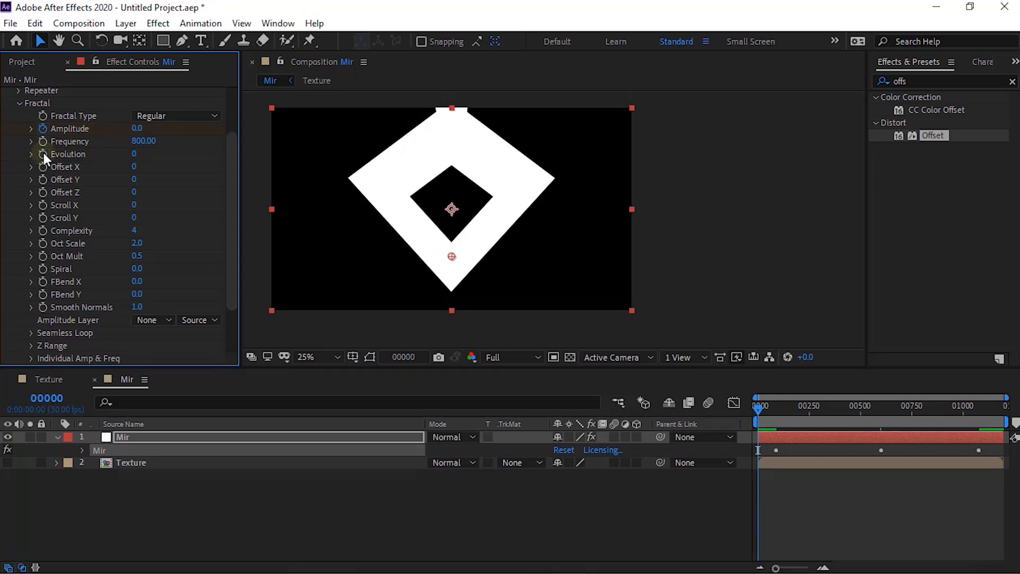
- Give Evolution a time*-100 expression, set a fractal value to 62, and collapse Fractal
left_click(43, 154)
type("time*20")
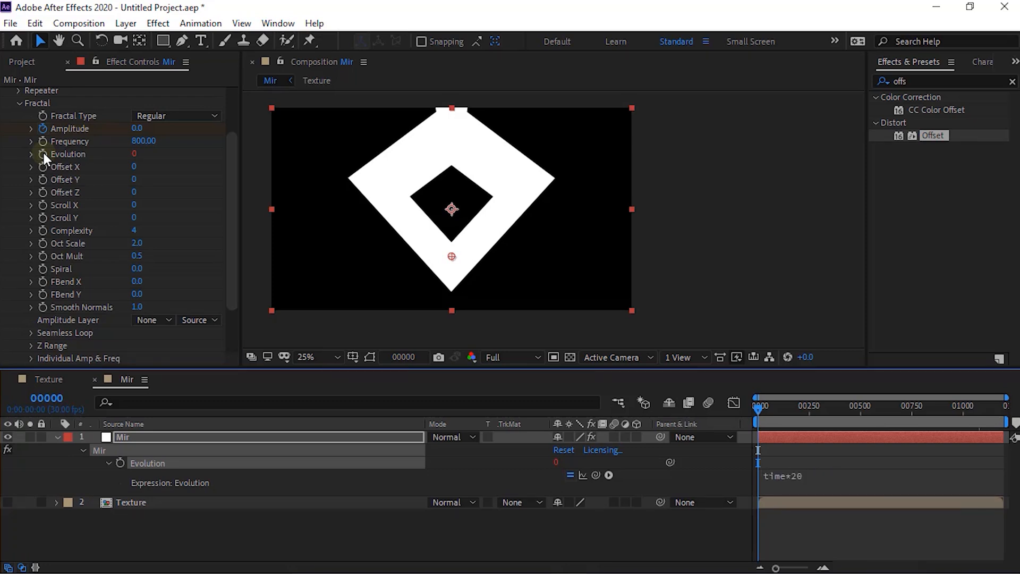
mouse_move(45, 225)
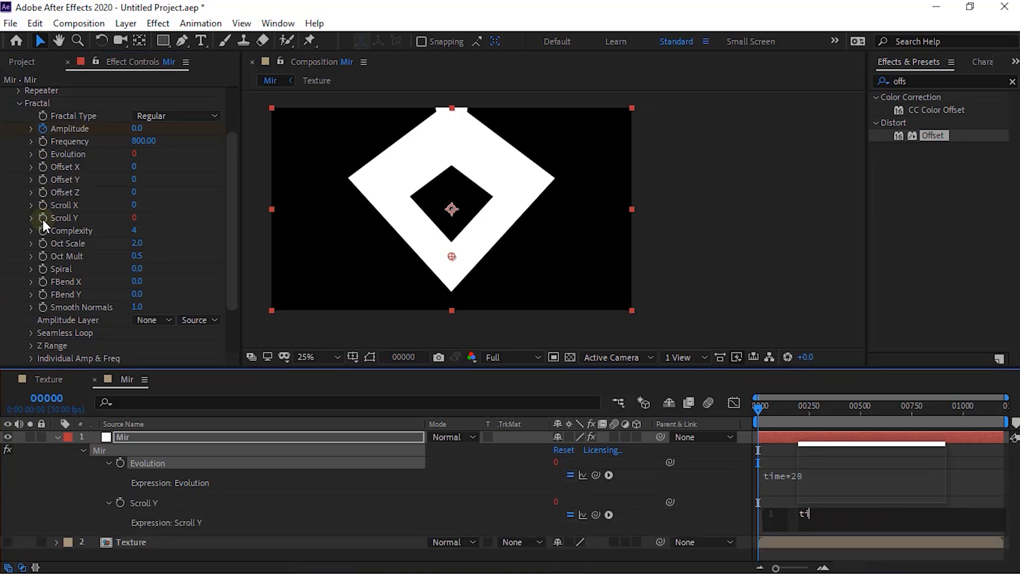
type("time*-100")
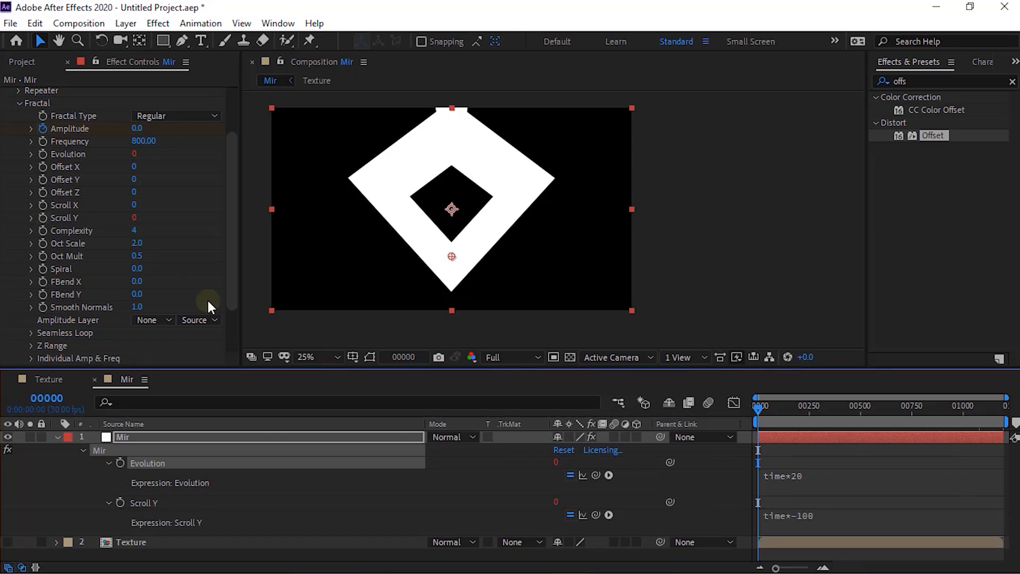
double_click(137, 230)
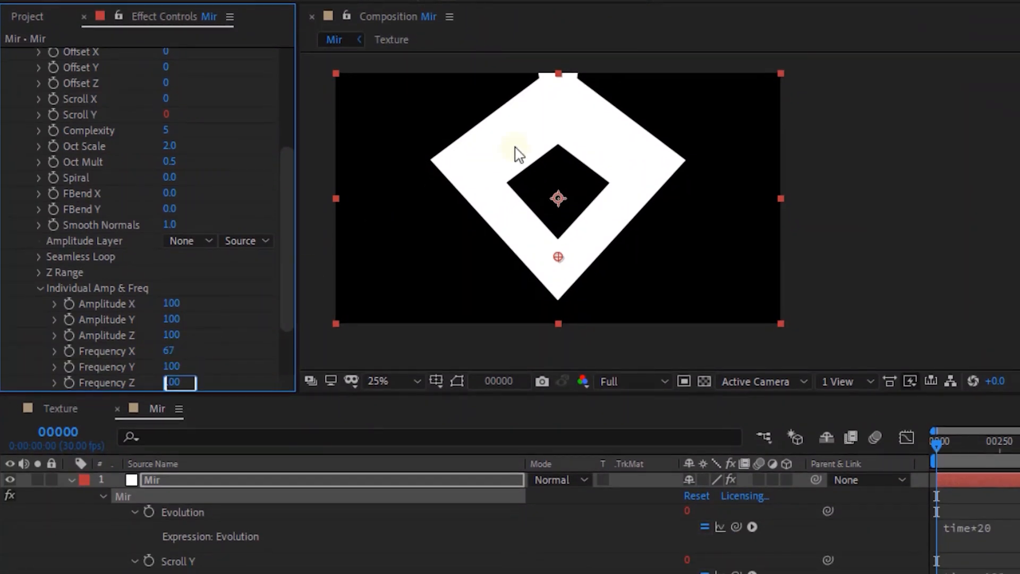
type("62")
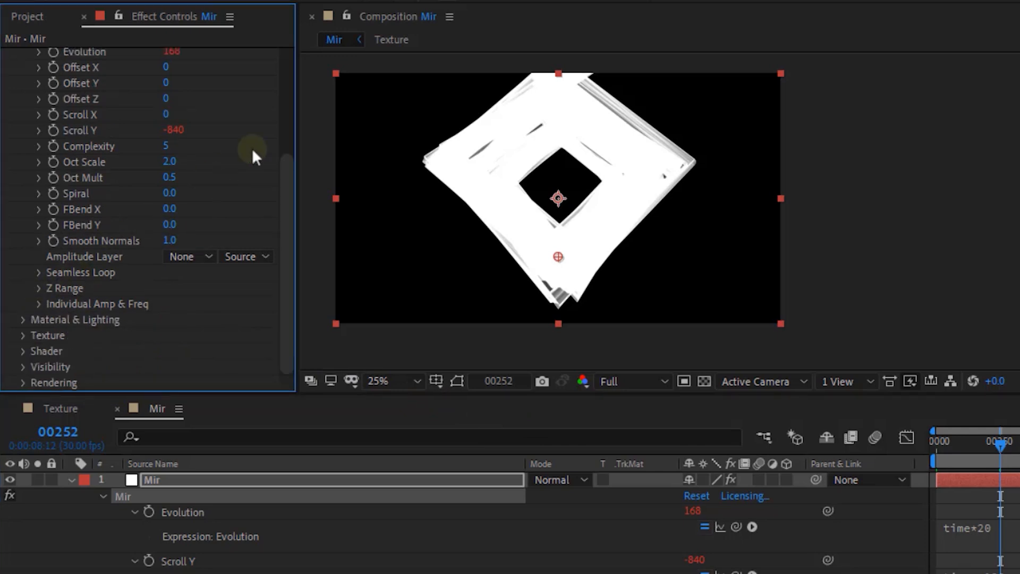
left_click(23, 151)
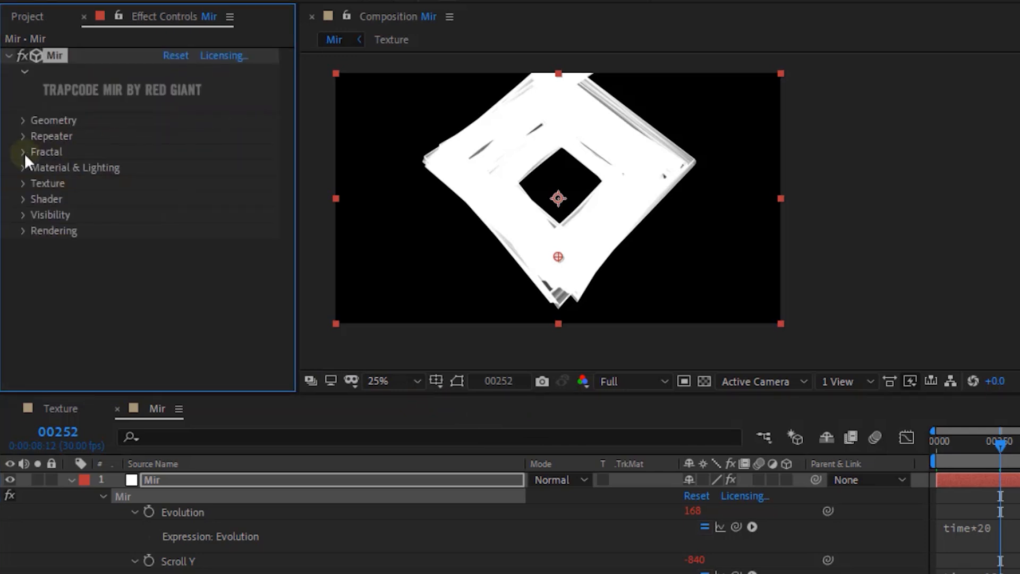
- Expand Material & Lighting and set Light Falloff to Distance Squared
left_click(23, 168)
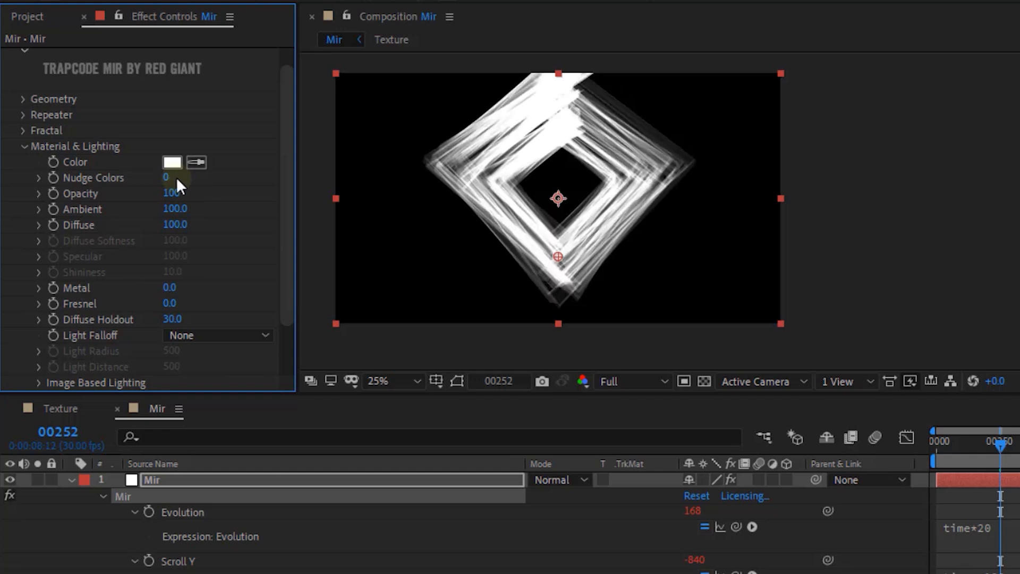
scroll("down", 3)
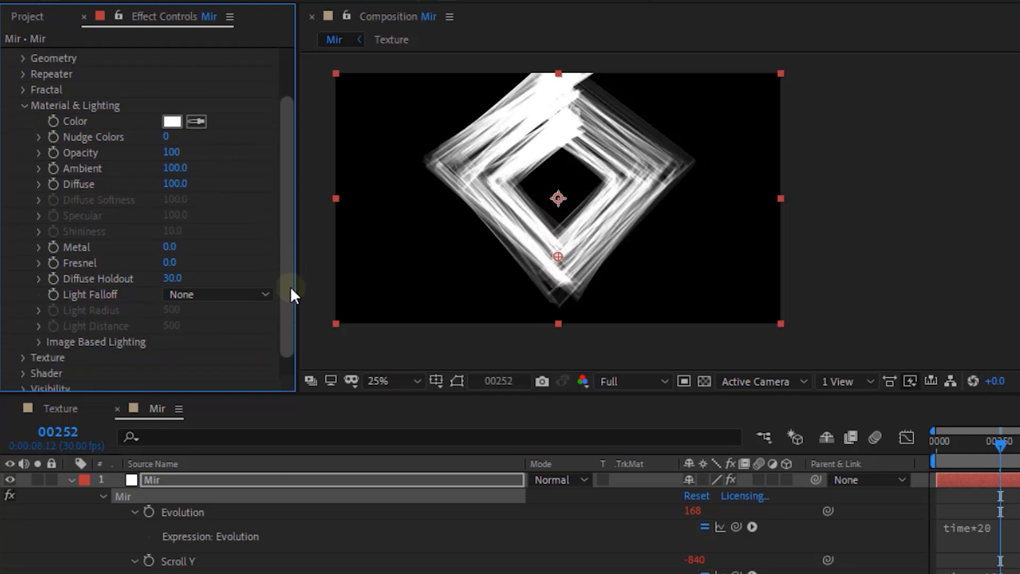
left_click(218, 294)
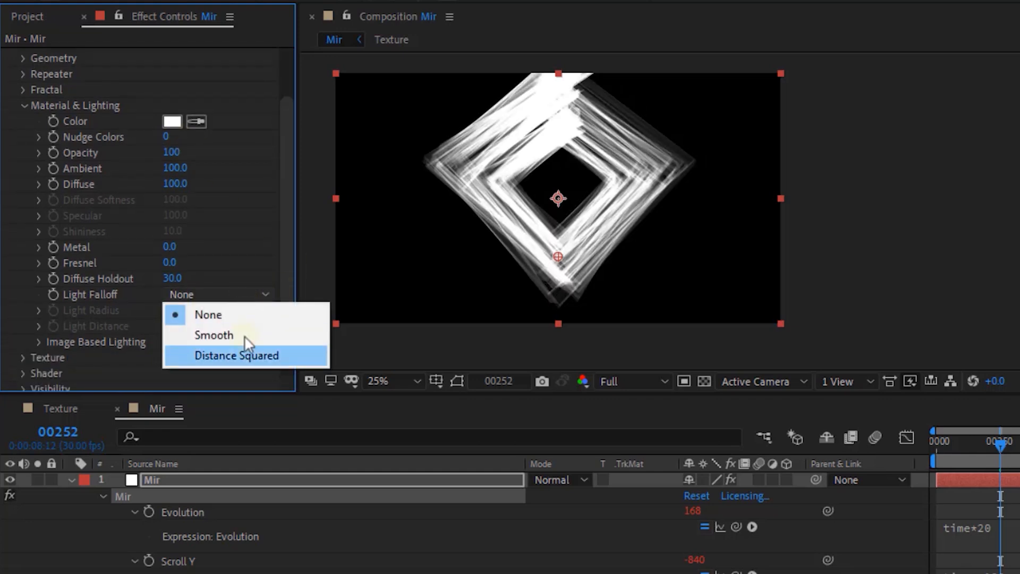
left_click(236, 356)
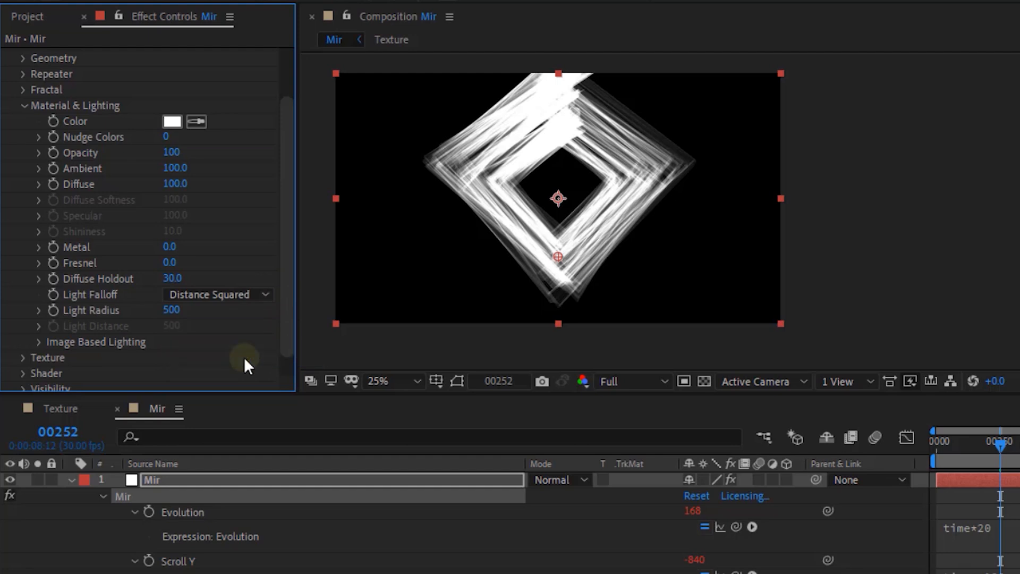
mouse_move(20, 114)
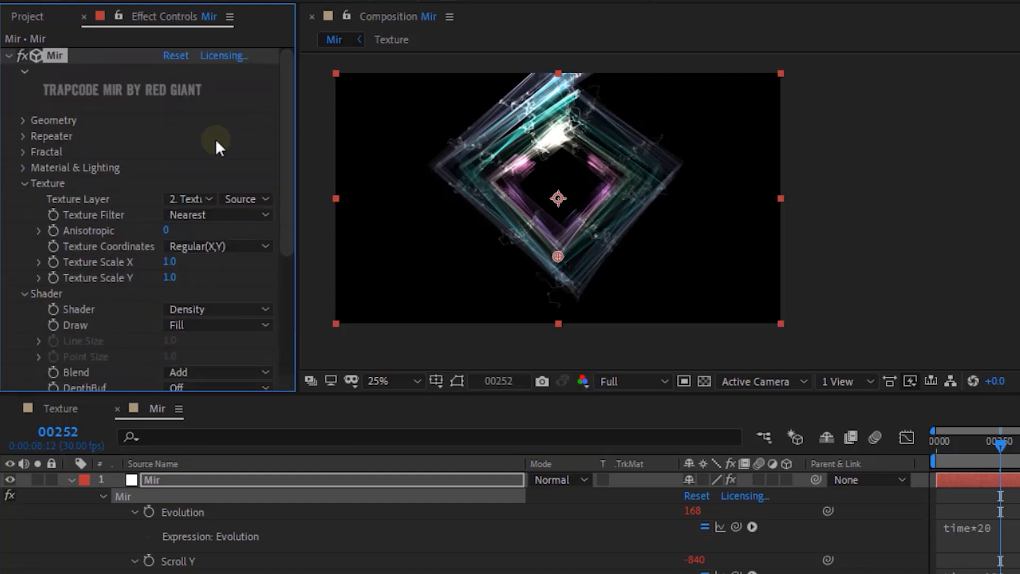
- Collapse Mir's Texture settings group
left_click(23, 184)
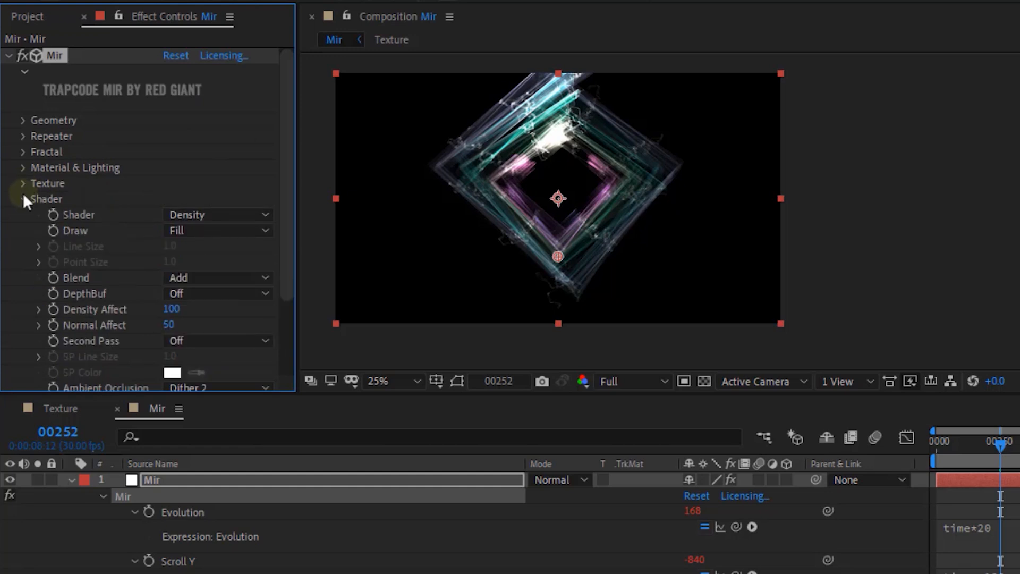
- Set Mir's Shader to Flat, Blend to Normal, DepthBuf on, then collapse Shader
scroll("down", 3)
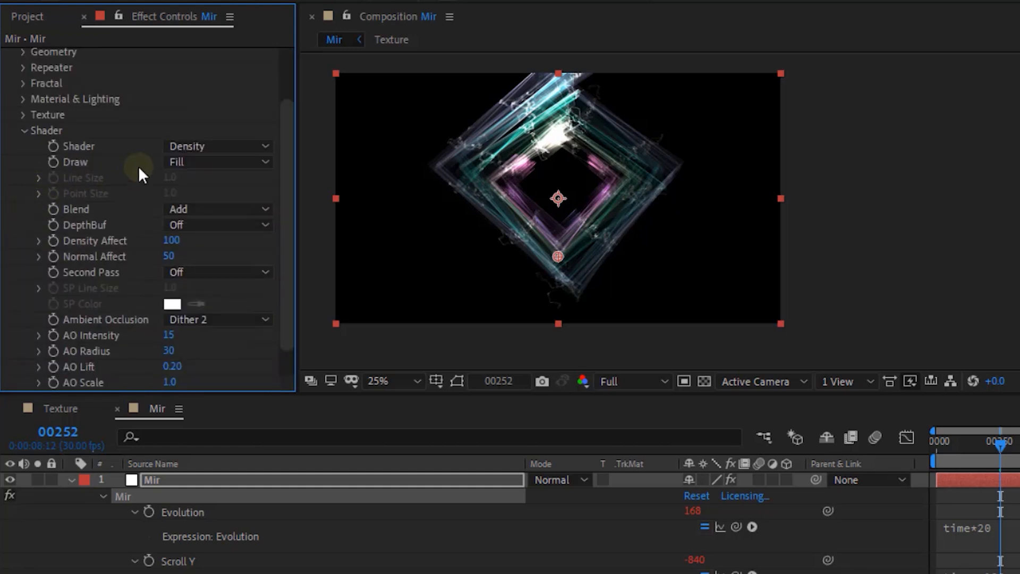
left_click(217, 146)
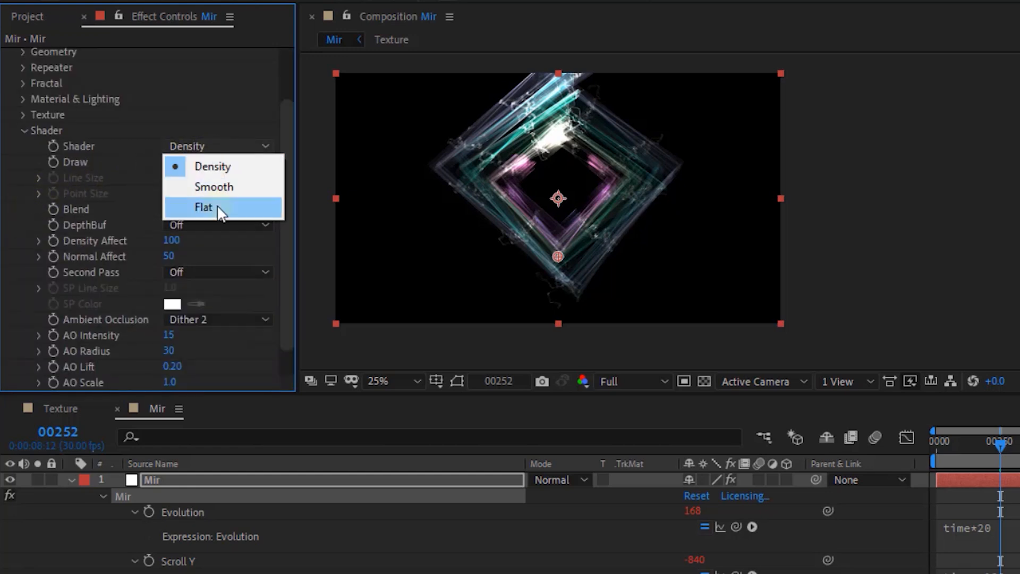
left_click(203, 206)
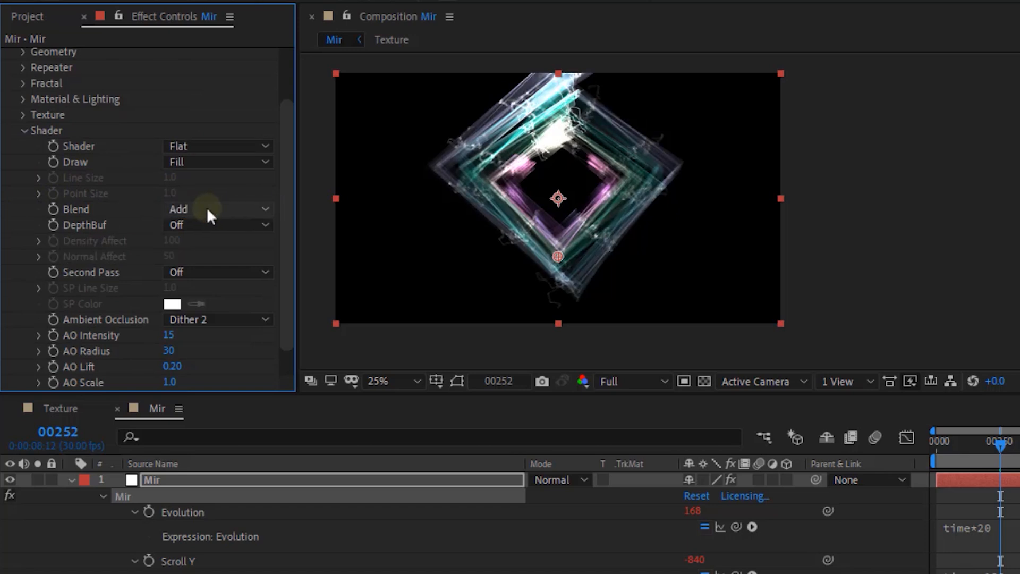
left_click(216, 209)
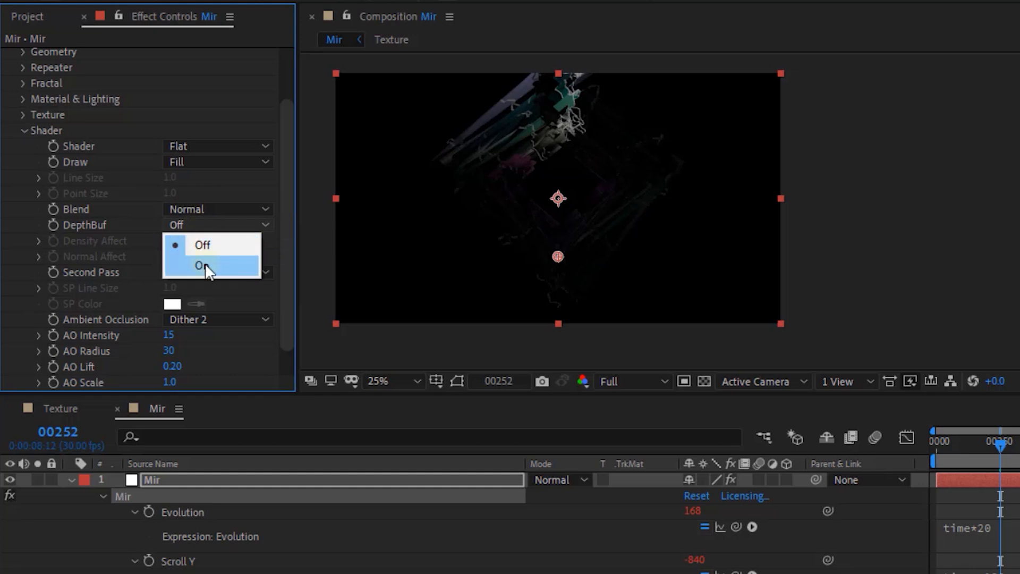
left_click(204, 265)
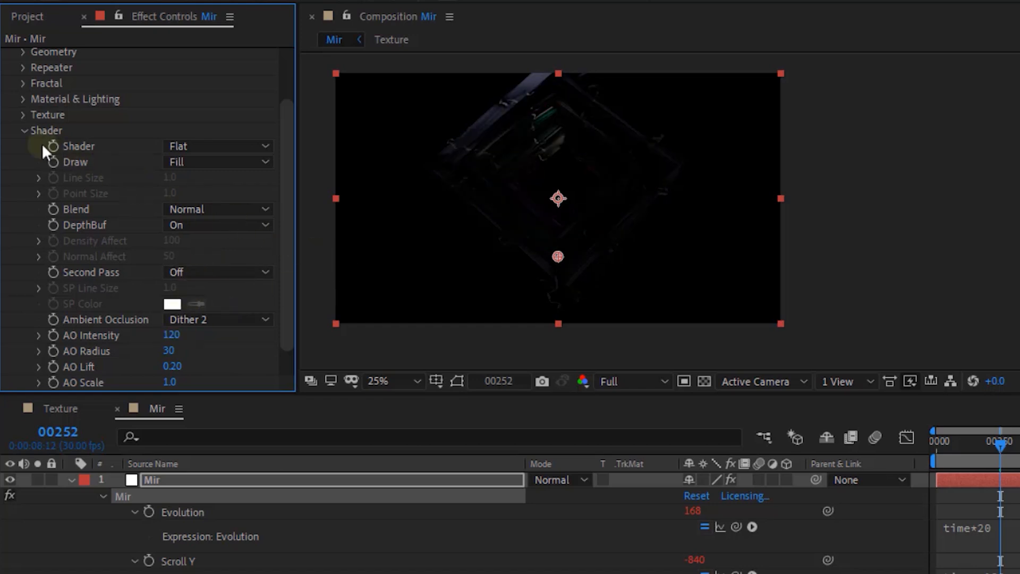
left_click(23, 130)
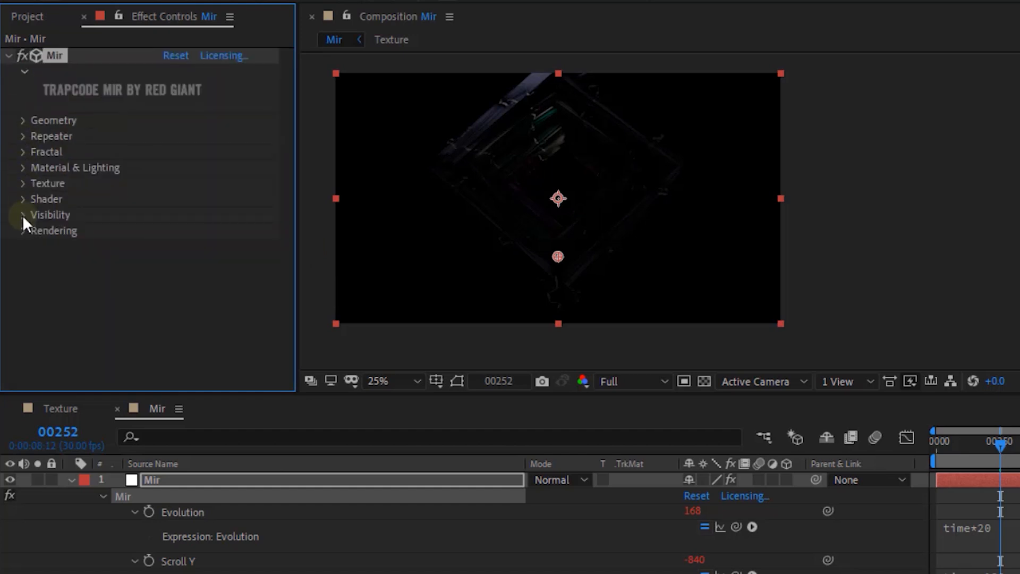
- Set Visibility Far and Fog End to 5000, collapse Visibility, and expand Rendering
left_click(23, 215)
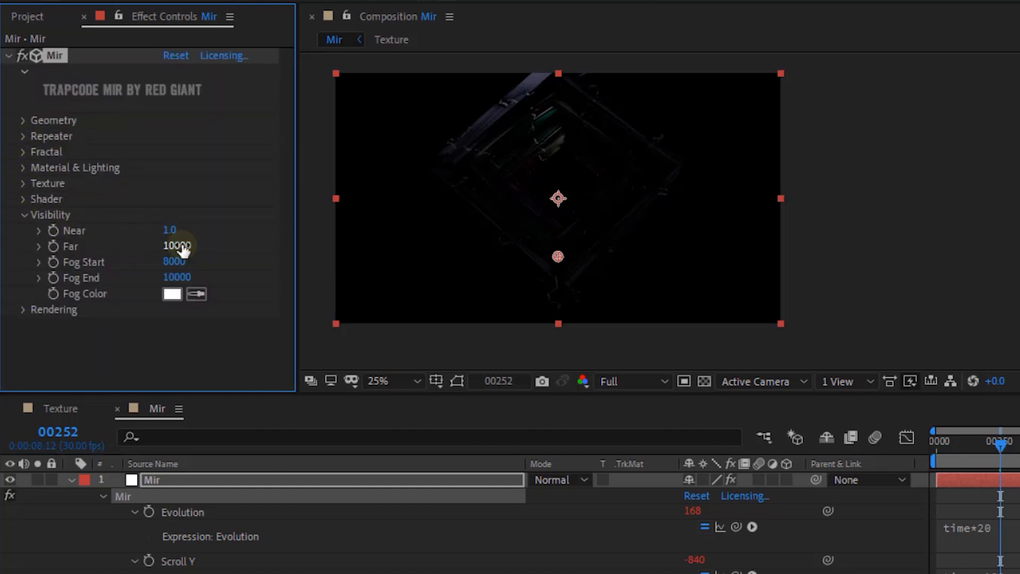
type("5000")
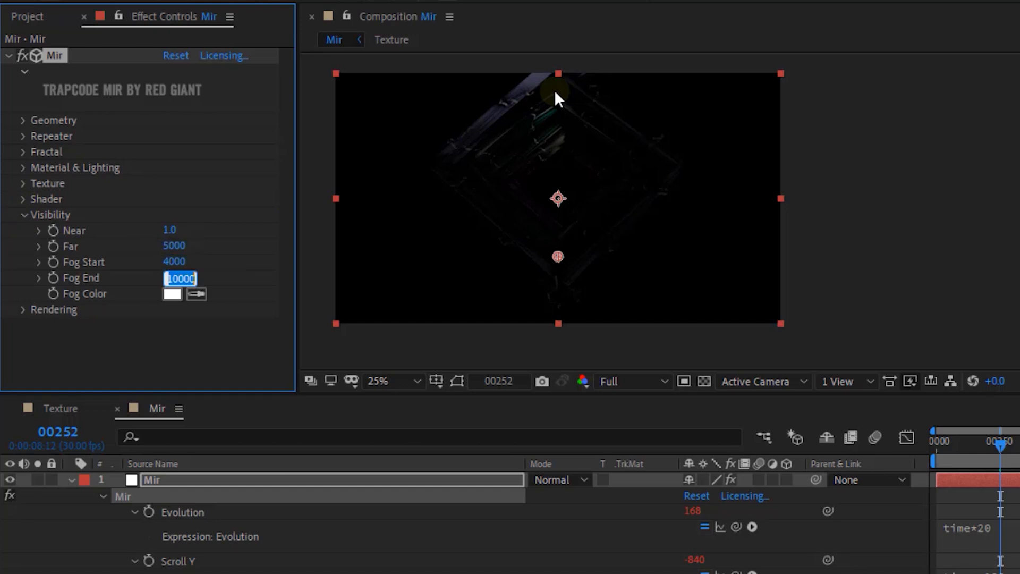
type("5000")
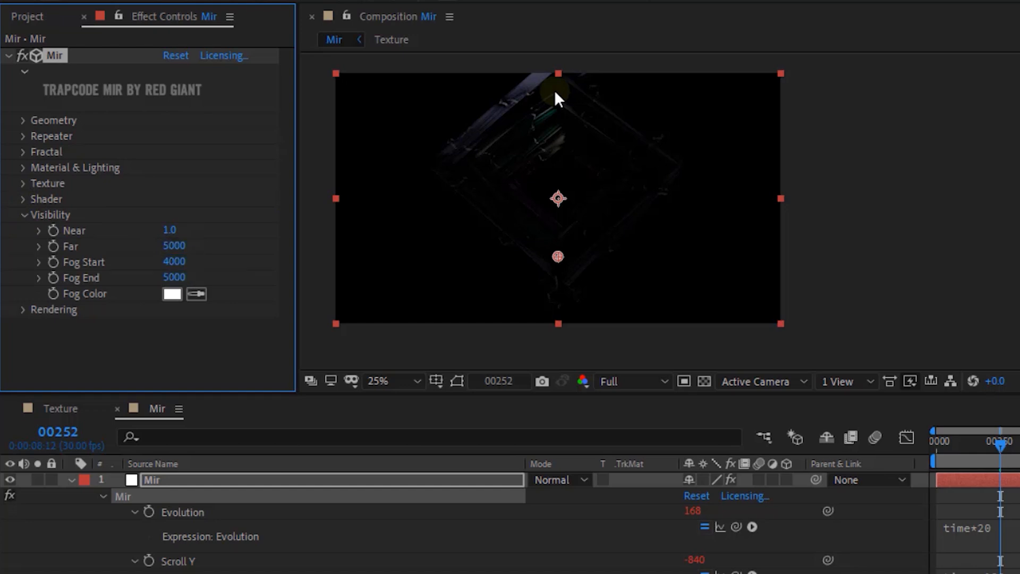
left_click(23, 215)
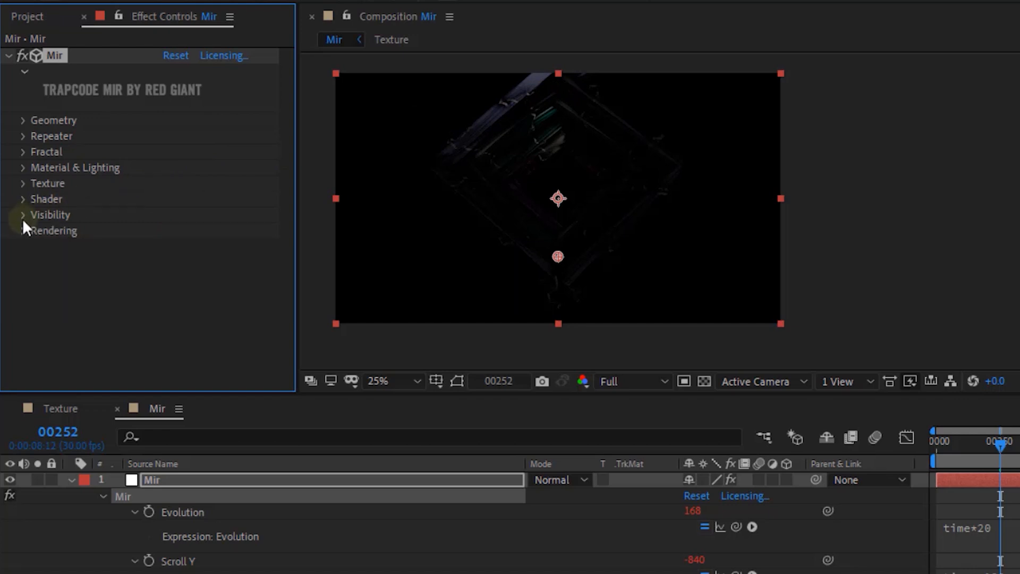
left_click(23, 230)
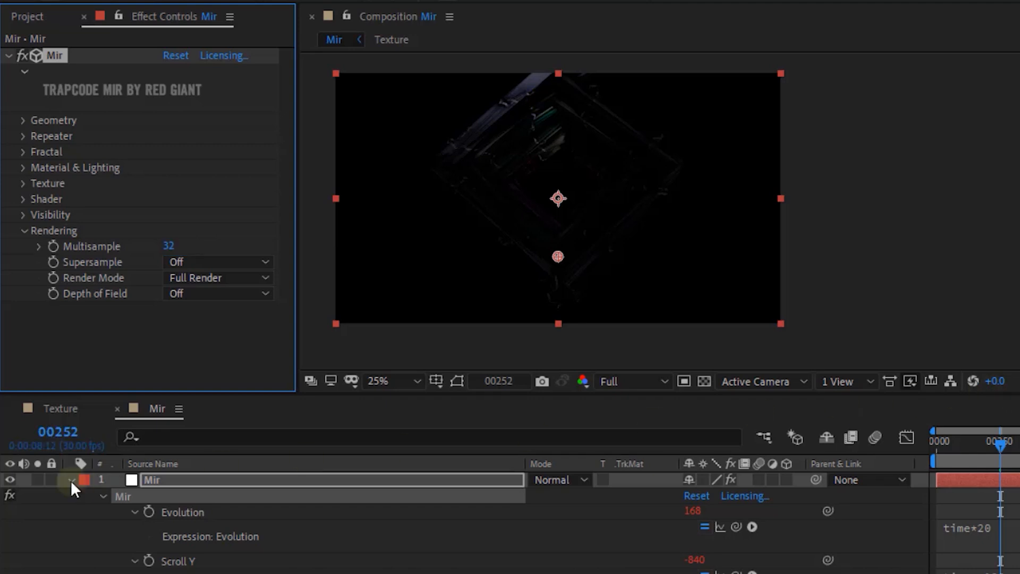
left_click_drag(1012, 449, 982, 449)
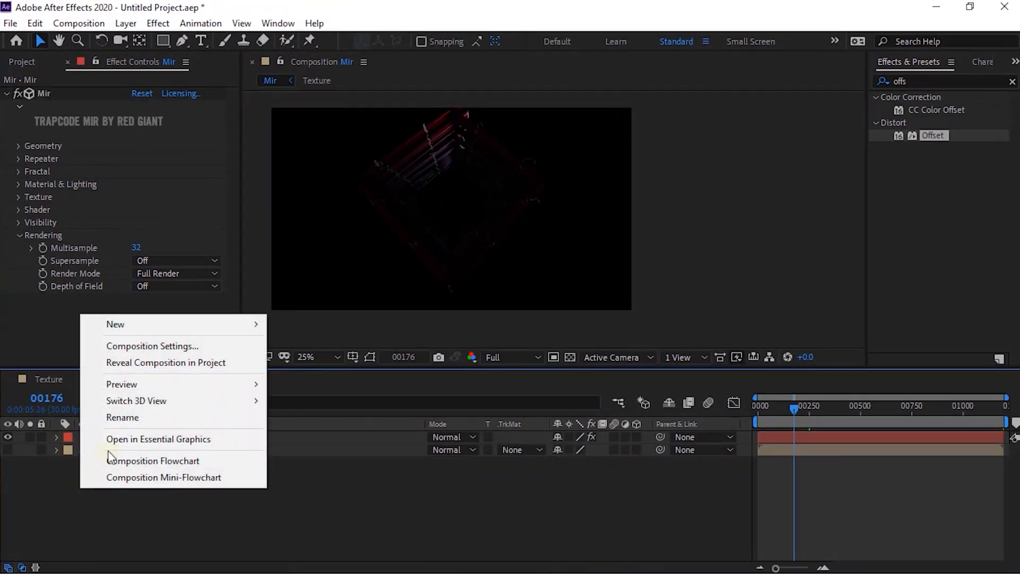
mouse_move(115, 324)
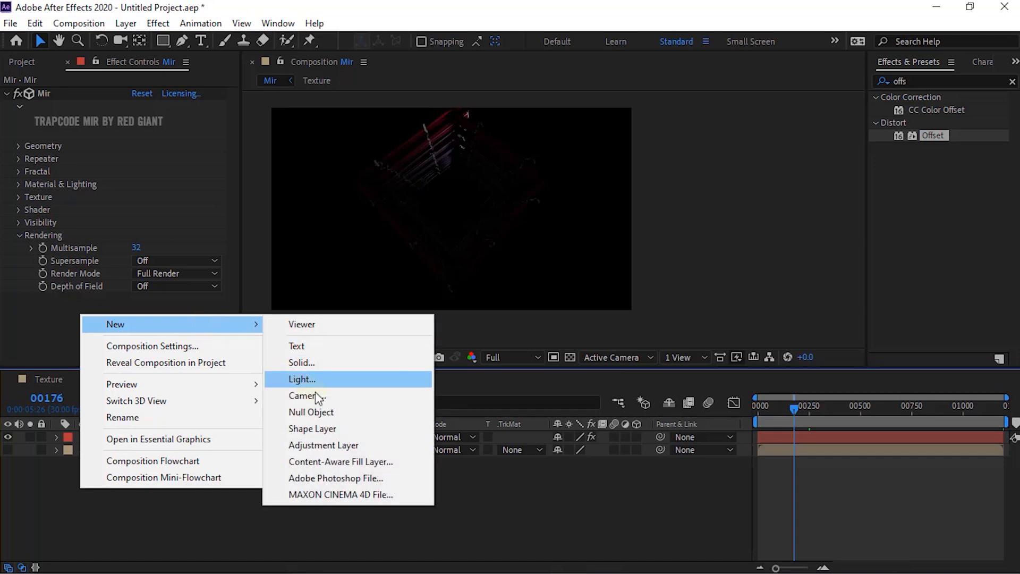
- Add a two-node camera named Camera with Lock to Zoom turned off
left_click(306, 396)
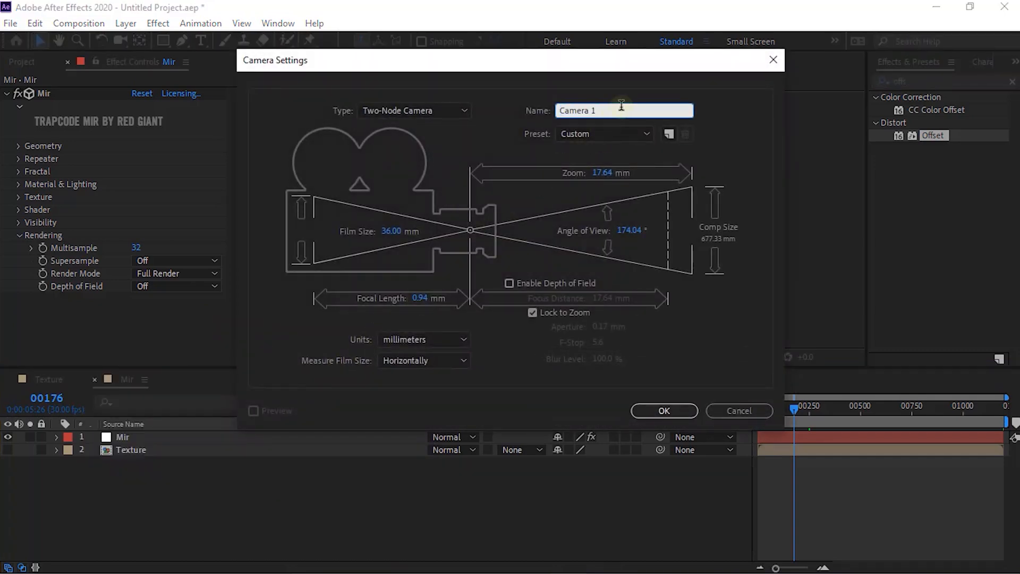
key("Backspace")
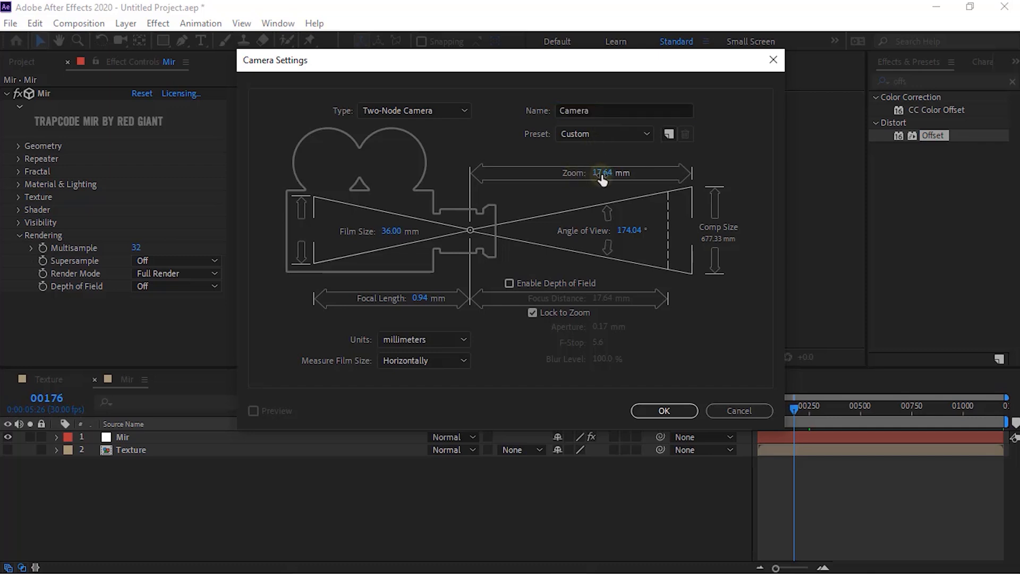
left_click(608, 173)
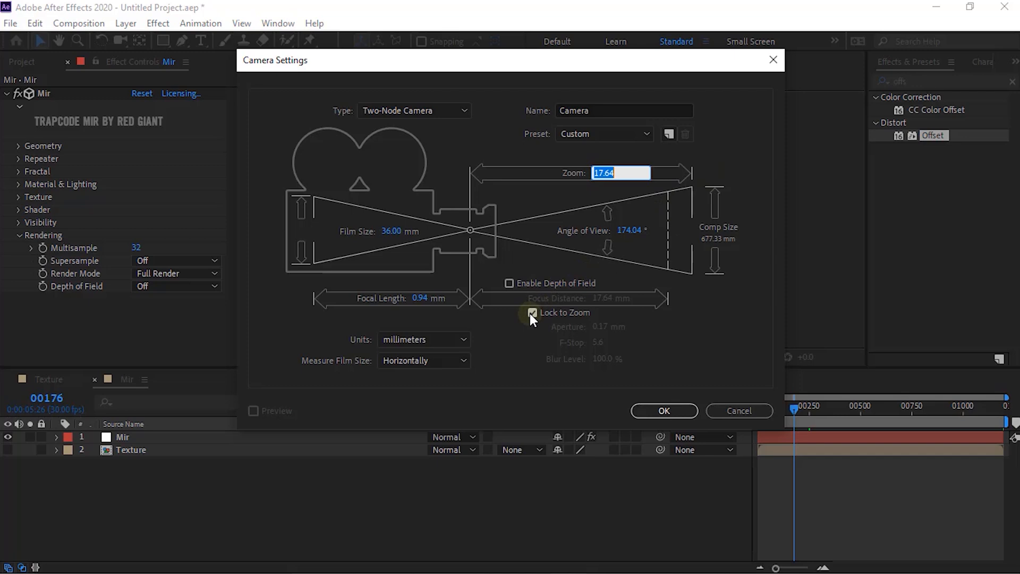
left_click(532, 313)
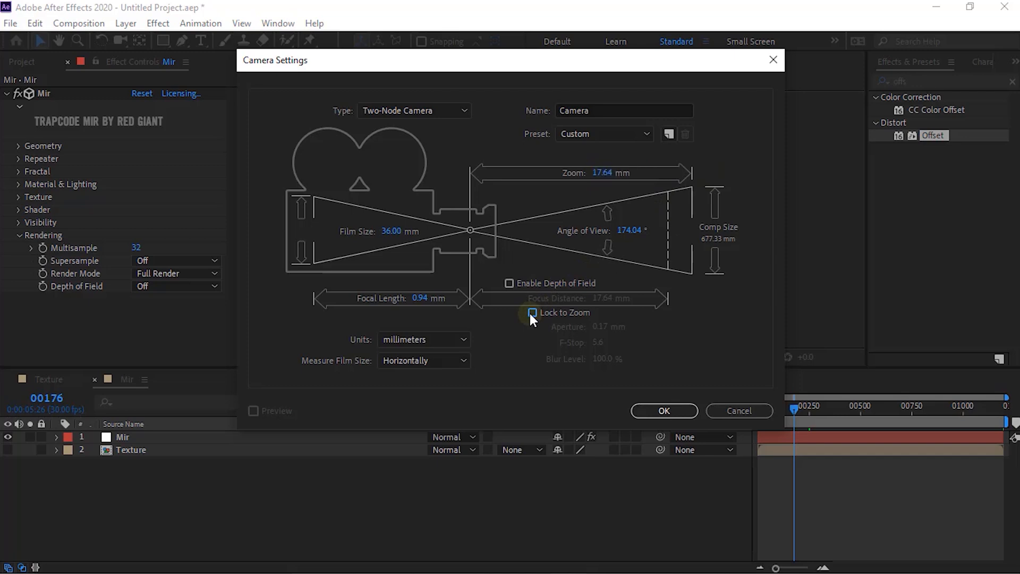
left_click(664, 411)
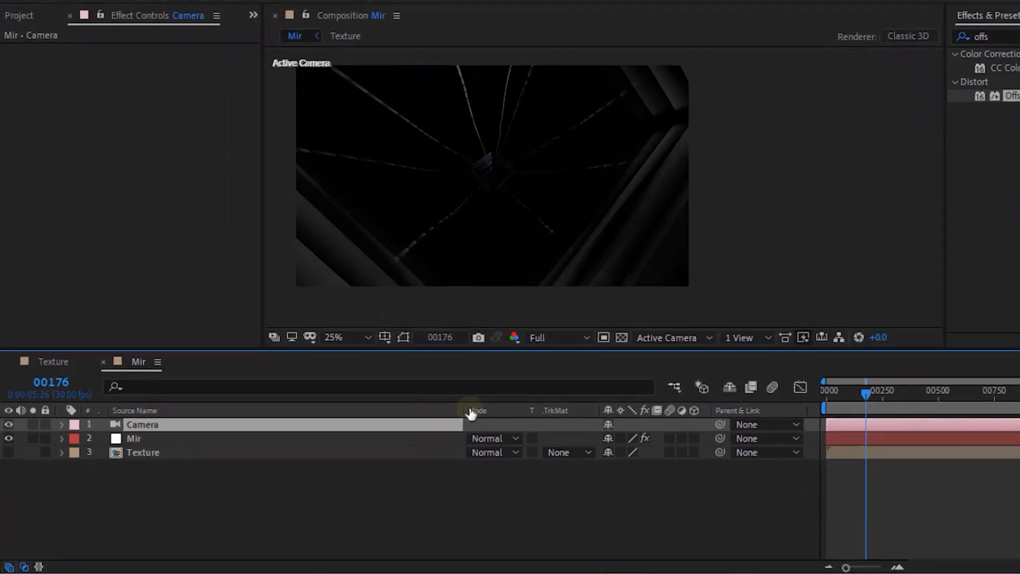
- Switch the viewer to Top view and expand the camera's Transform properties
left_click(60, 424)
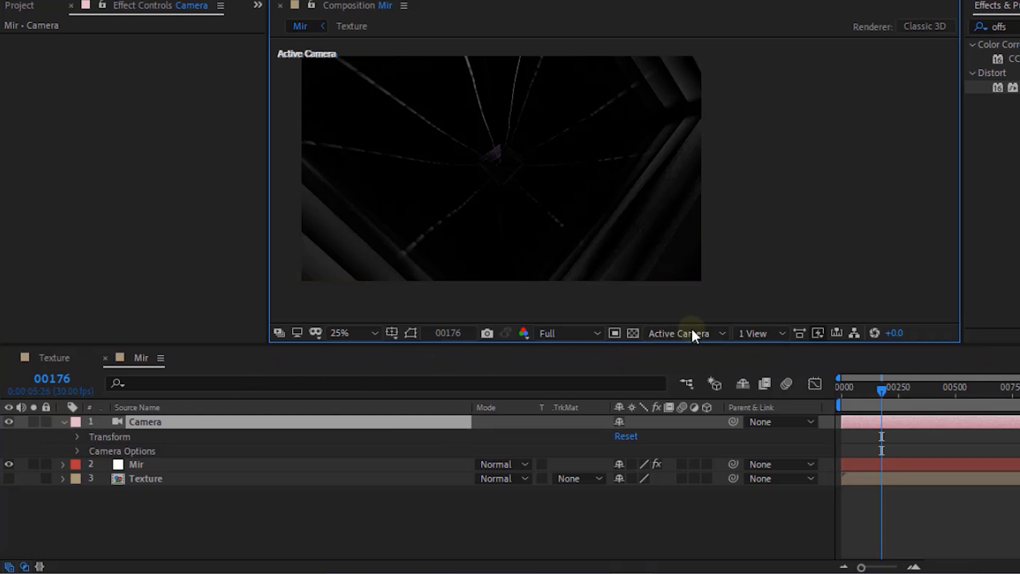
left_click(685, 332)
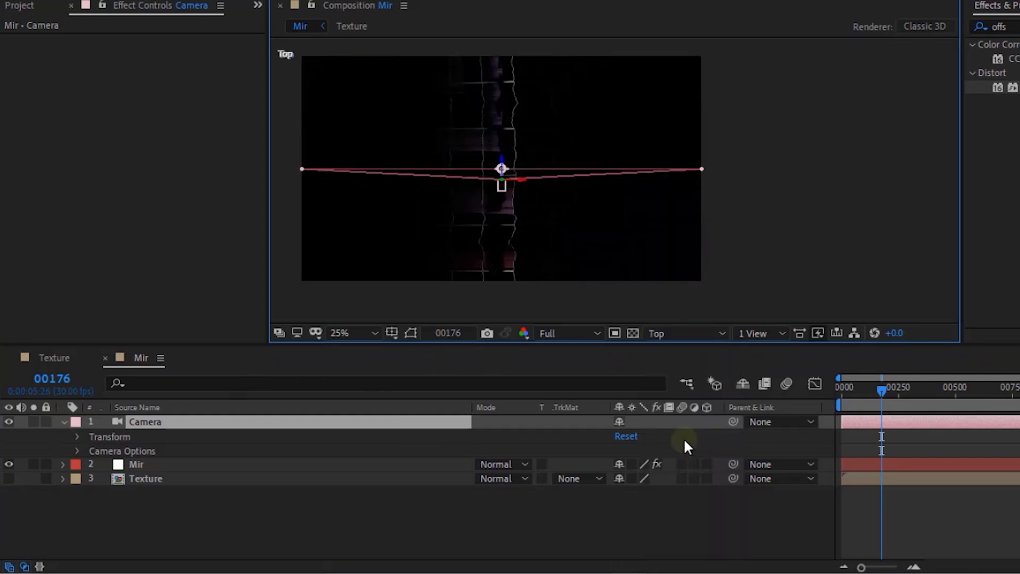
mouse_move(116, 437)
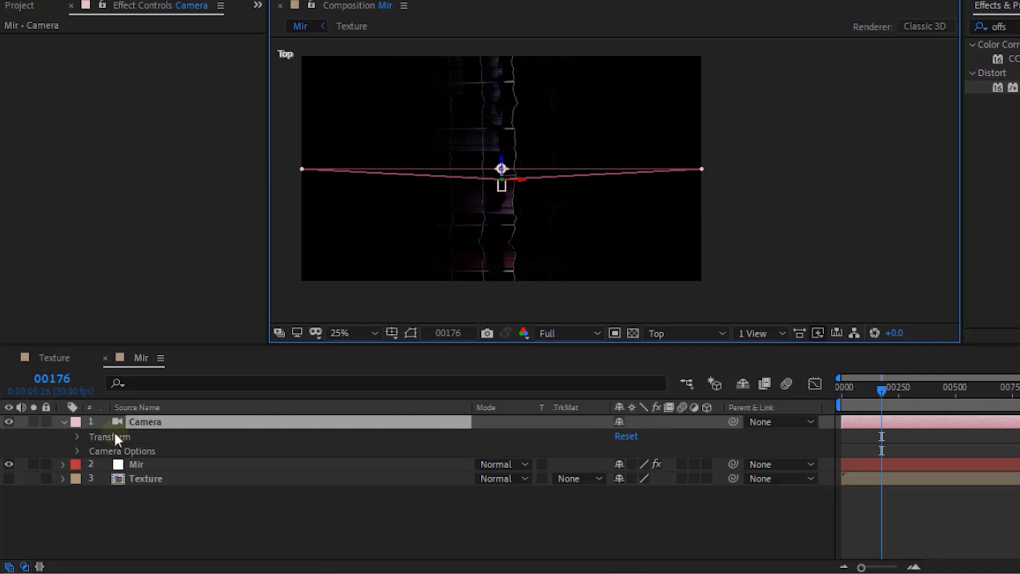
left_click(77, 437)
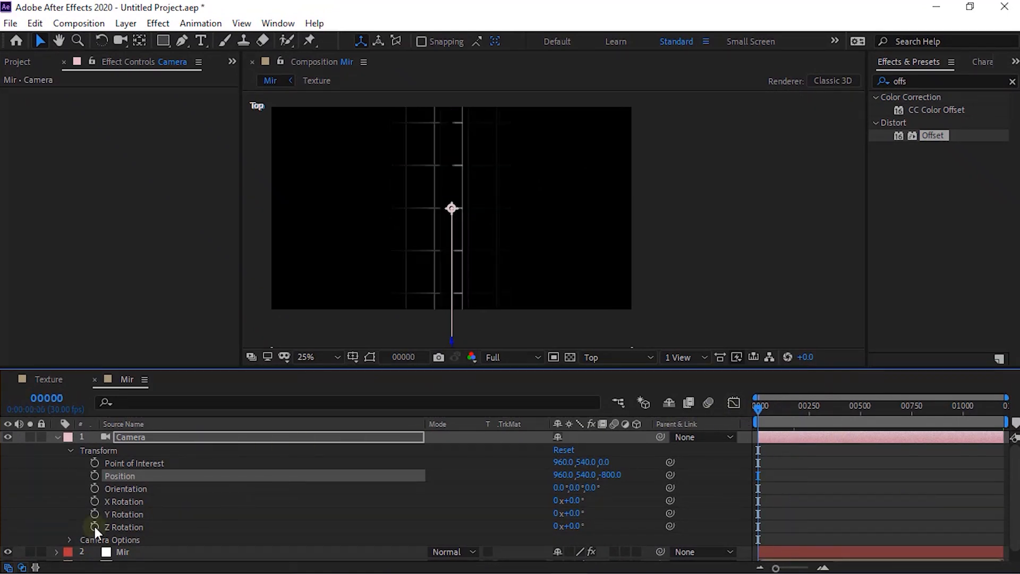
mouse_move(95, 528)
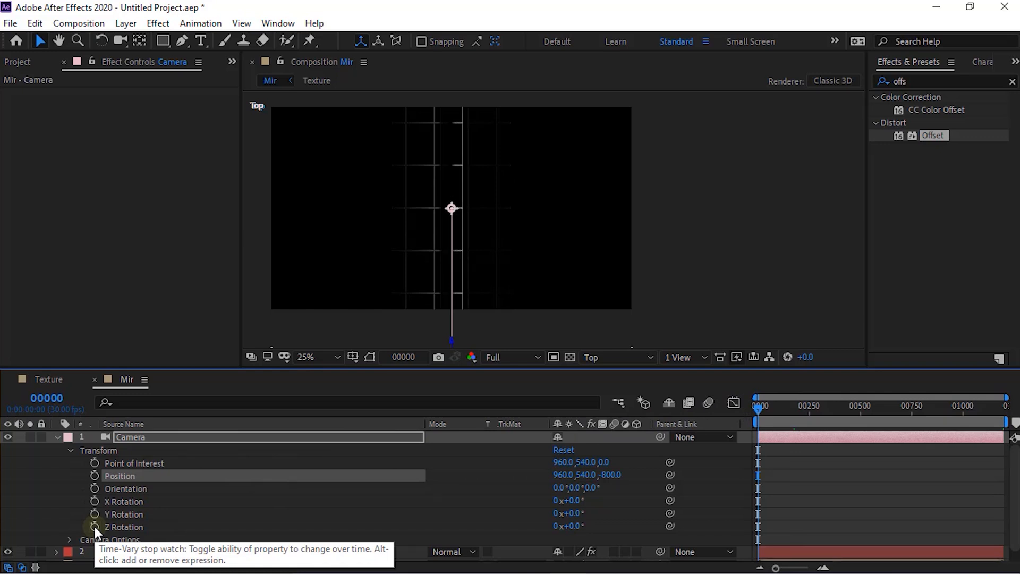
- Keyframe camera Z Rotation from 0 to -6 turns and scrub to preview the spin
left_click(95, 527)
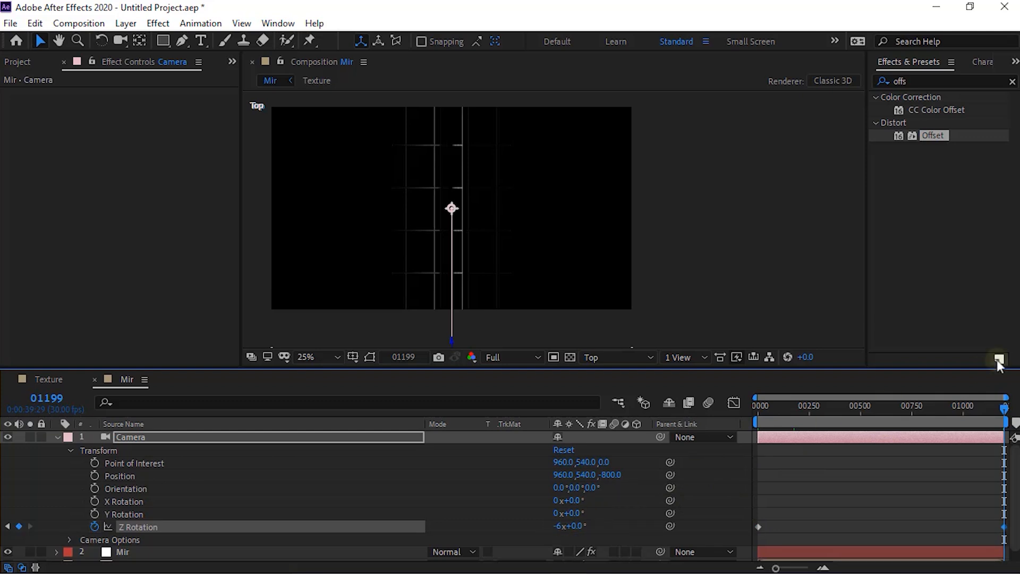
left_click(838, 407)
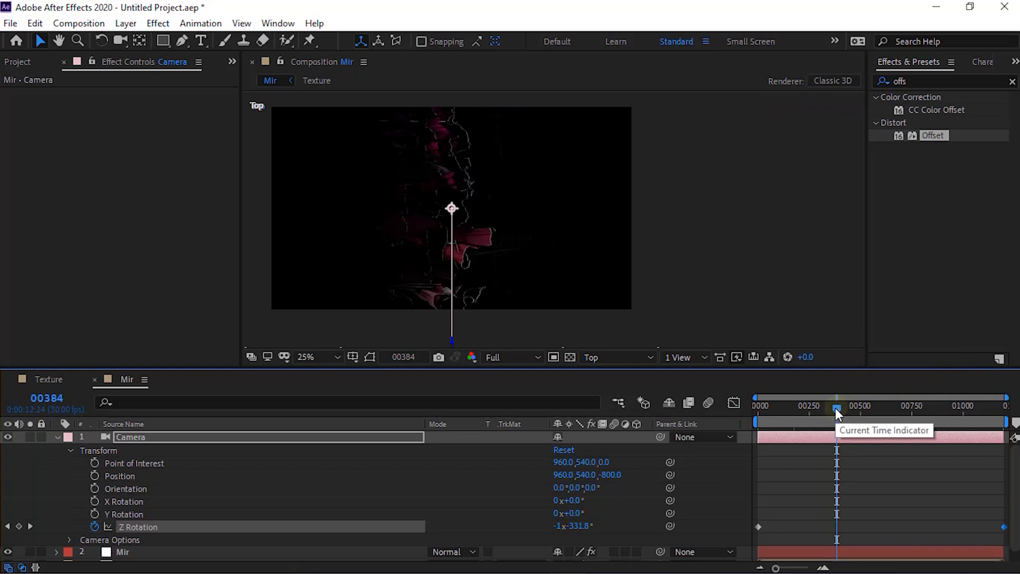
left_click_drag(836, 415, 831, 414)
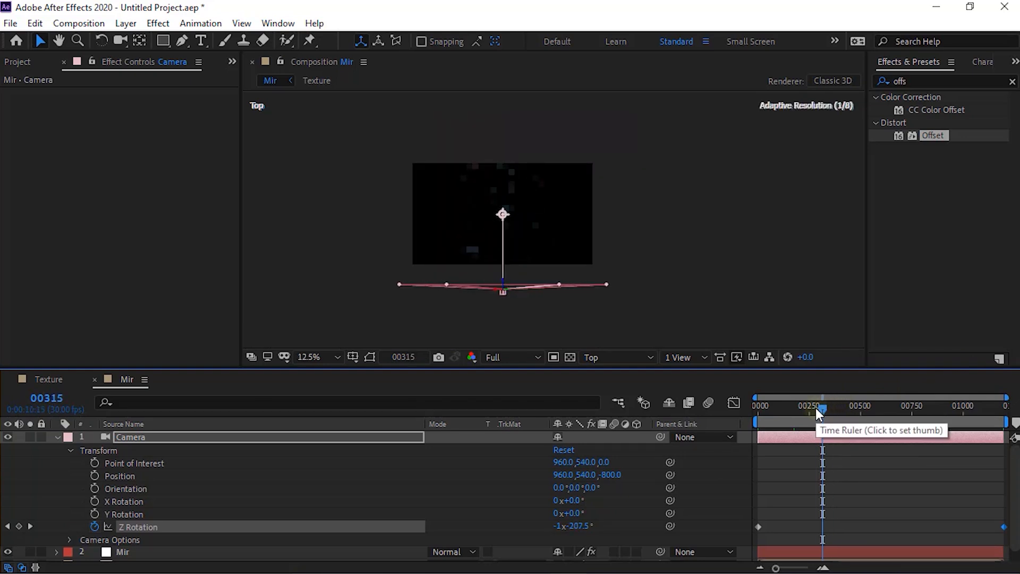
left_click_drag(823, 411, 805, 412)
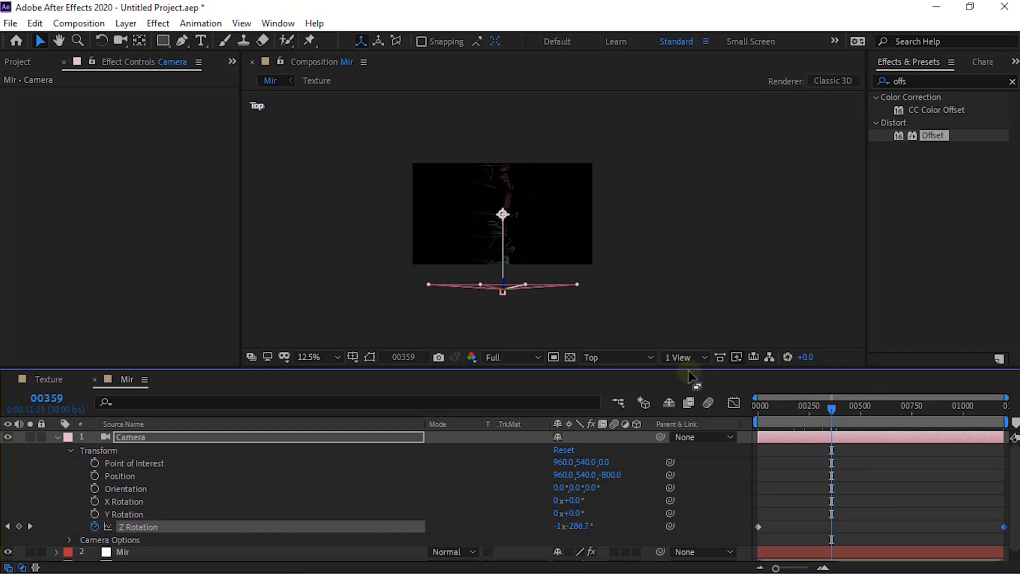
left_click(615, 357)
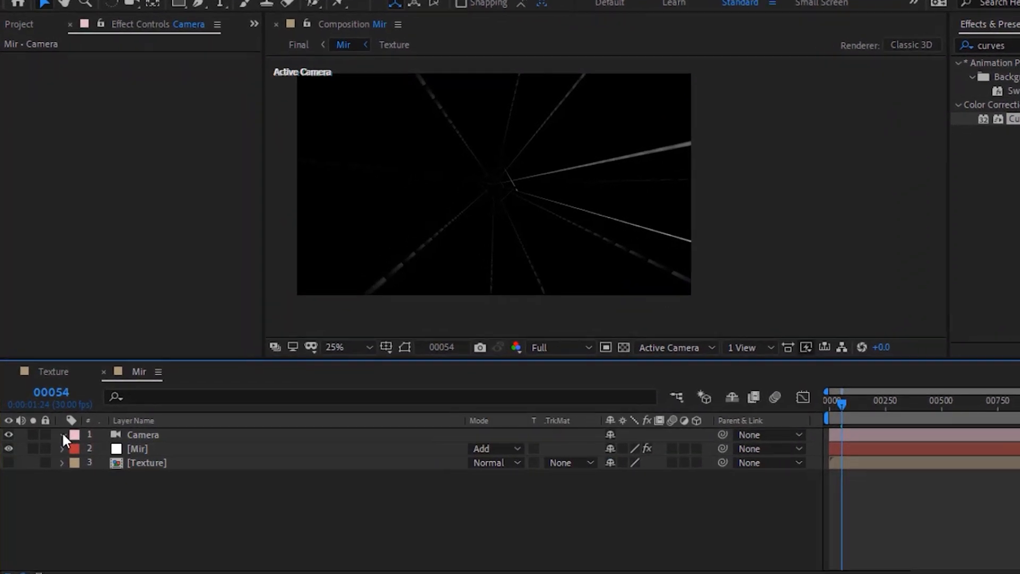
- Collapse the Camera layer's properties in the timeline
left_click(60, 434)
type("offs")
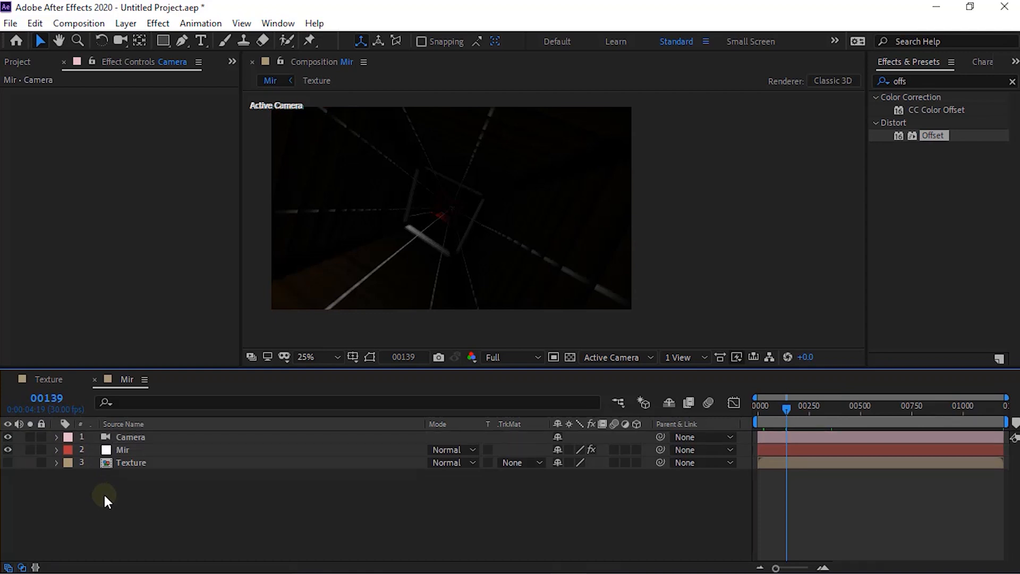
- Add a white Point Light 1 at 100% intensity to the Mir comp
right_click(106, 498)
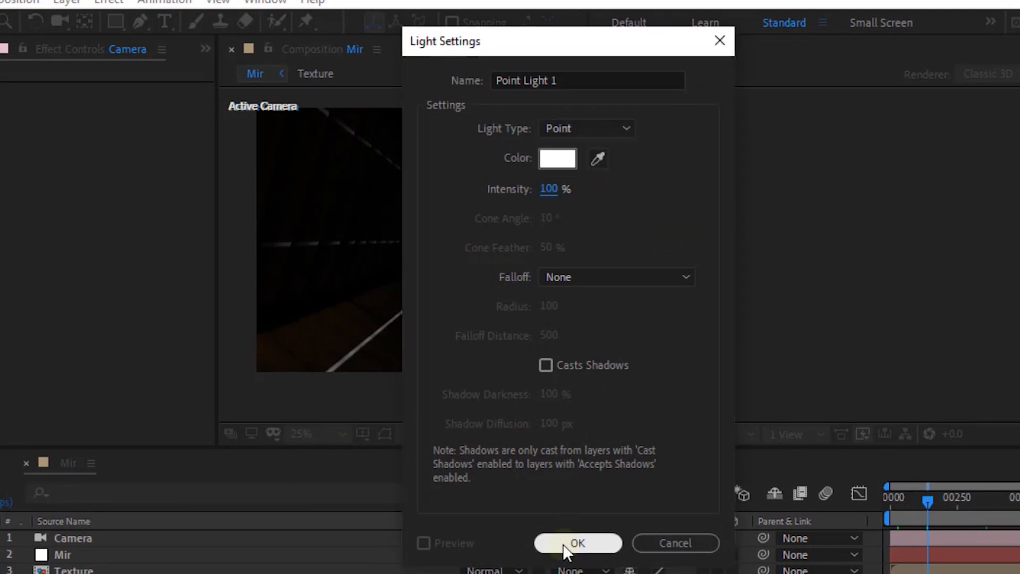
left_click(576, 543)
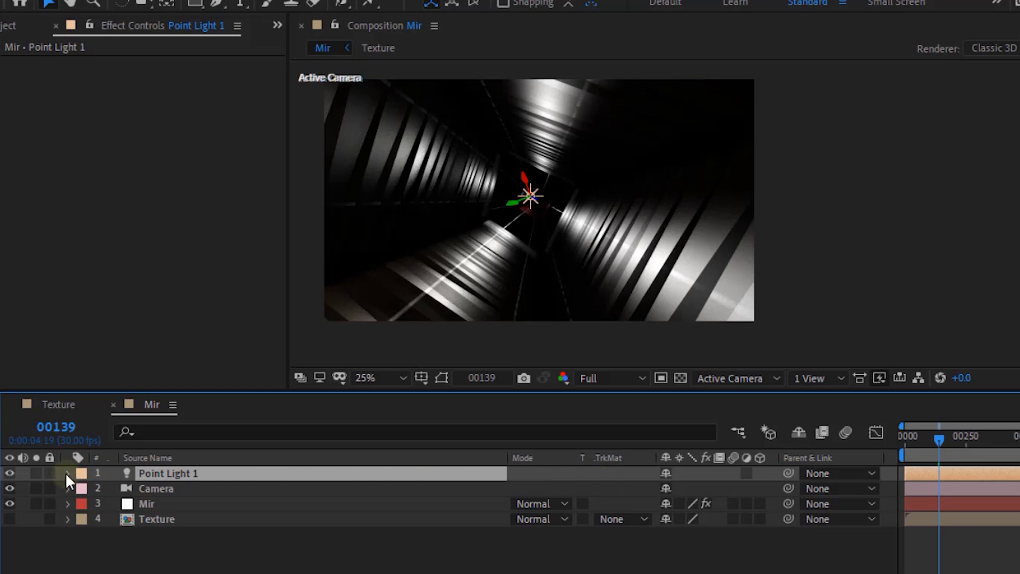
- Move Point Light 1 to 850, 600, -840 and drive Intensity with wiggle(3,50)
left_click(67, 473)
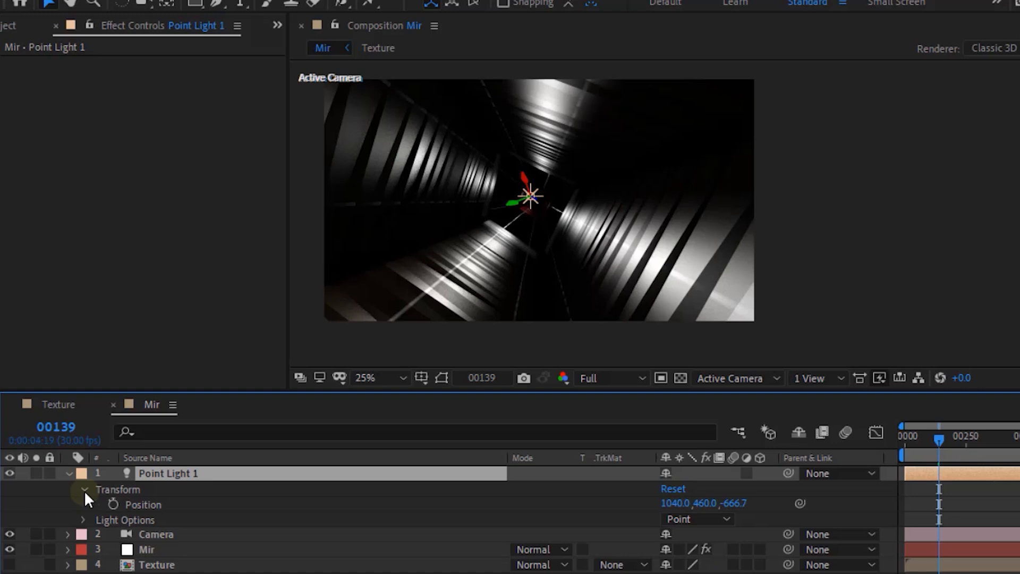
double_click(678, 503)
type("850")
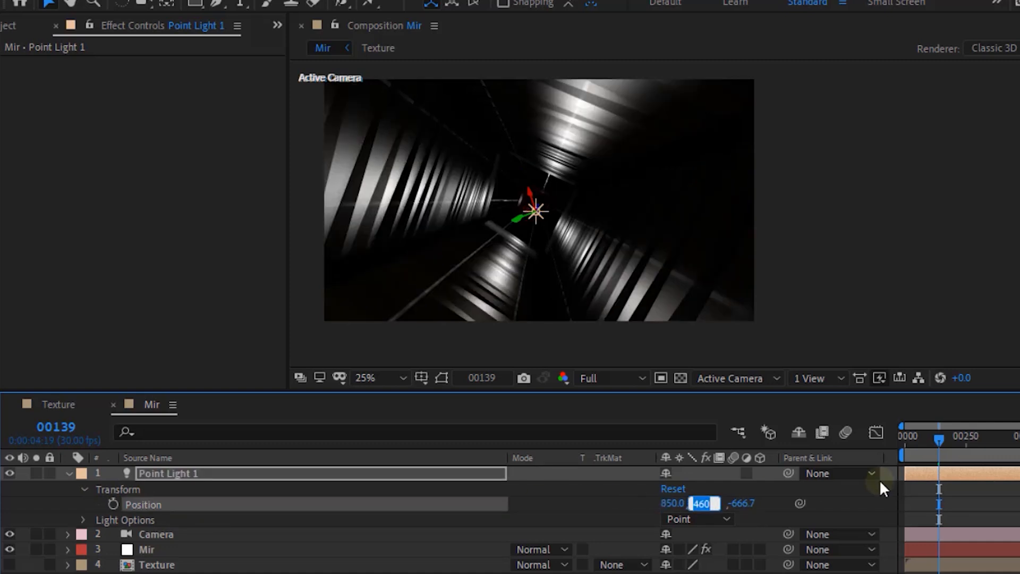
mouse_move(780, 485)
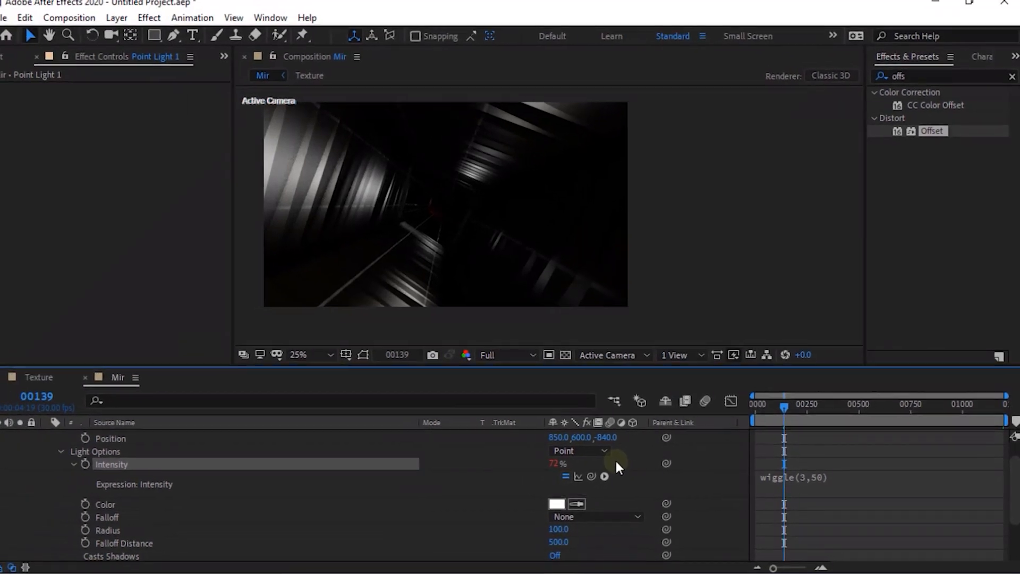
double_click(558, 530)
type("500")
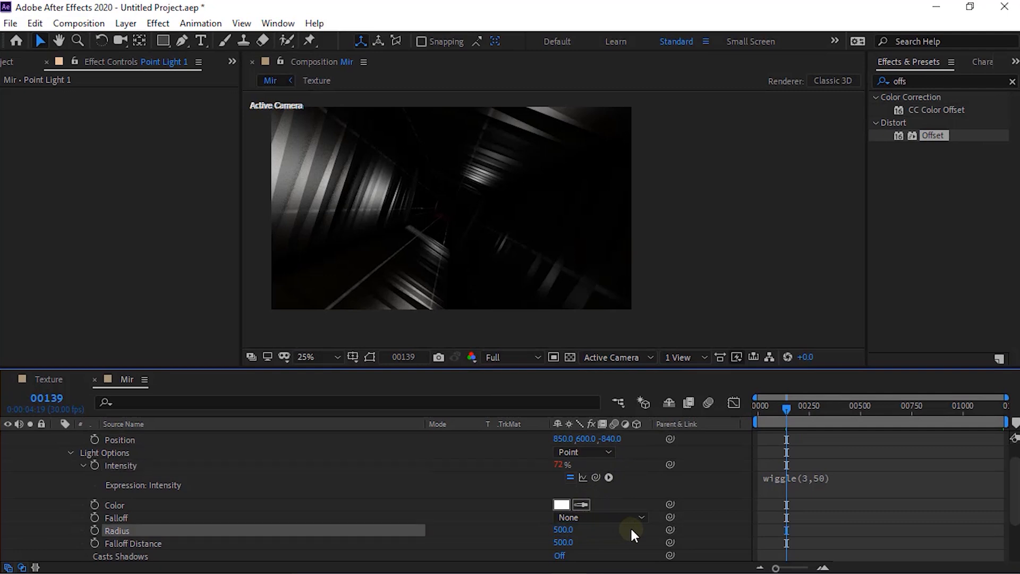
mouse_move(894, 504)
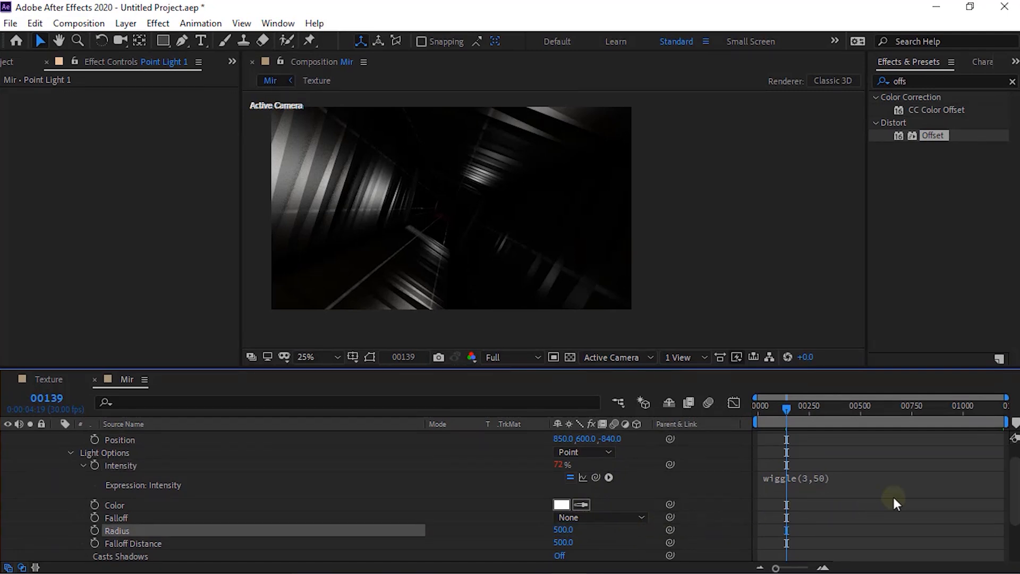
scroll("down", 3)
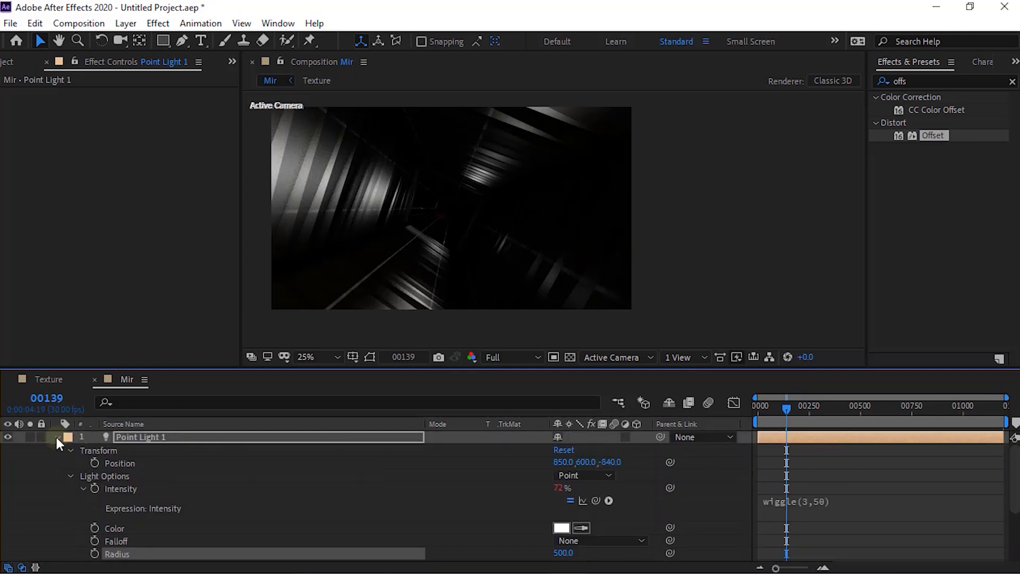
left_click(56, 437)
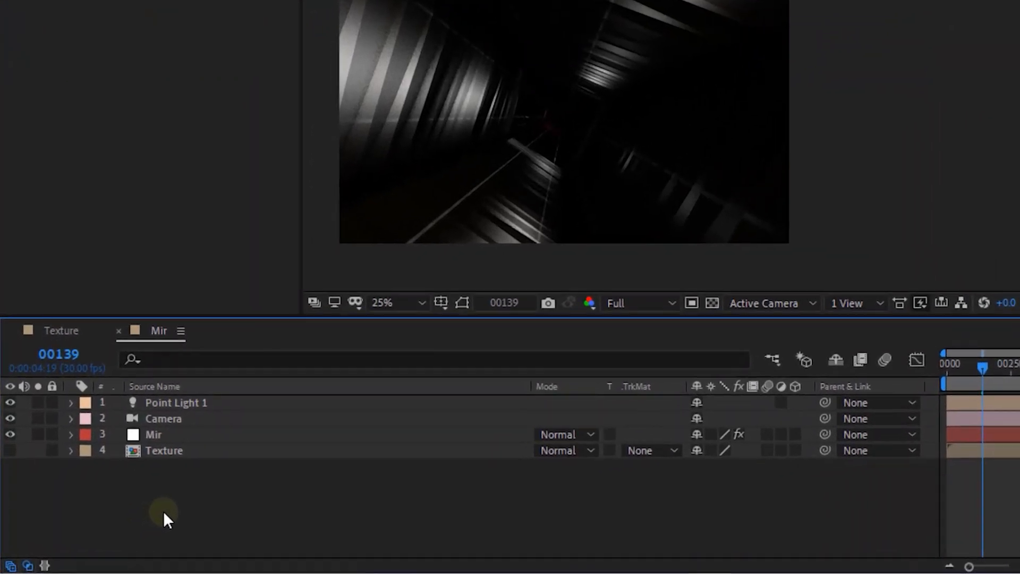
- Add a new adjustment layer to the Mir comp and name it CC
right_click(162, 510)
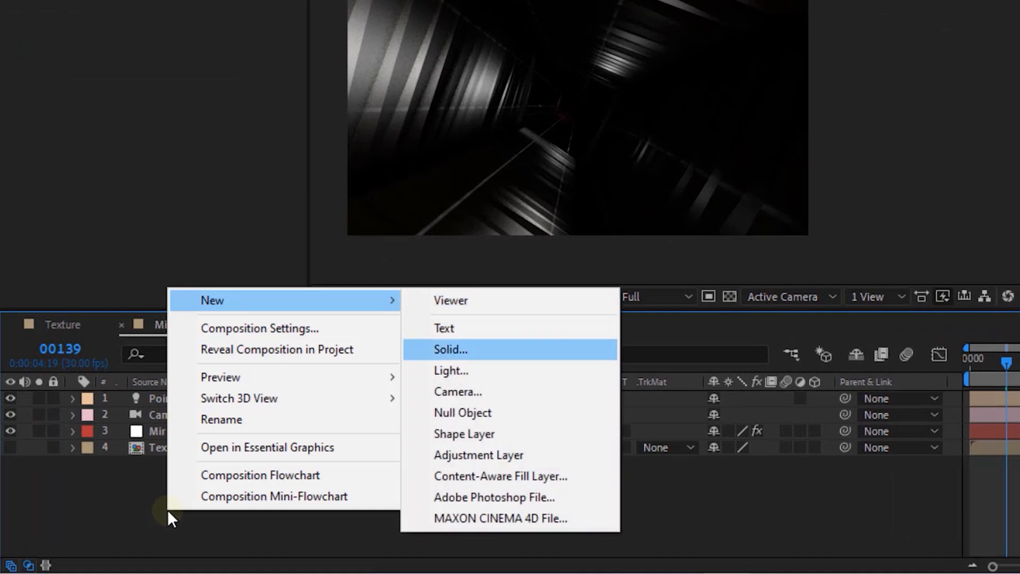
left_click(478, 455)
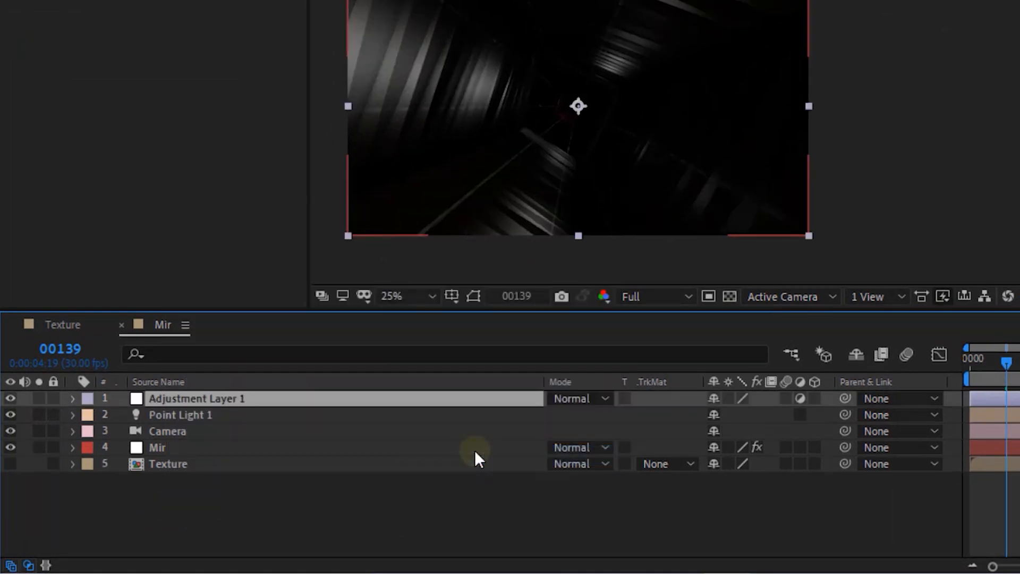
type("CC")
type("curves")
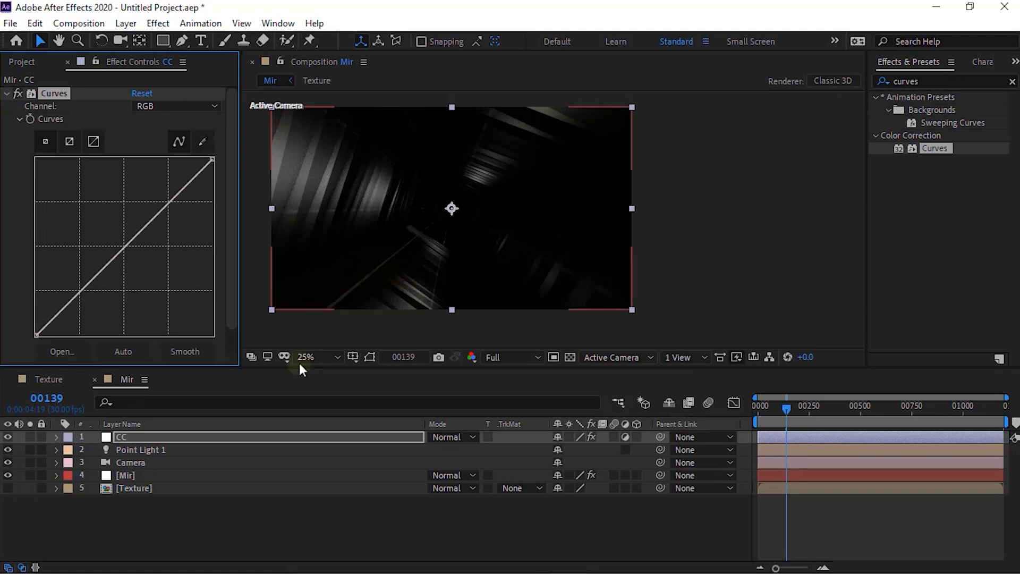
- Set the Mir layer to Add mode and give CC's Curves an S-shaped RGB curve
left_click(124, 475)
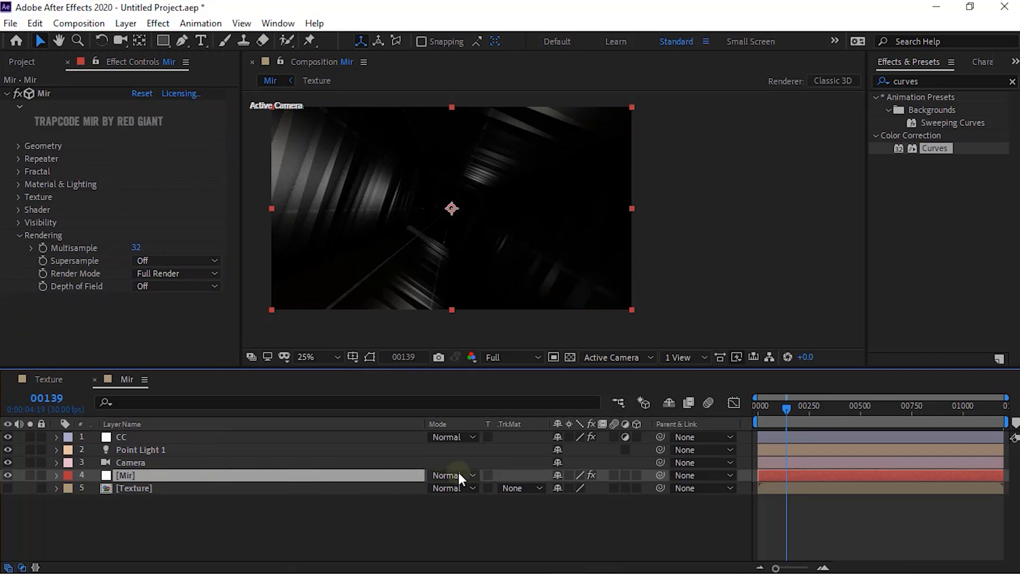
left_click(453, 475)
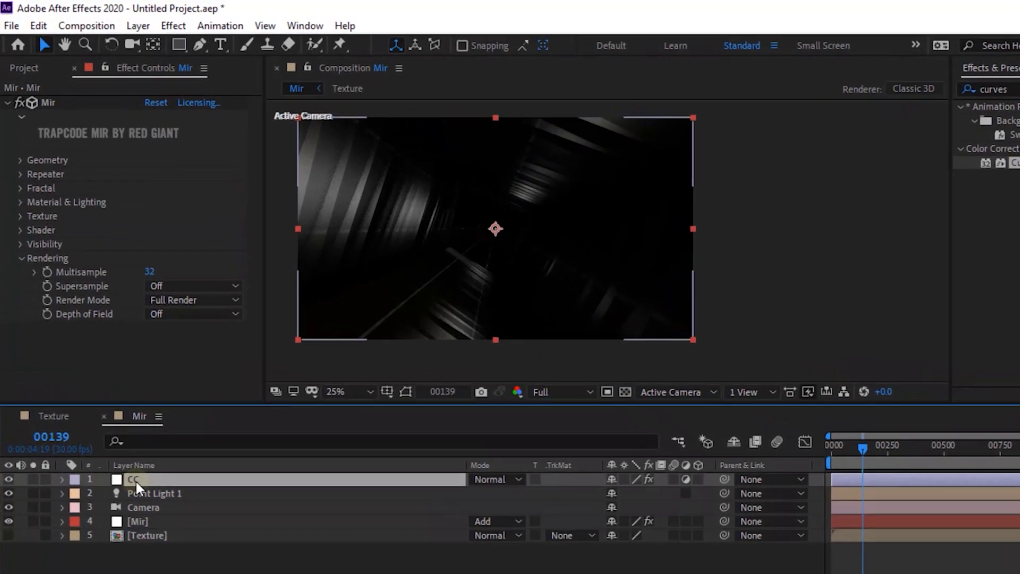
left_click(133, 479)
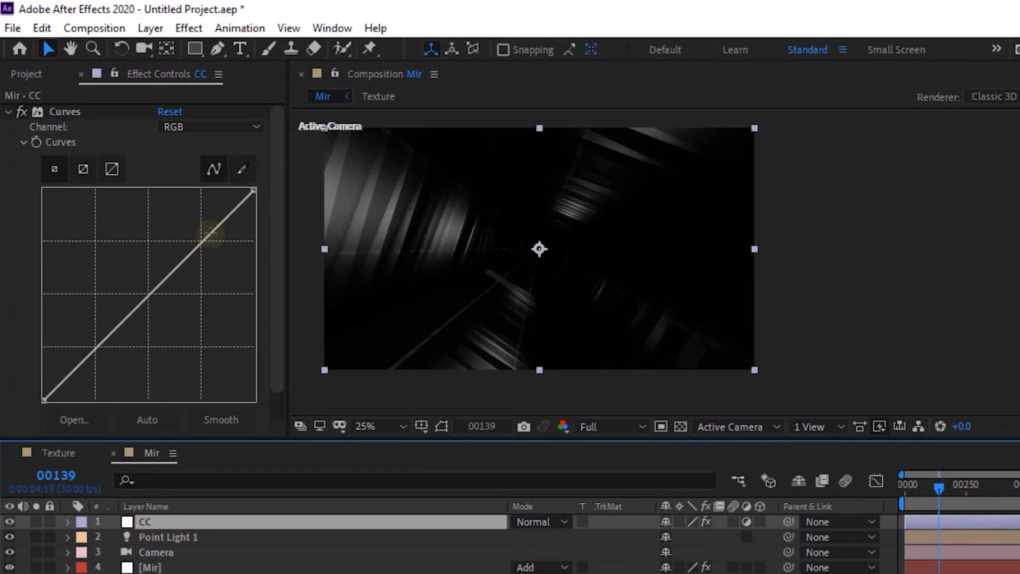
left_click_drag(195, 237, 189, 221)
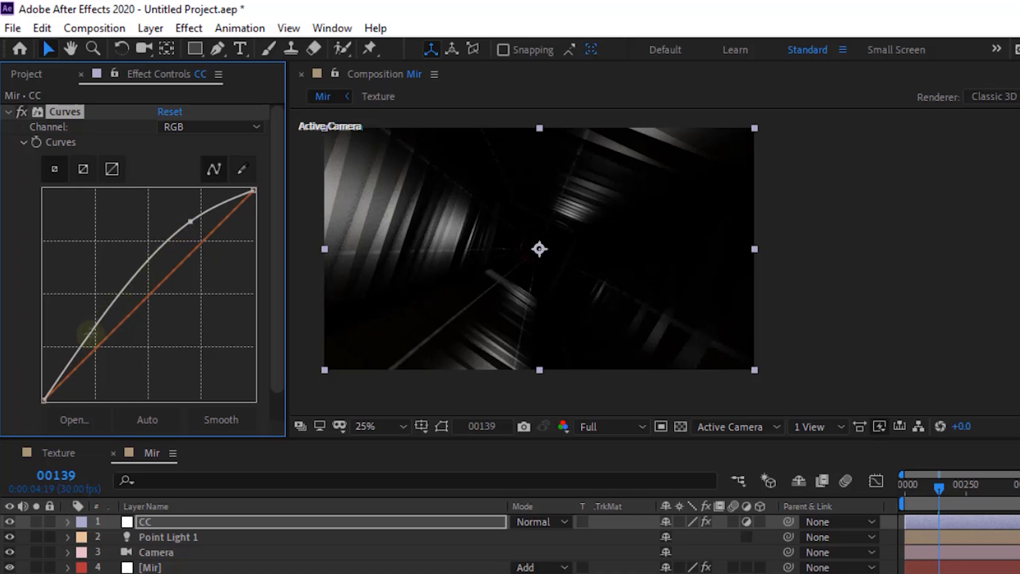
left_click_drag(96, 333, 97, 361)
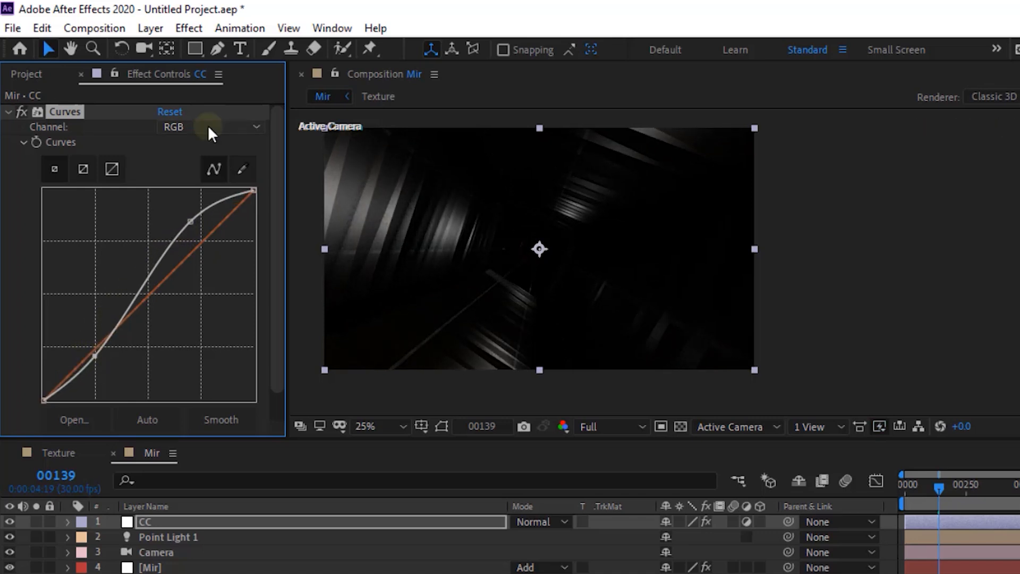
- Raise the red channel curve to warm the image
left_click(208, 127)
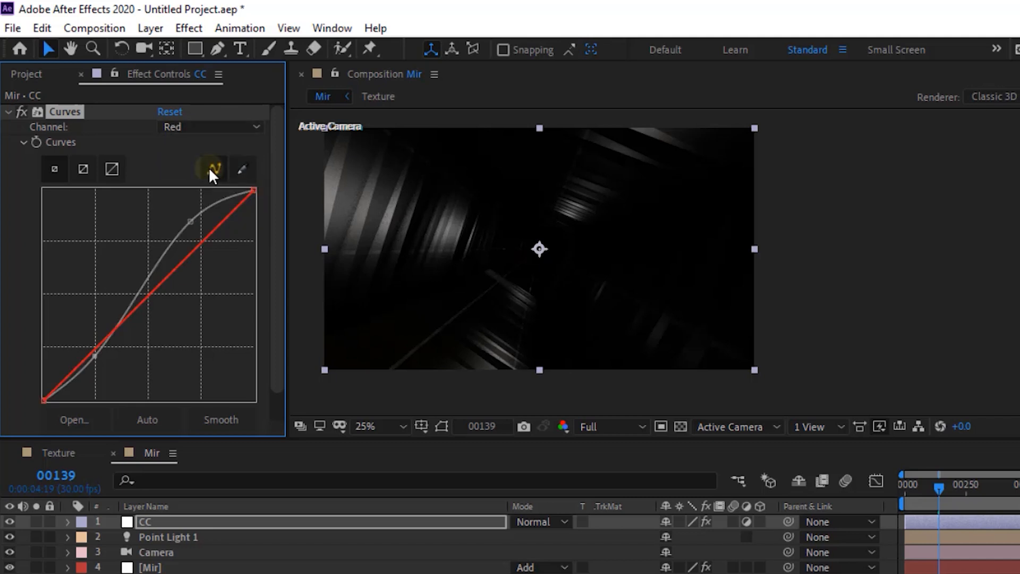
left_click(212, 169)
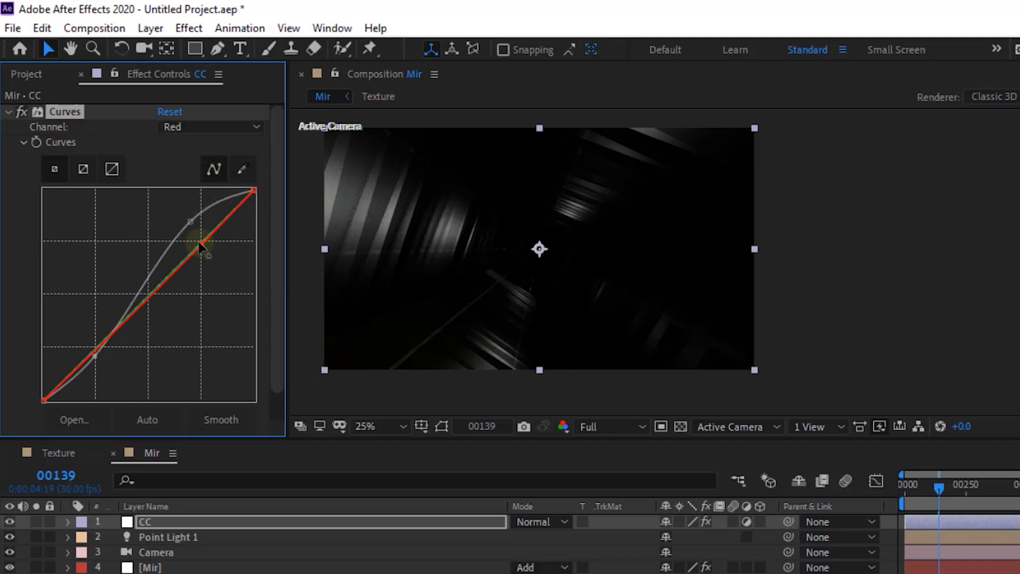
left_click_drag(202, 246, 186, 240)
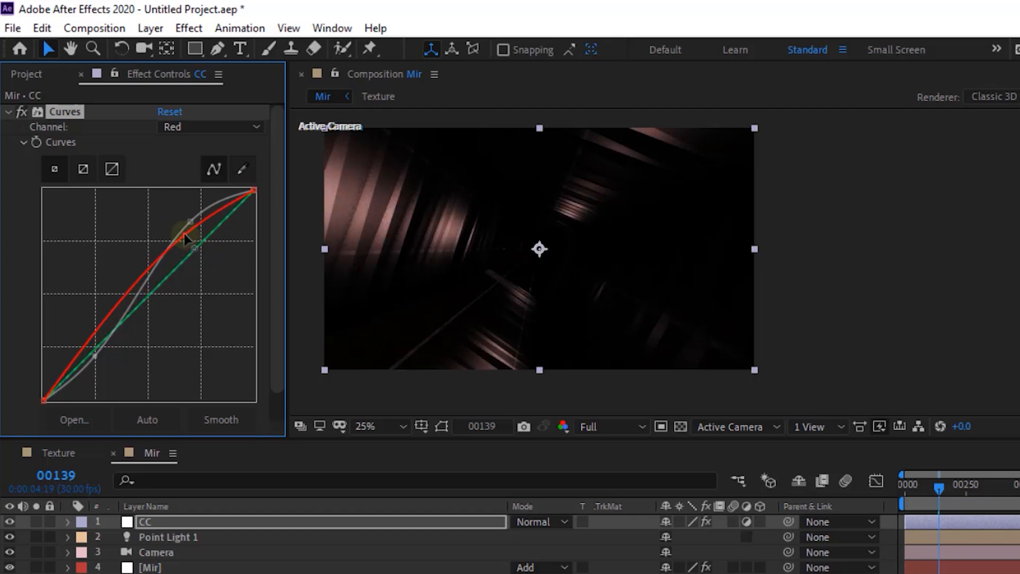
left_click_drag(184, 236, 189, 244)
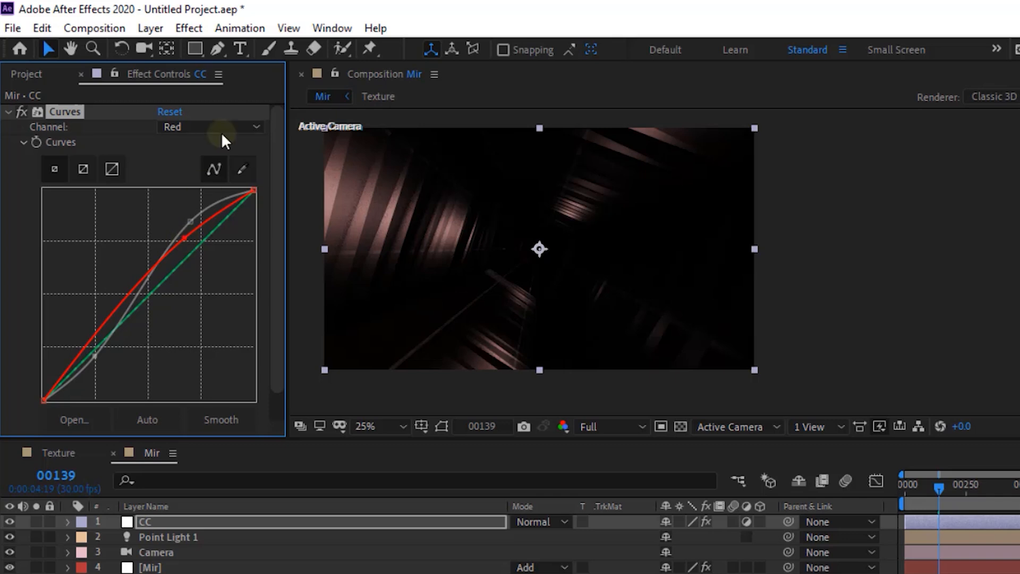
- Lift the blue channel curve in the darker tones to tint the tunnel purple
left_click(209, 126)
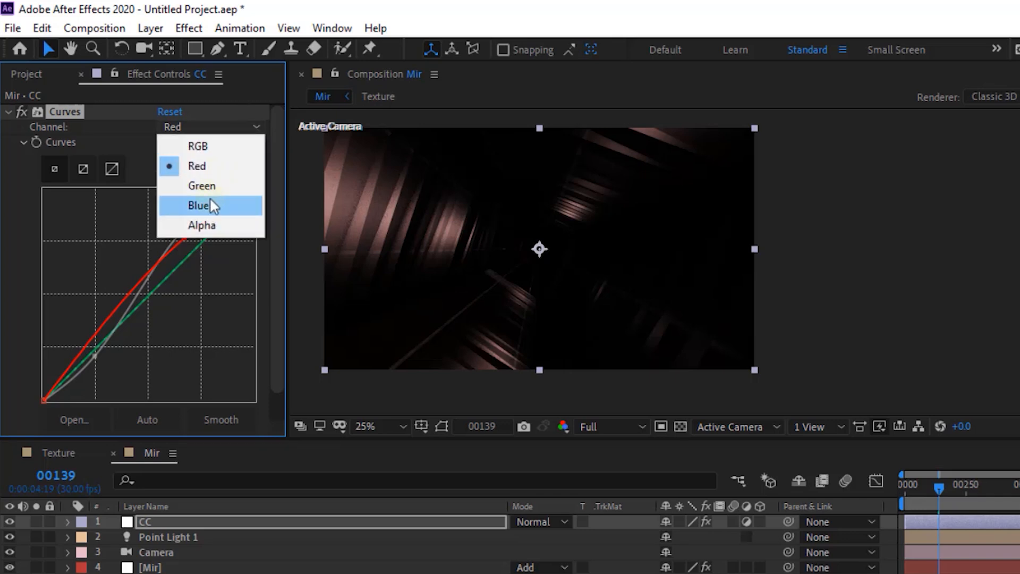
left_click(197, 205)
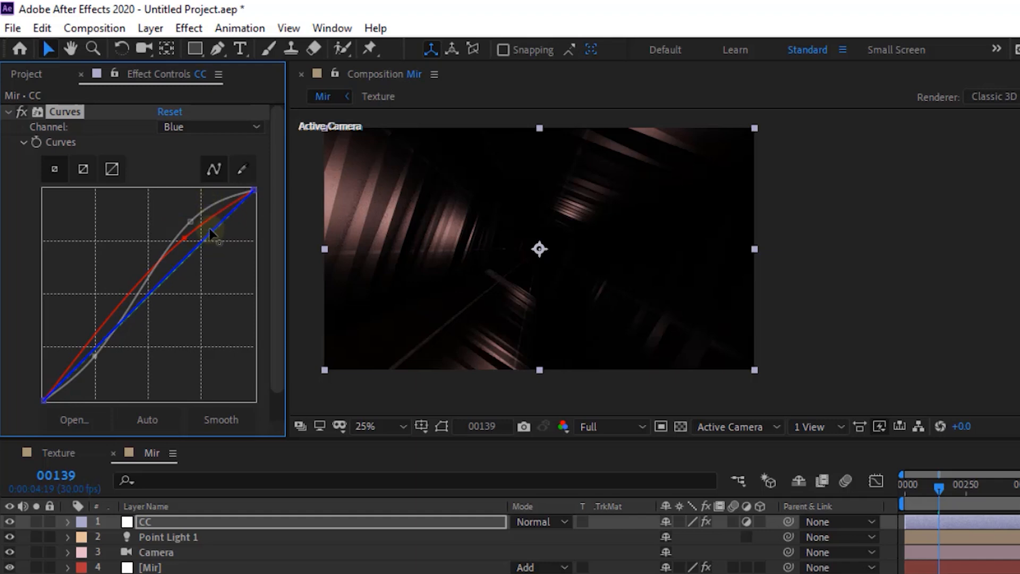
left_click_drag(215, 235, 59, 364)
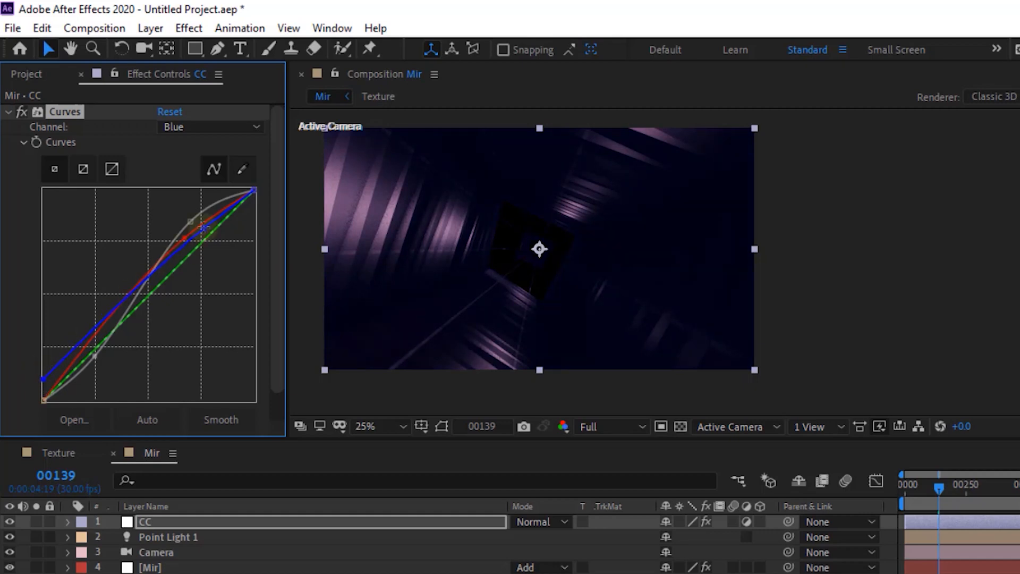
left_click_drag(188, 224, 114, 292)
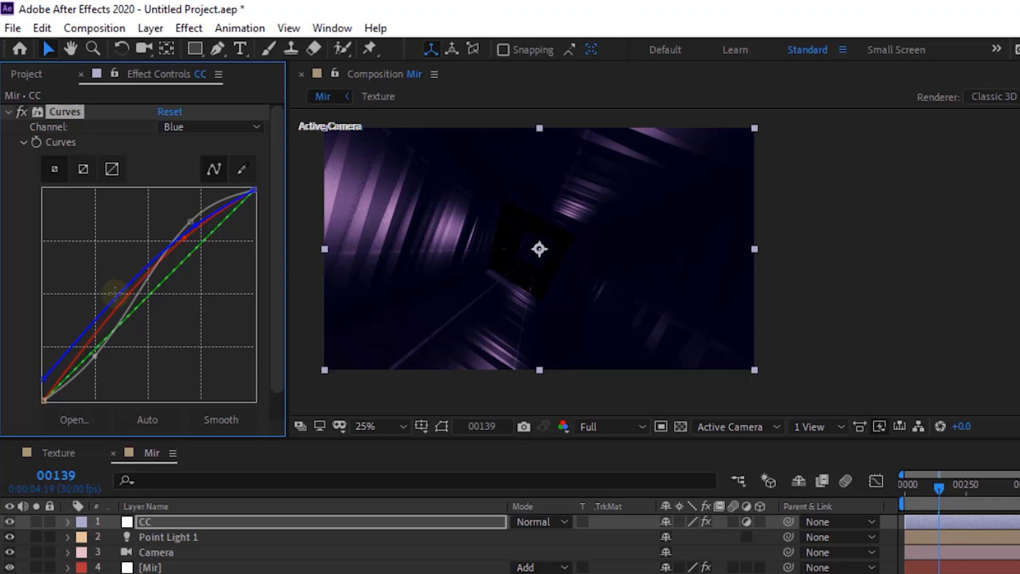
left_click_drag(114, 292, 125, 311)
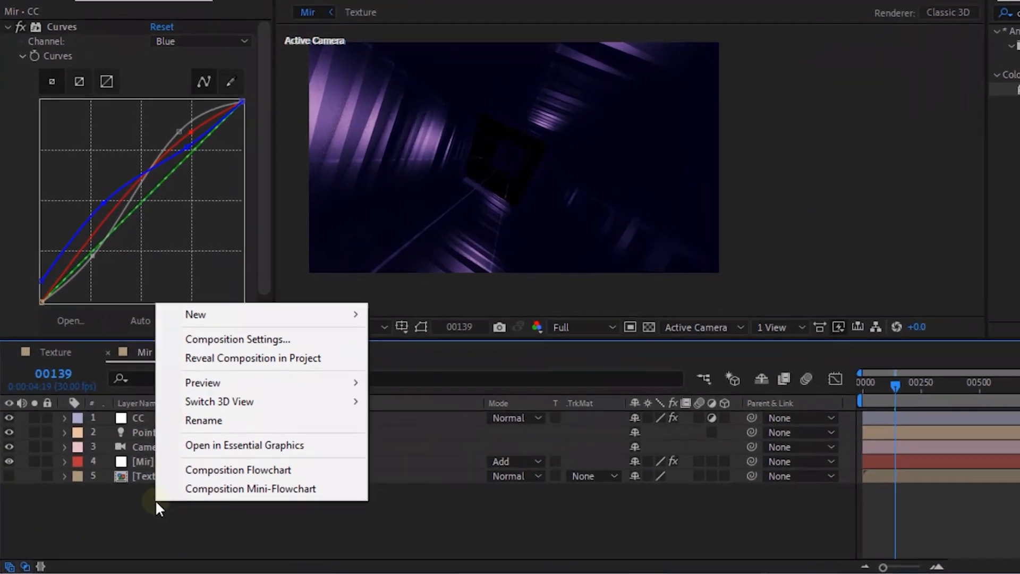
mouse_move(196, 314)
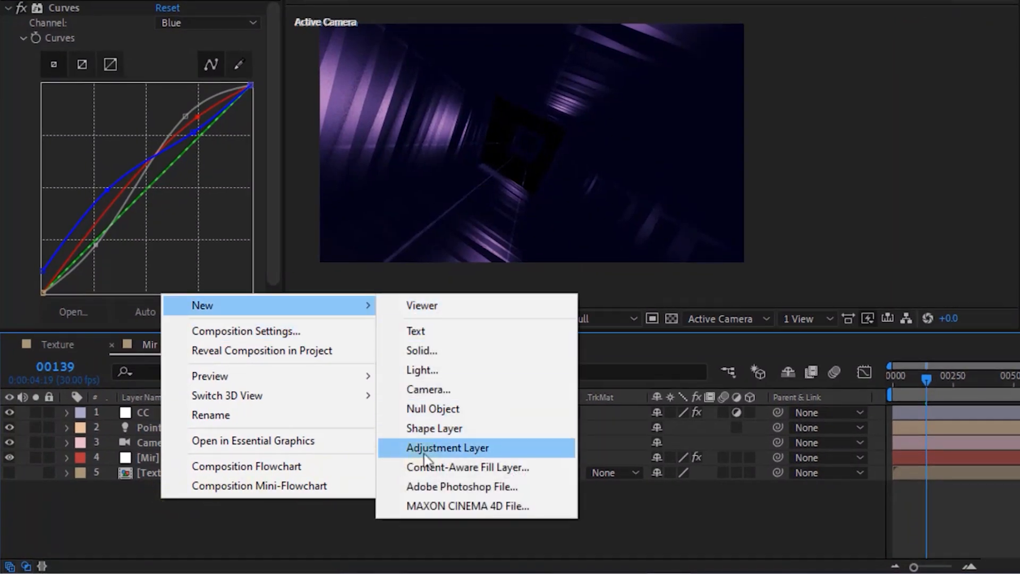
- Add a second adjustment layer and apply the Cartoon effect to it
left_click(447, 448)
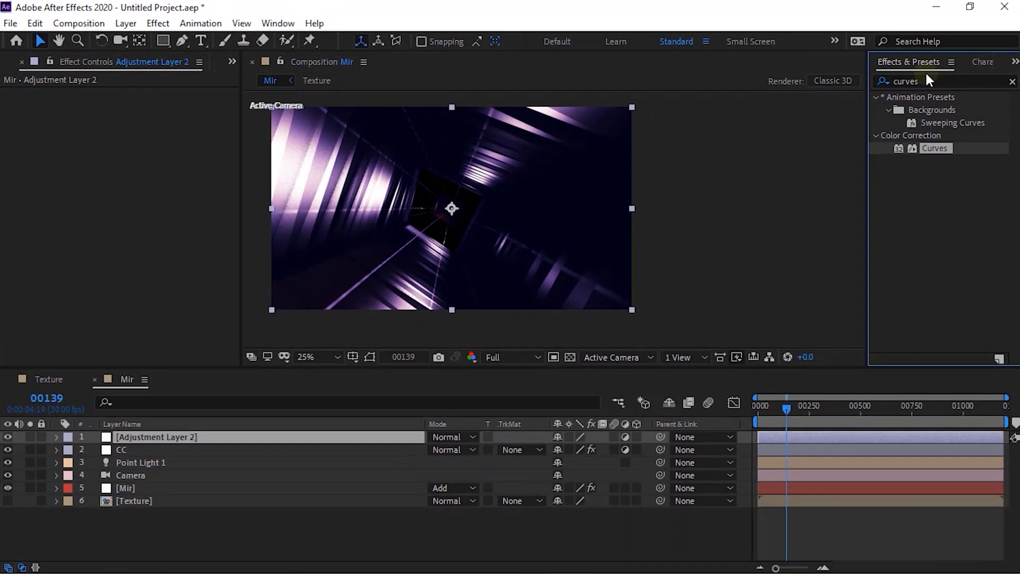
type("cartoo")
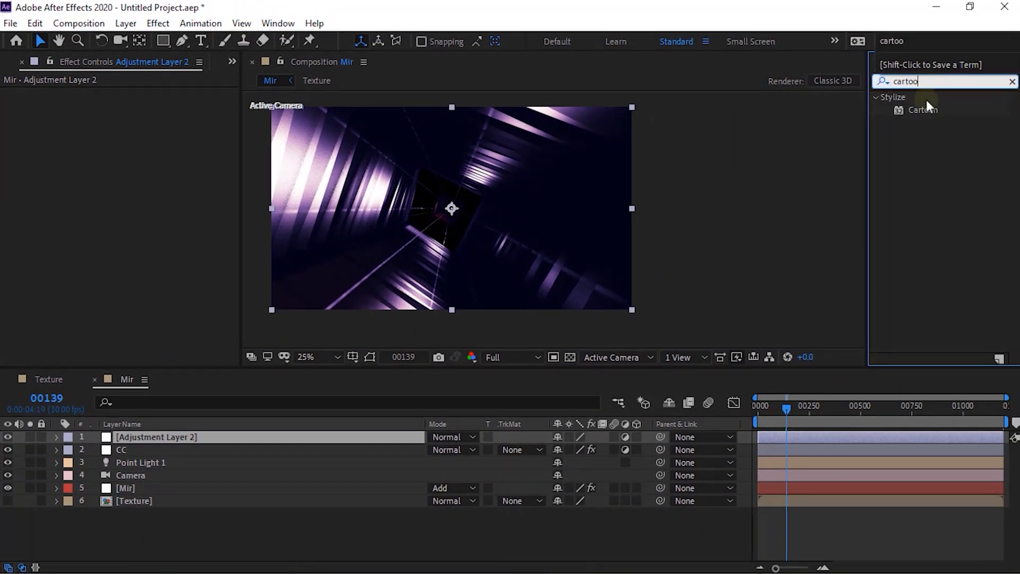
double_click(922, 109)
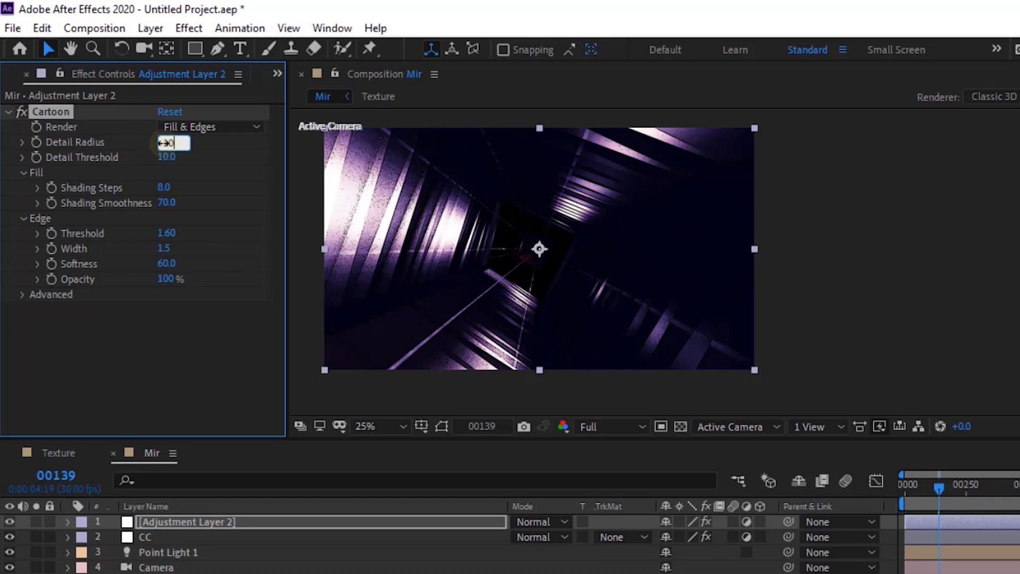
- Set Cartoon to Shading Steps 2, edge Threshold 1.90, Width 4.0, and expand Advanced
left_click(165, 142)
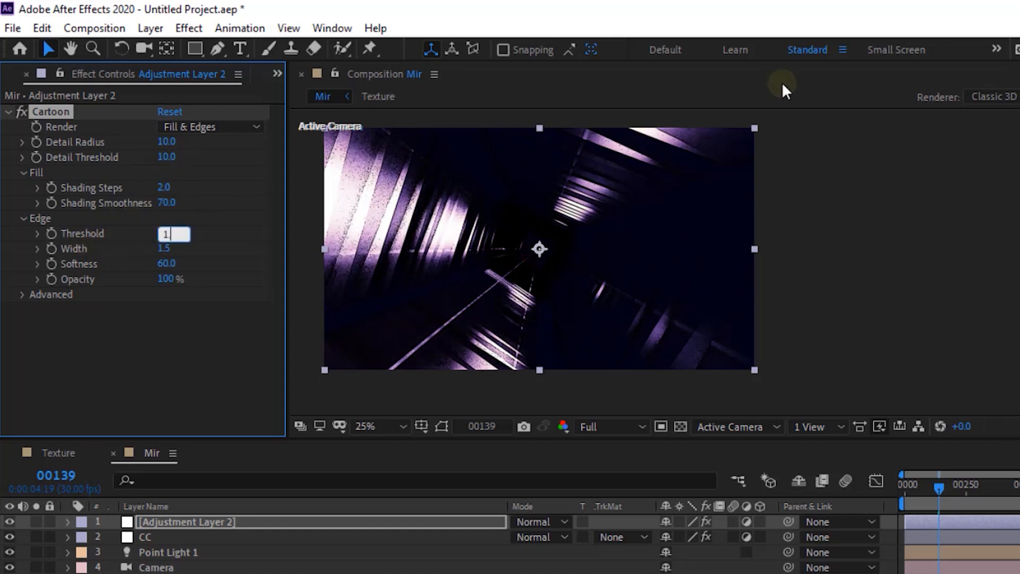
type("1.90")
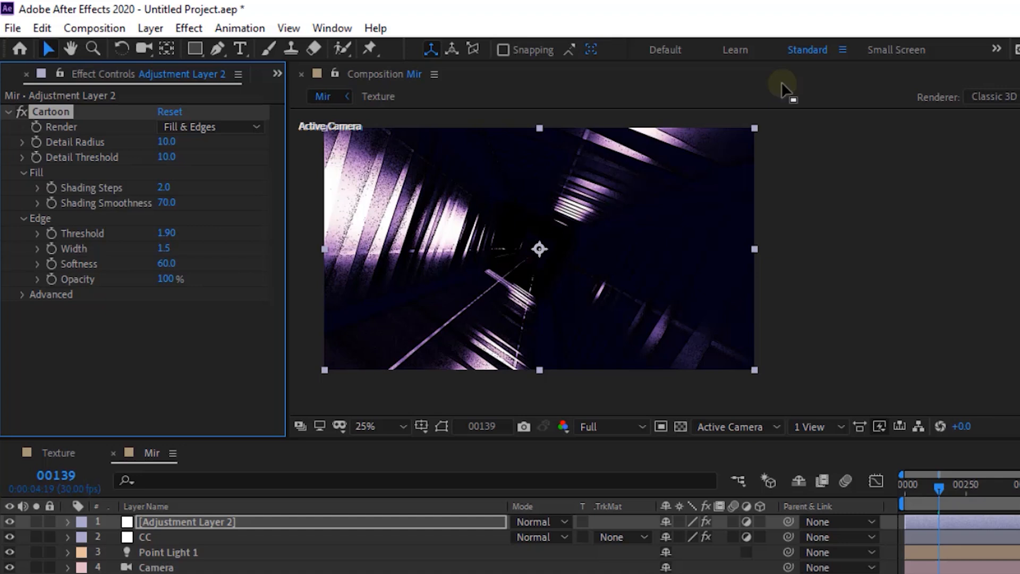
double_click(164, 249)
type("4")
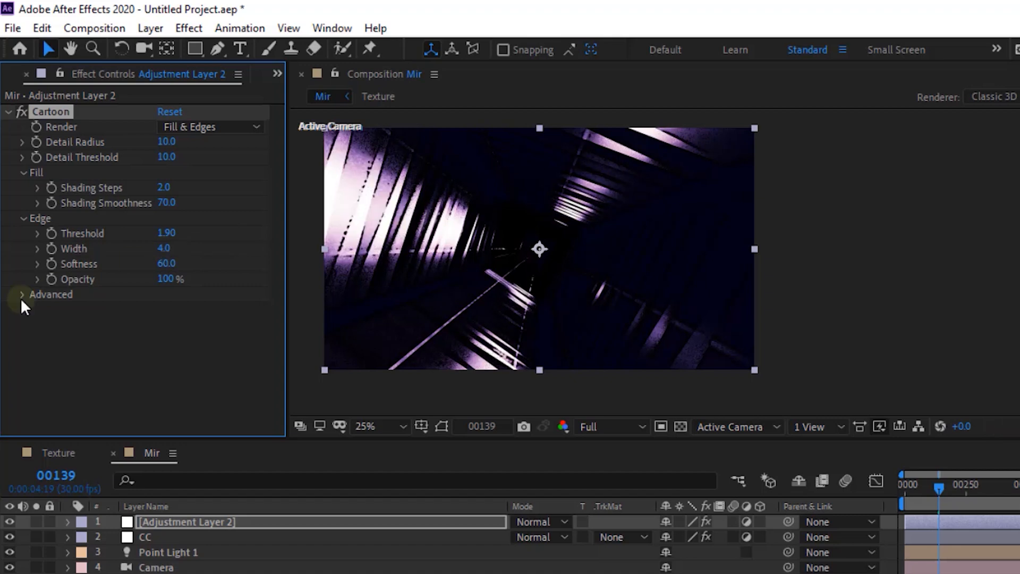
left_click(22, 293)
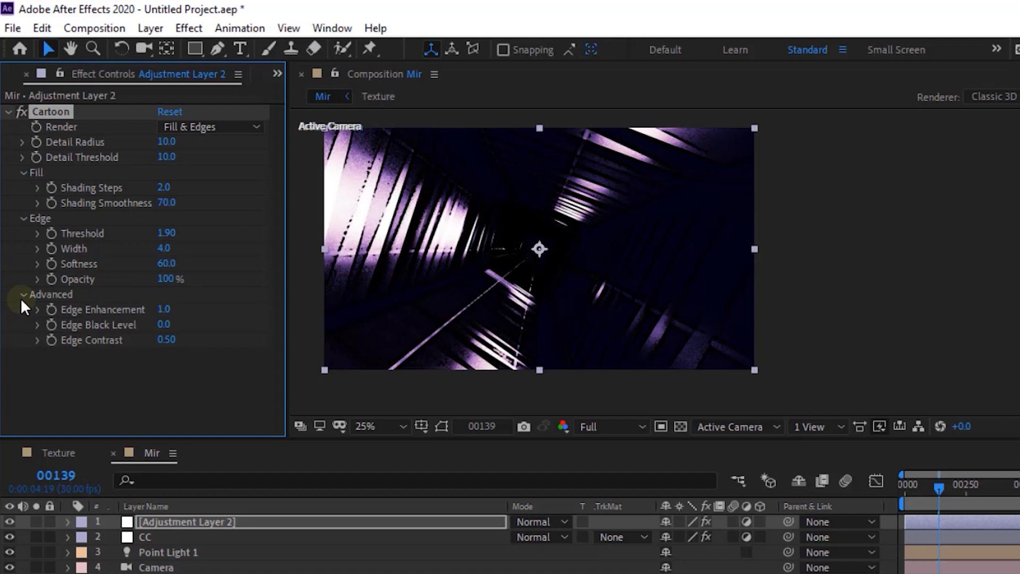
mouse_move(350, 340)
type("Final")
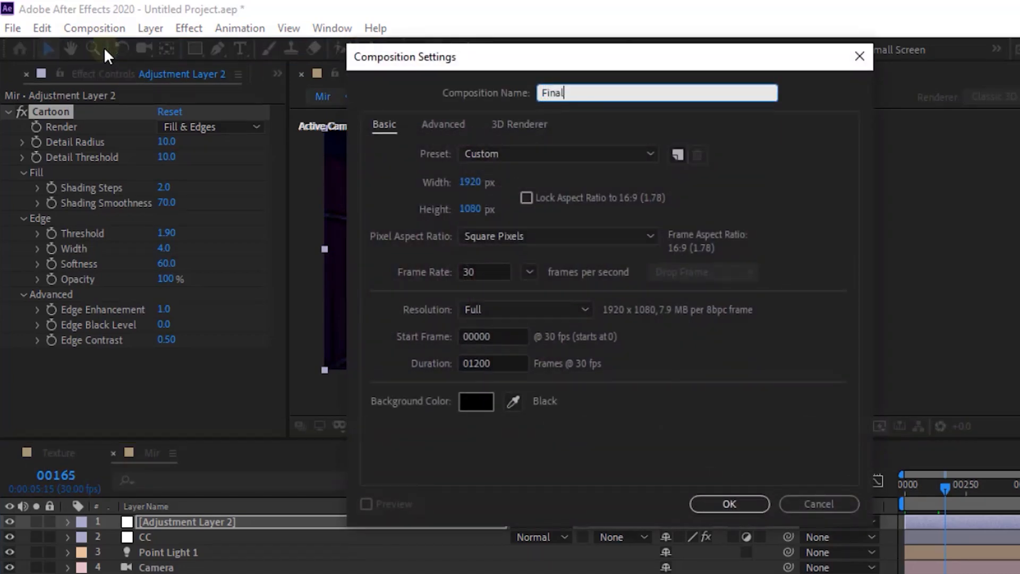
- Create a 1920x1080 Final comp with two Mir layers and select the top one
left_click(729, 504)
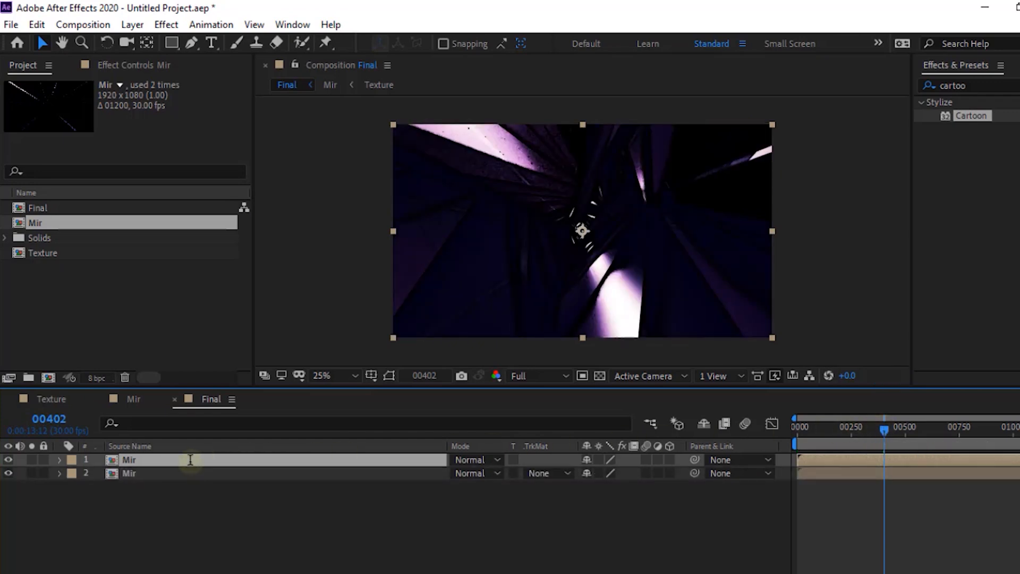
left_click(477, 459)
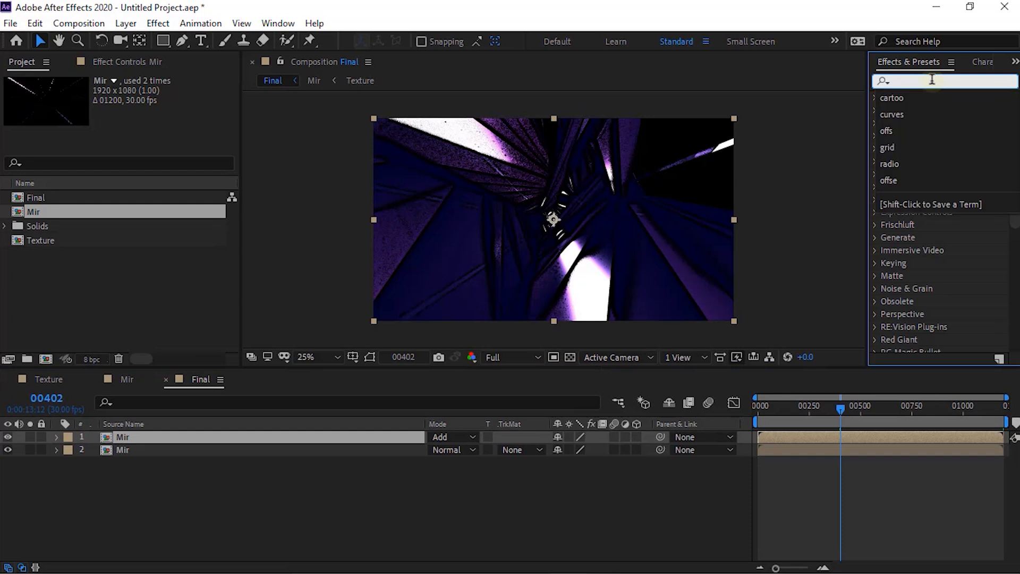
- Apply Fast Box Blur with a Blur Radius of 100 to the top Mir layer
type("fast")
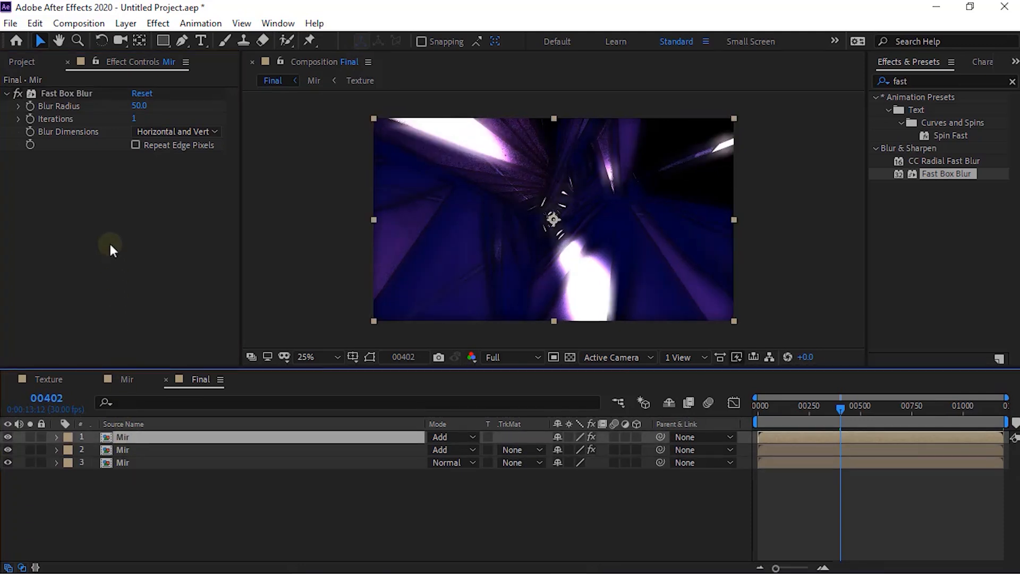
double_click(139, 105)
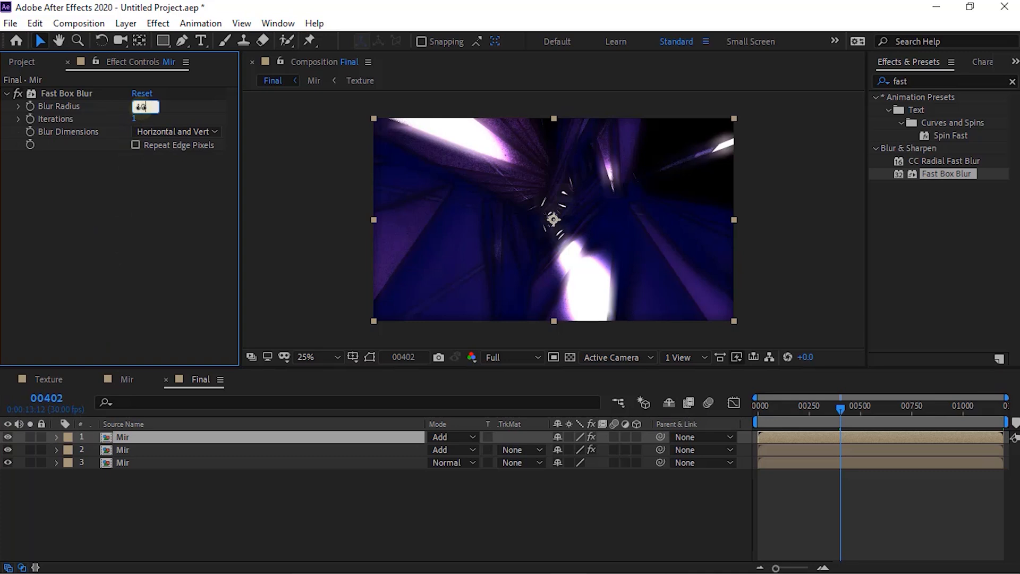
type("100.0")
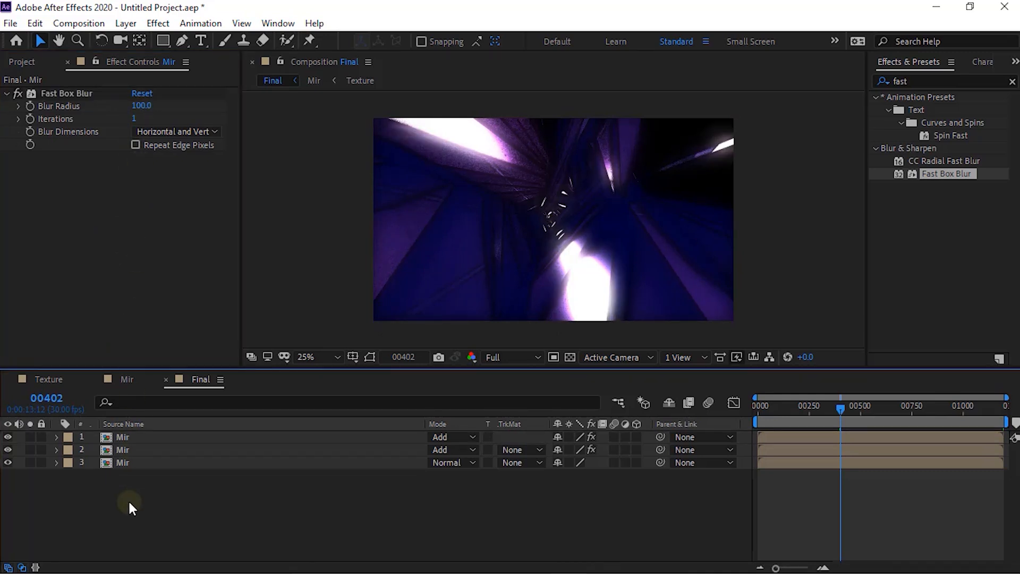
- Add an adjustment layer named CC to Final and apply Curves to it
right_click(130, 505)
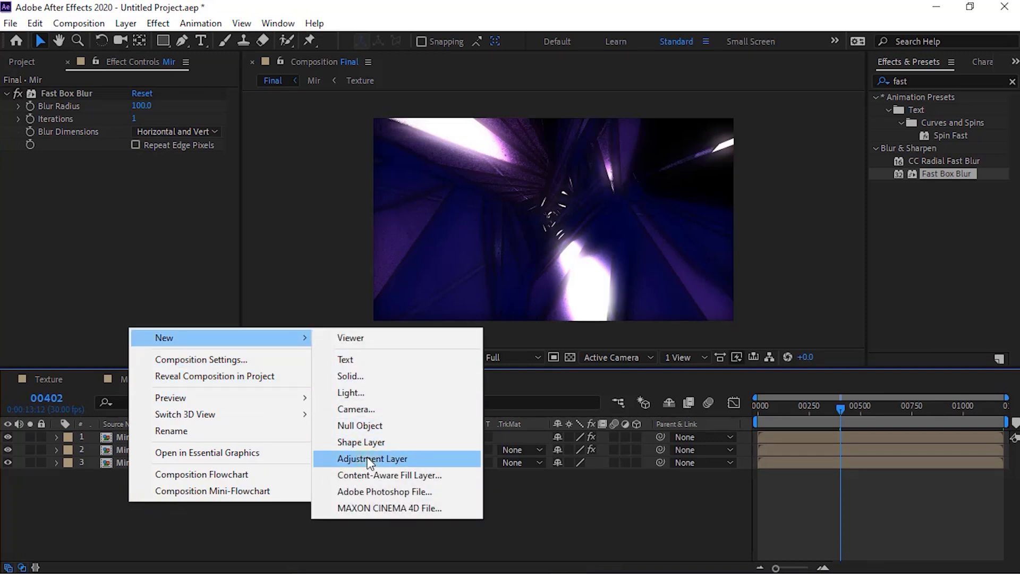
left_click(372, 458)
type("CC")
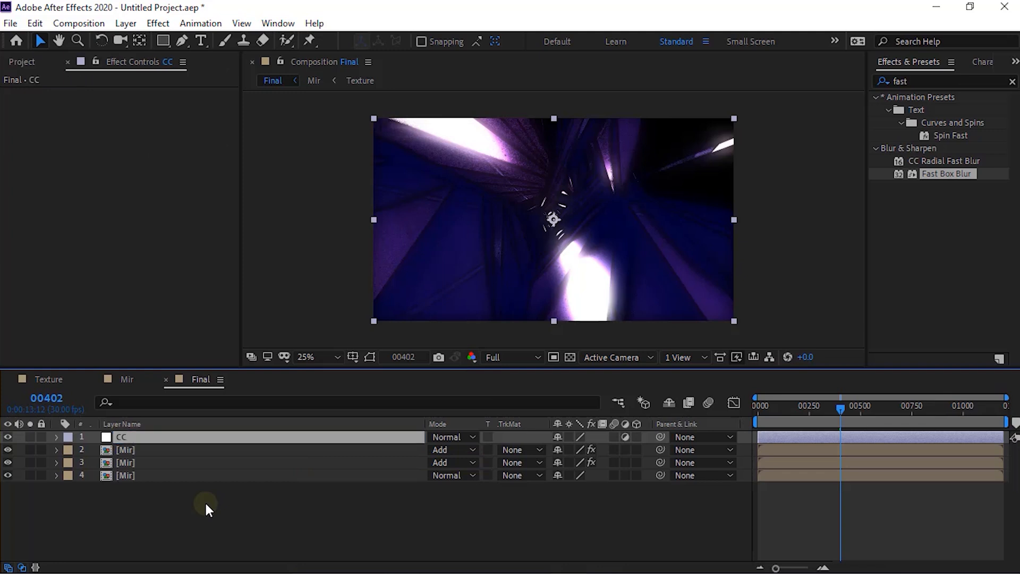
left_click(936, 81)
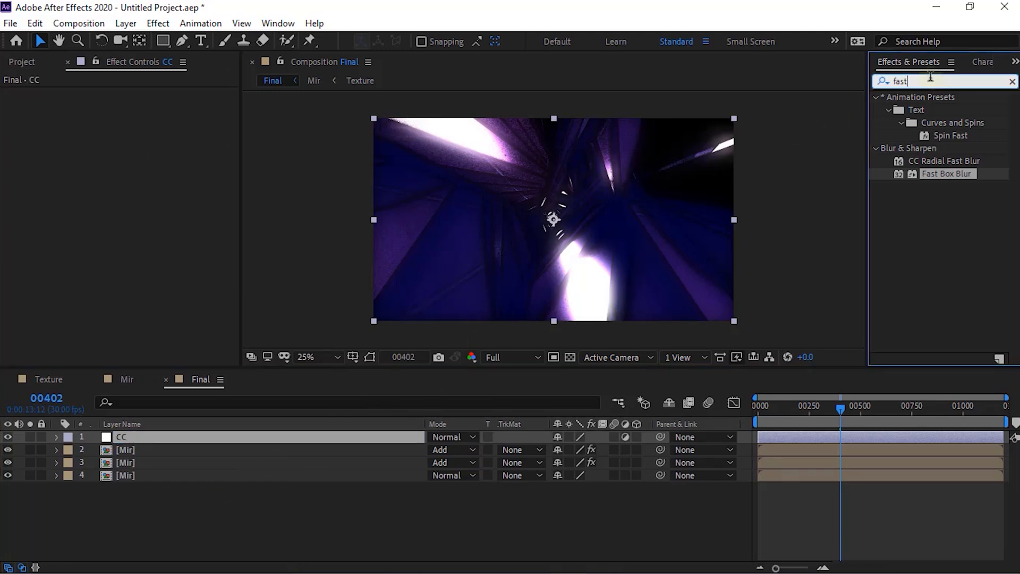
type("curves")
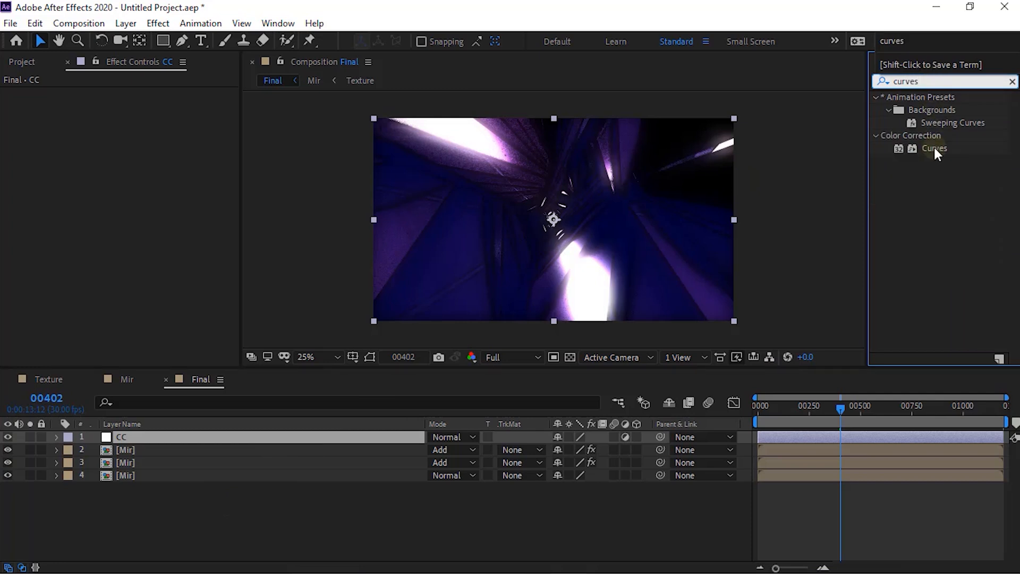
double_click(934, 149)
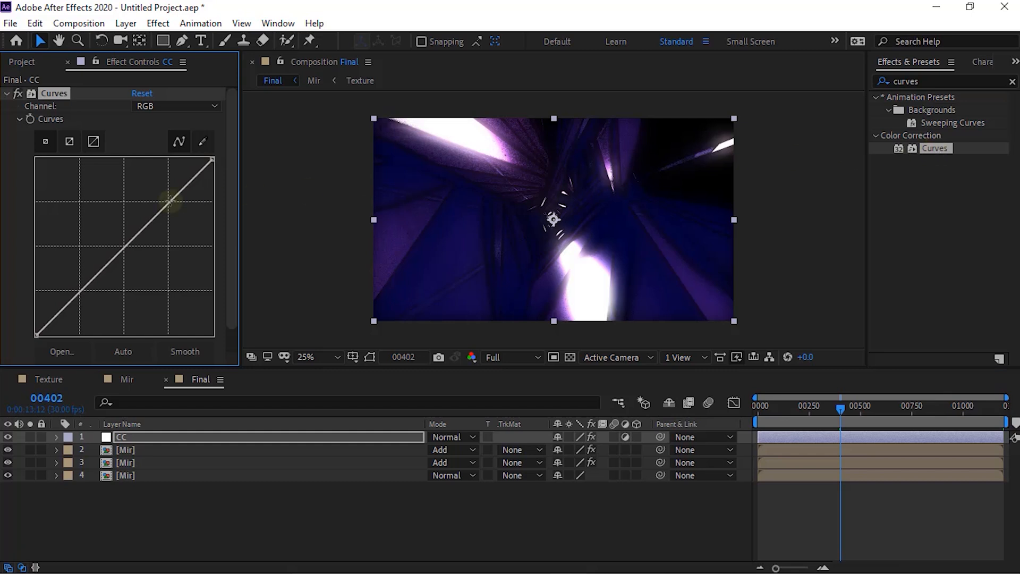
- Lift the RGB curve to brighten midtones and raise the red curve for pinkness
left_click_drag(172, 202, 159, 192)
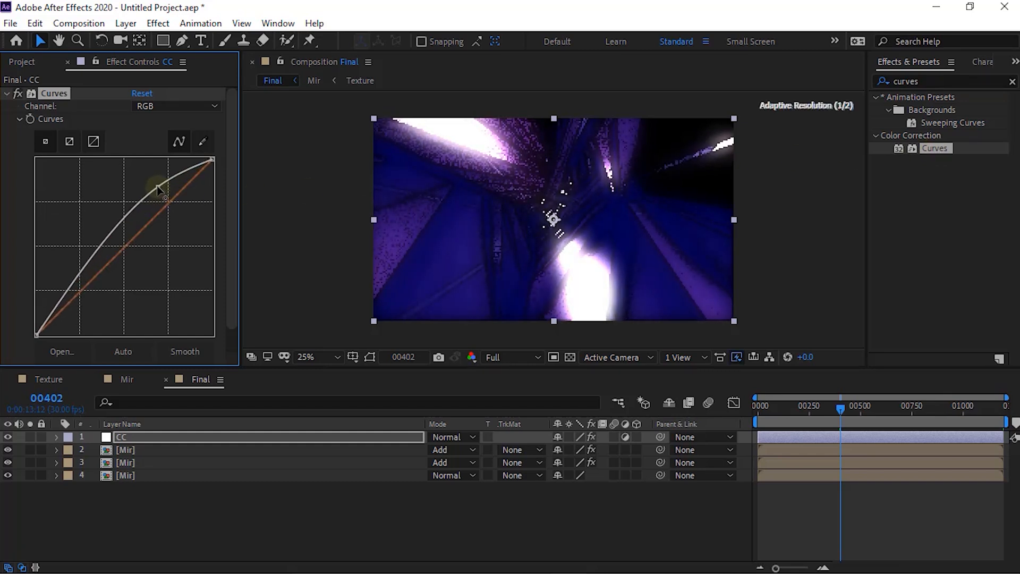
left_click_drag(161, 189, 78, 293)
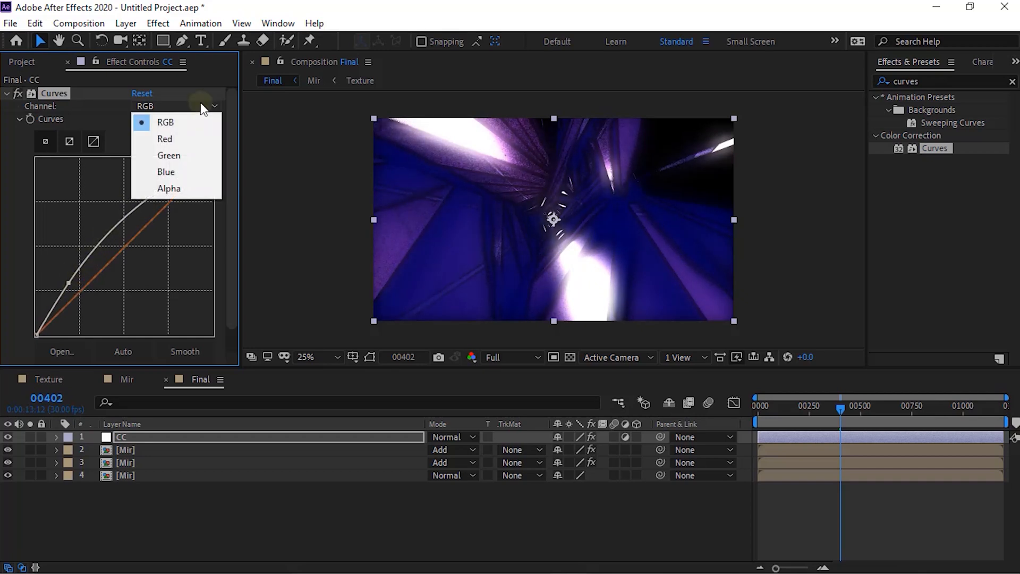
left_click(164, 139)
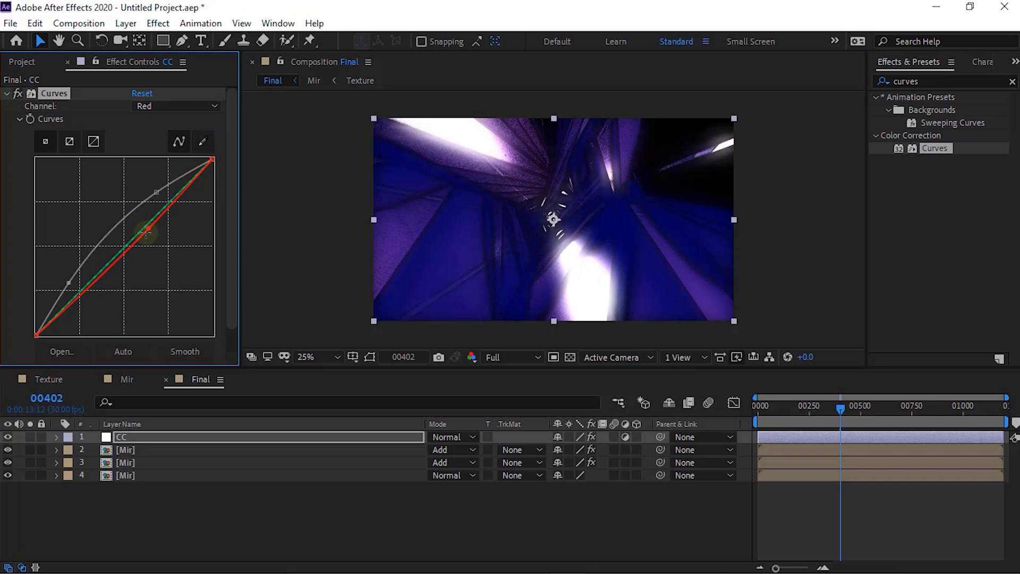
left_click_drag(147, 234, 117, 215)
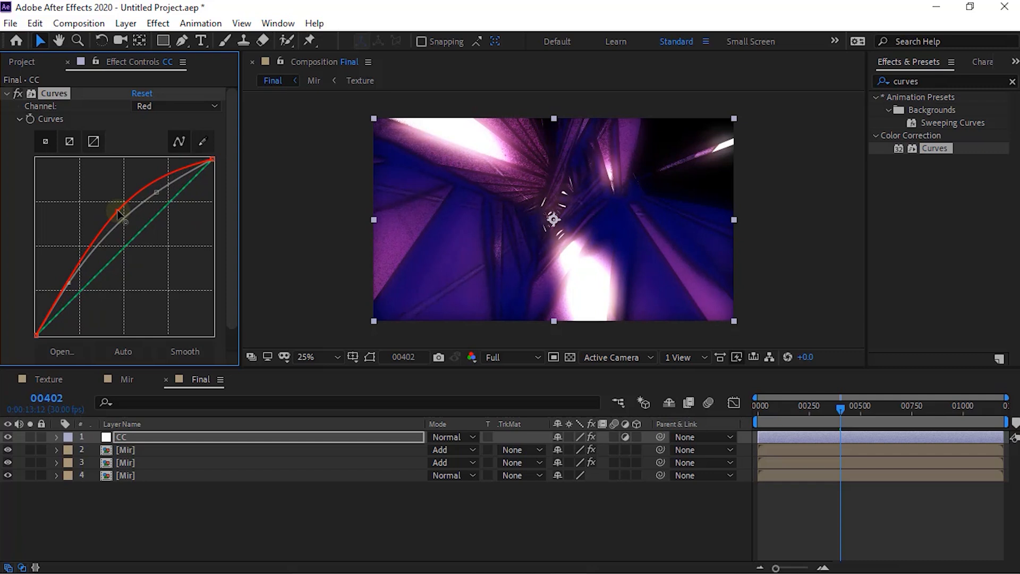
- Adjust the green channel curve upward
left_click(176, 106)
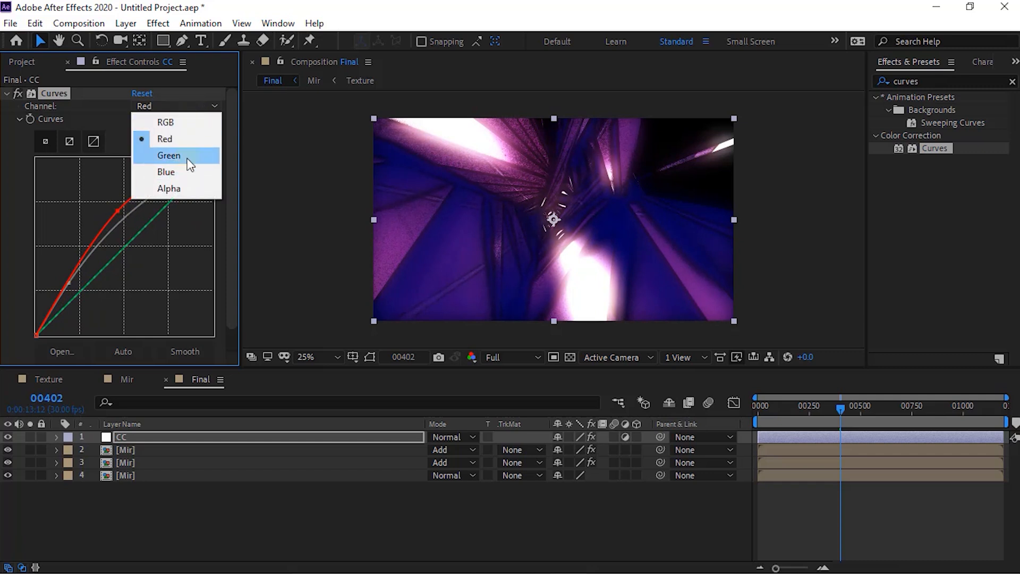
left_click(168, 154)
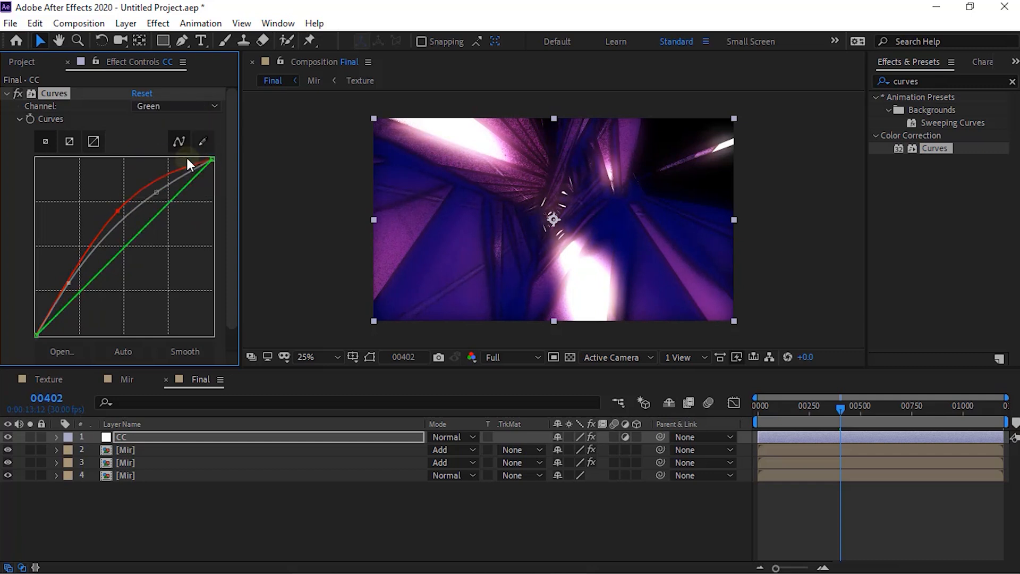
left_click_drag(160, 192, 124, 231)
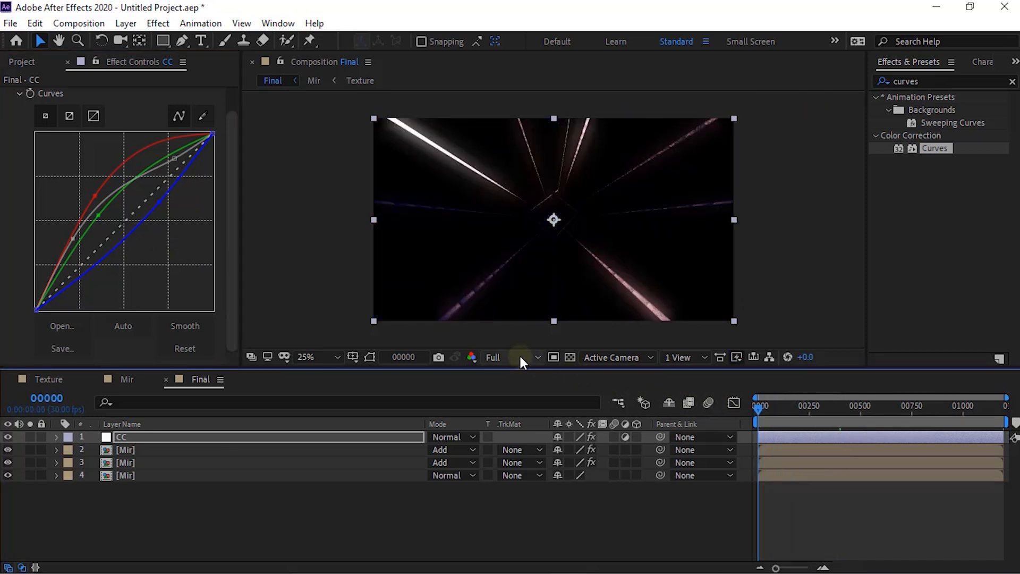
left_click(492, 356)
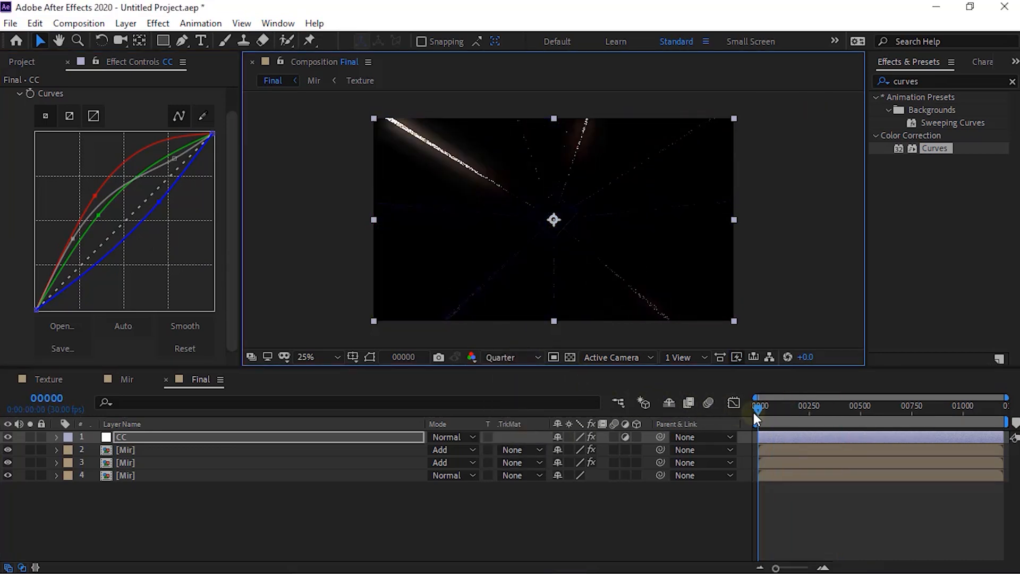
left_click(510, 357)
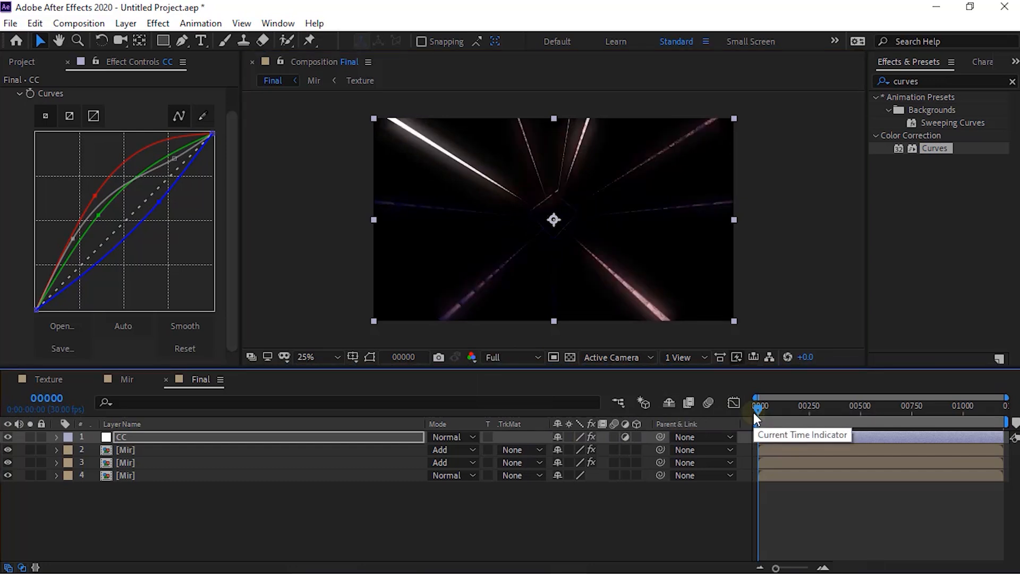